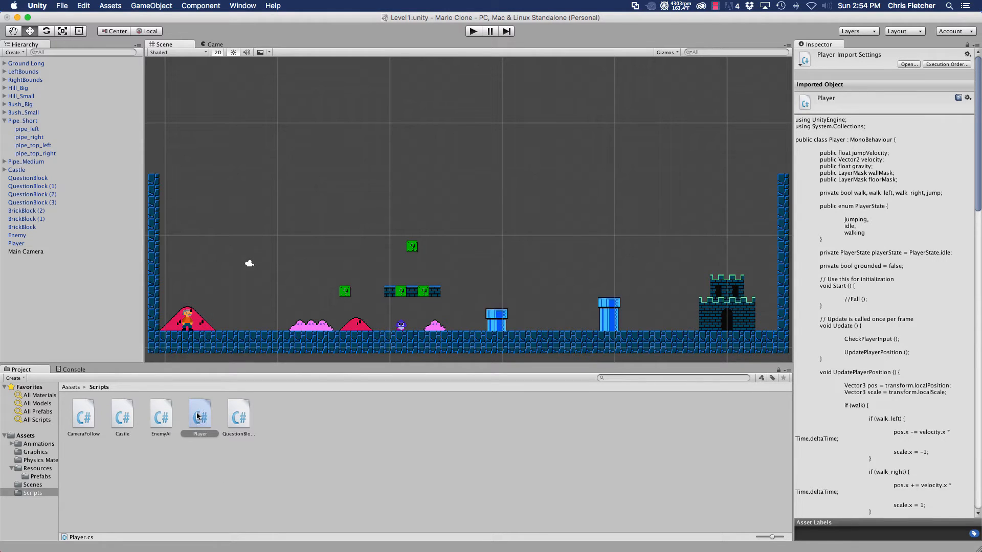
pyautogui.moveTo(206, 426)
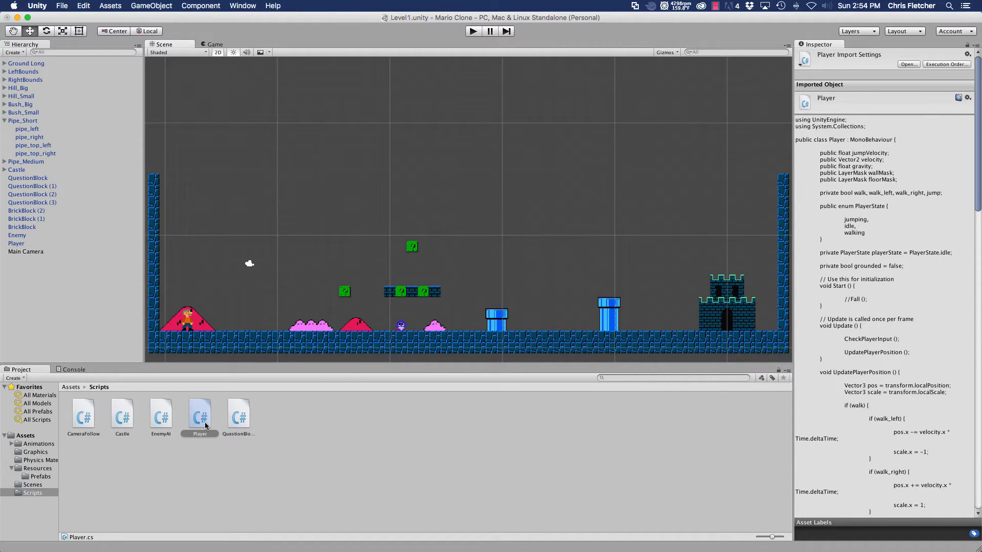
pyautogui.moveTo(208, 427)
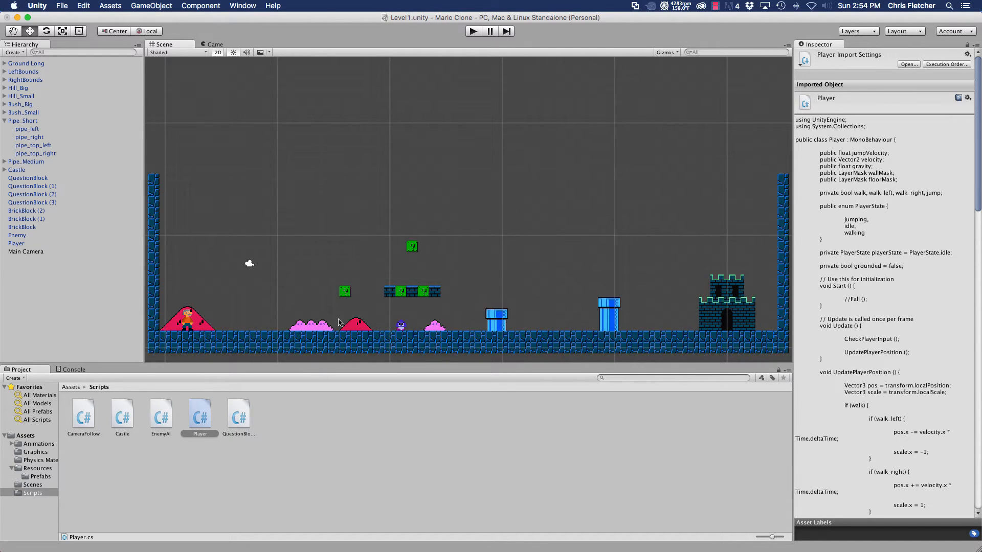
pyautogui.moveTo(346, 325)
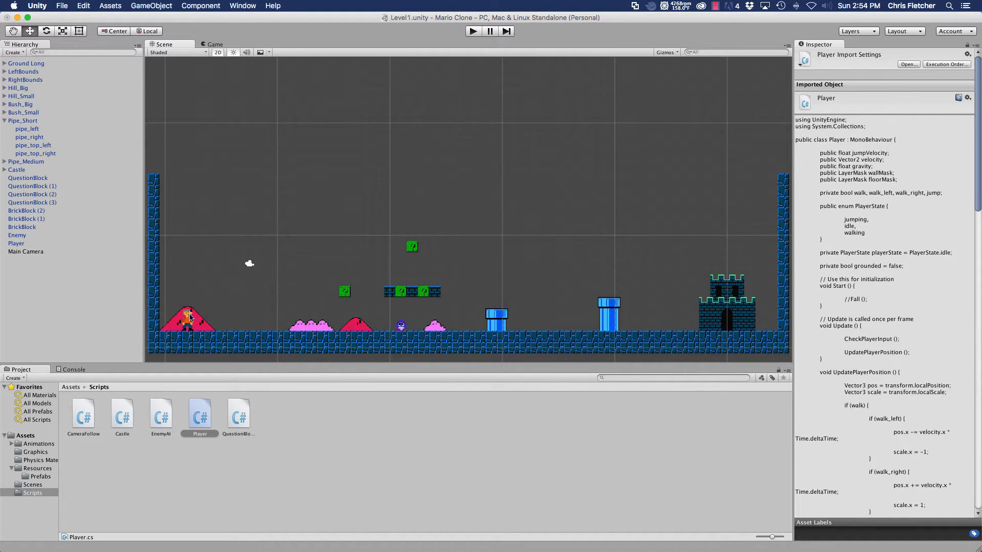
pyautogui.moveTo(177, 298)
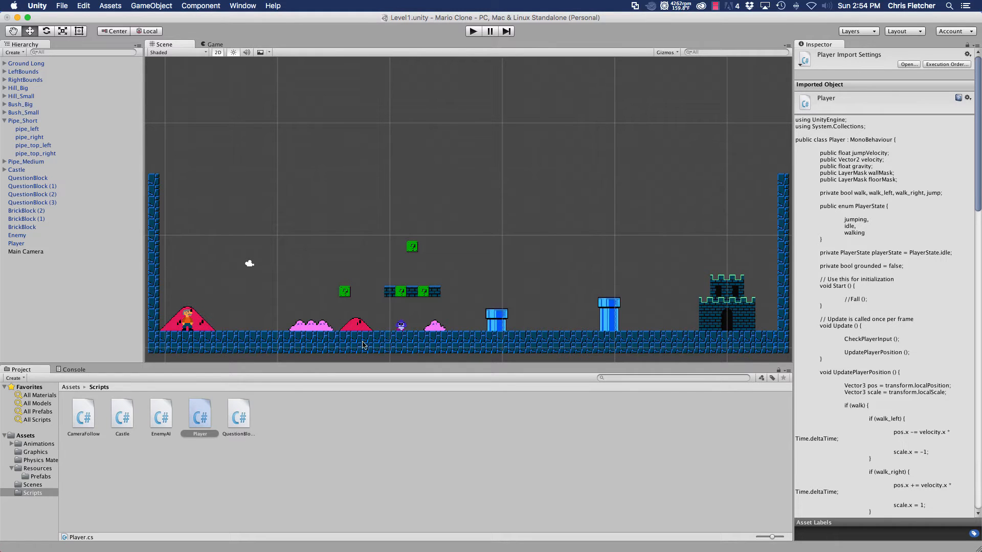
pyautogui.moveTo(370, 290)
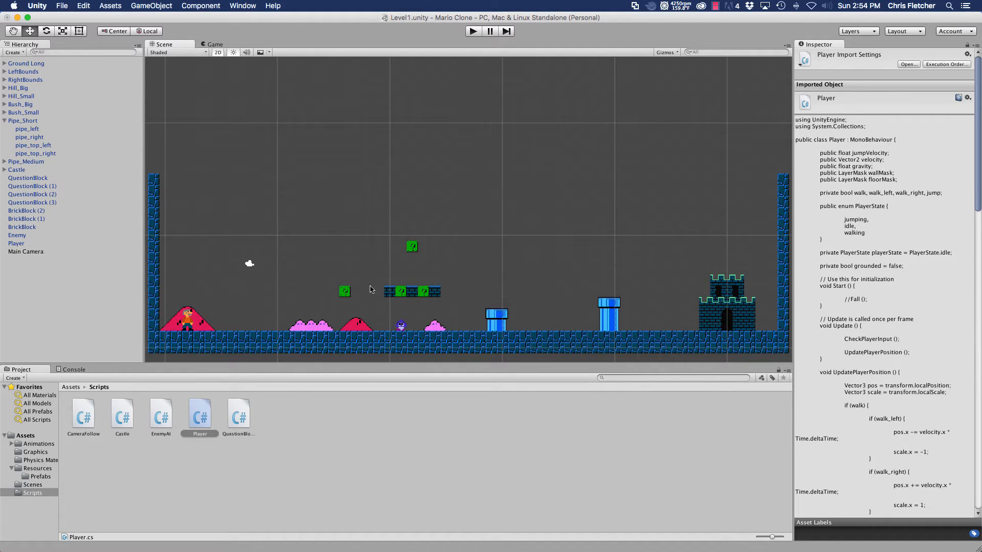
pyautogui.moveTo(313, 343)
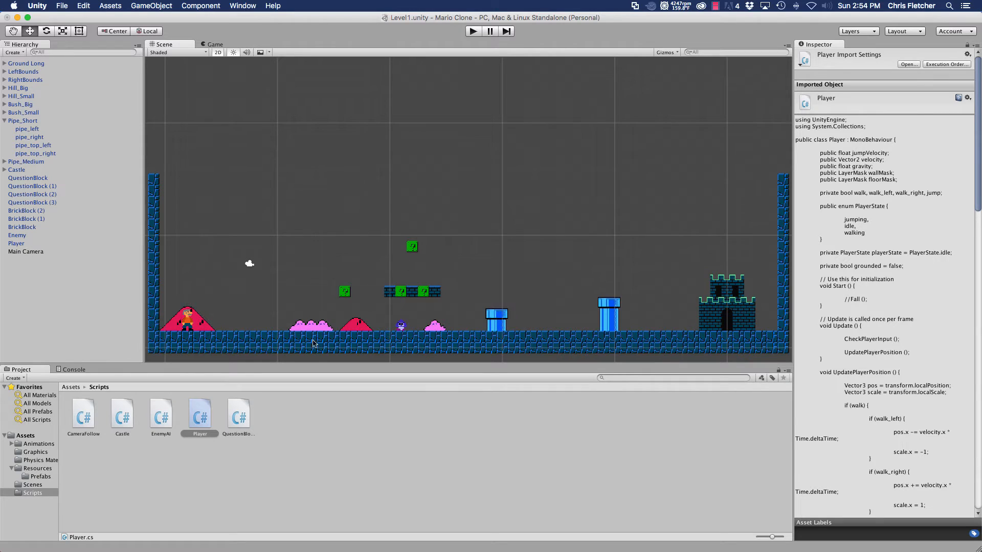
pyautogui.moveTo(401, 313)
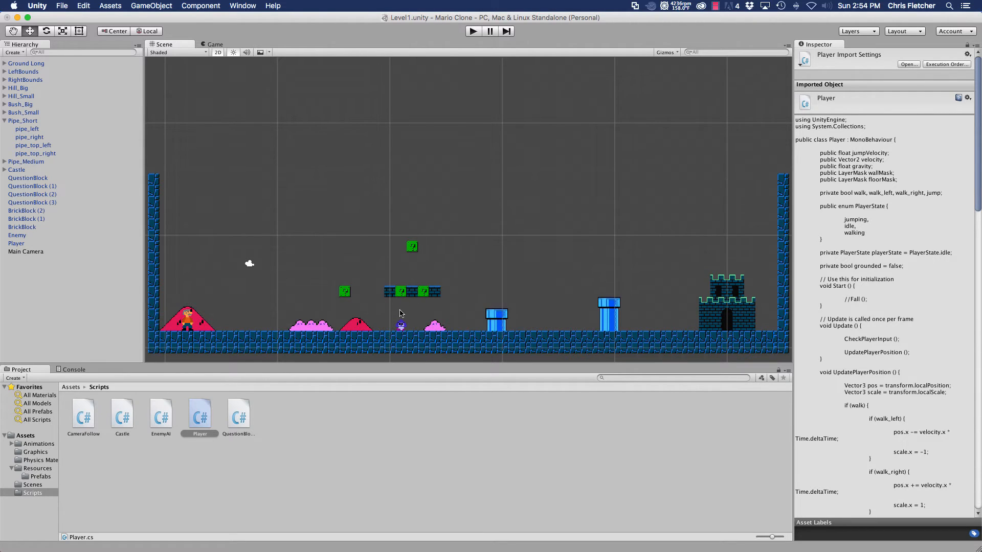
pyautogui.moveTo(437, 409)
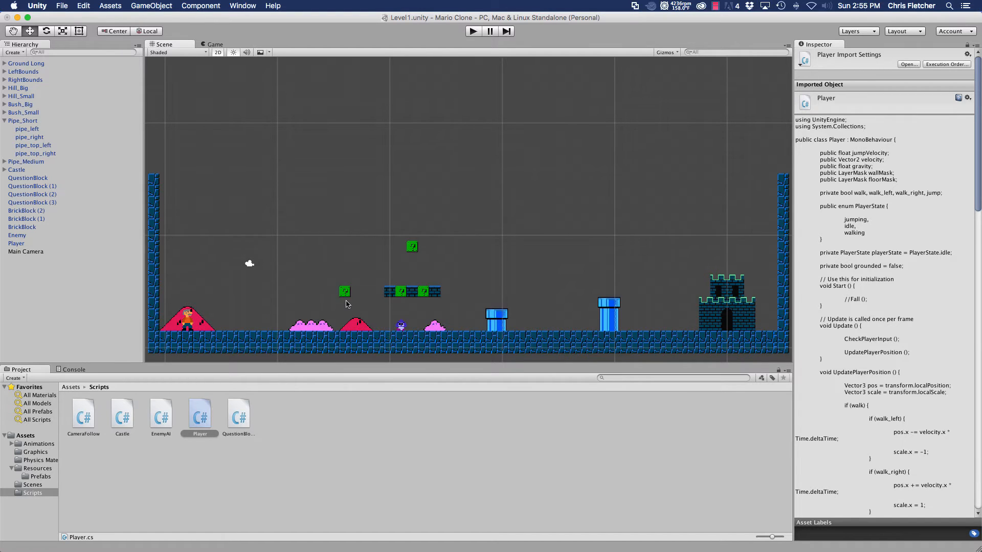
pyautogui.moveTo(343, 318)
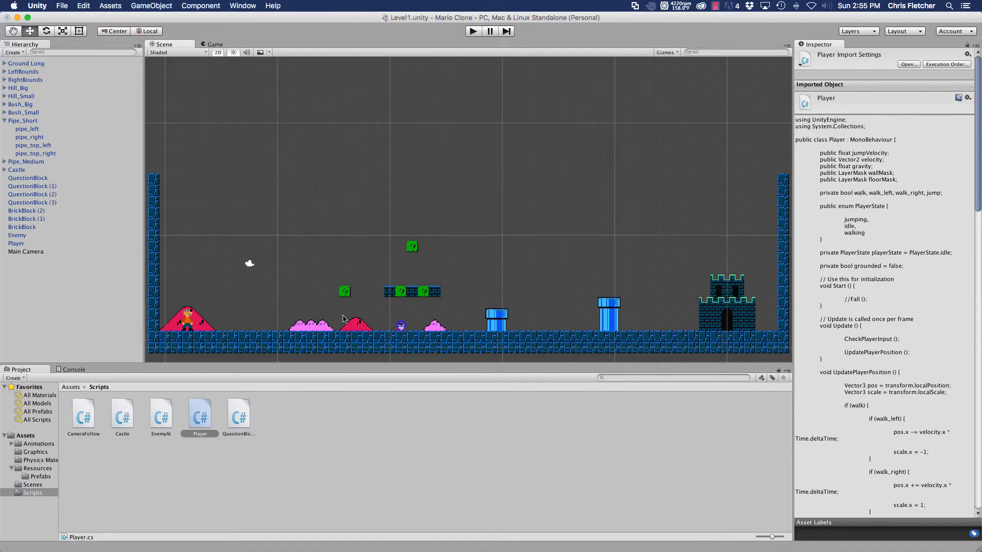
pyautogui.moveTo(208, 318)
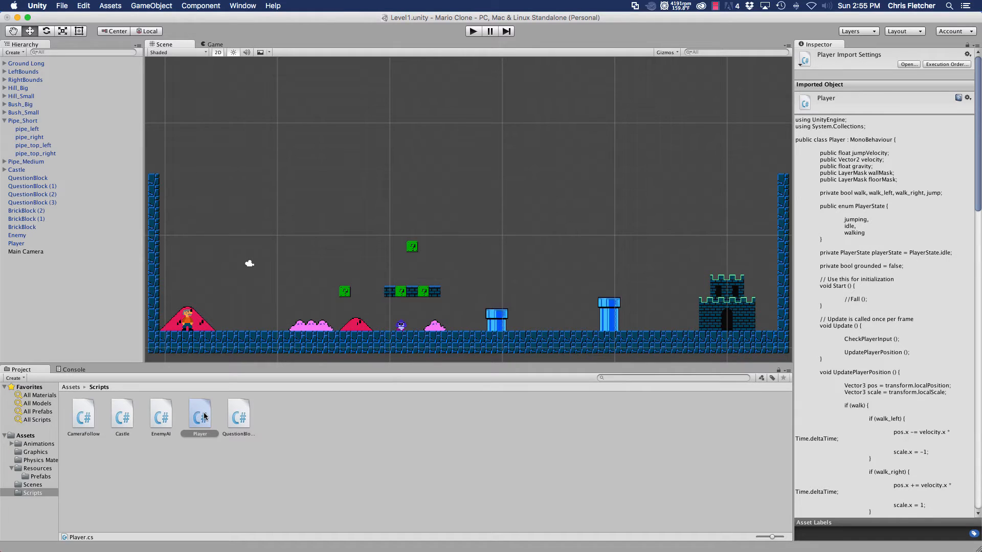
# Step: Open Player.cs and type an empty CheckCeilingRays(Vector3 pos) stub below CheckFloorRays
pyautogui.doubleClick(200, 413)
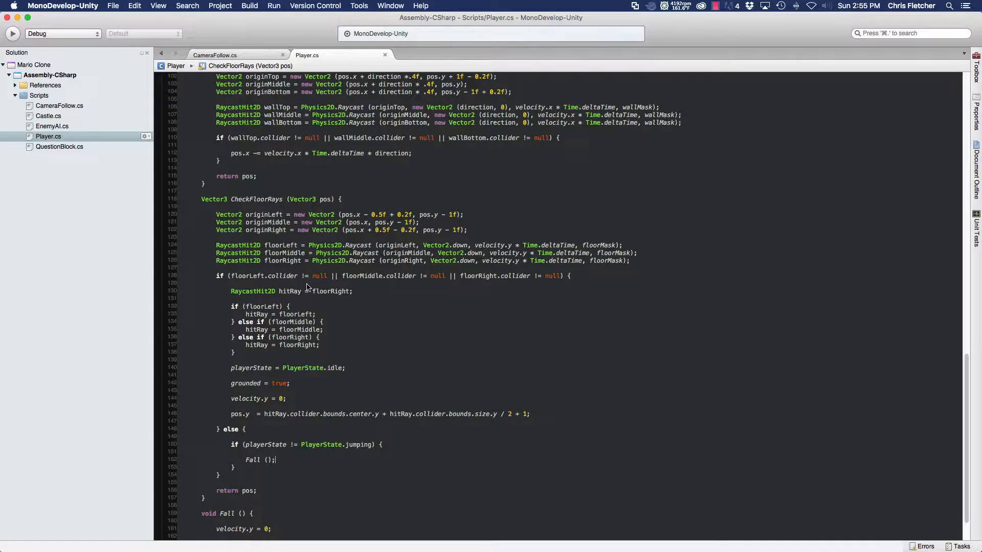
pyautogui.scroll(-3)
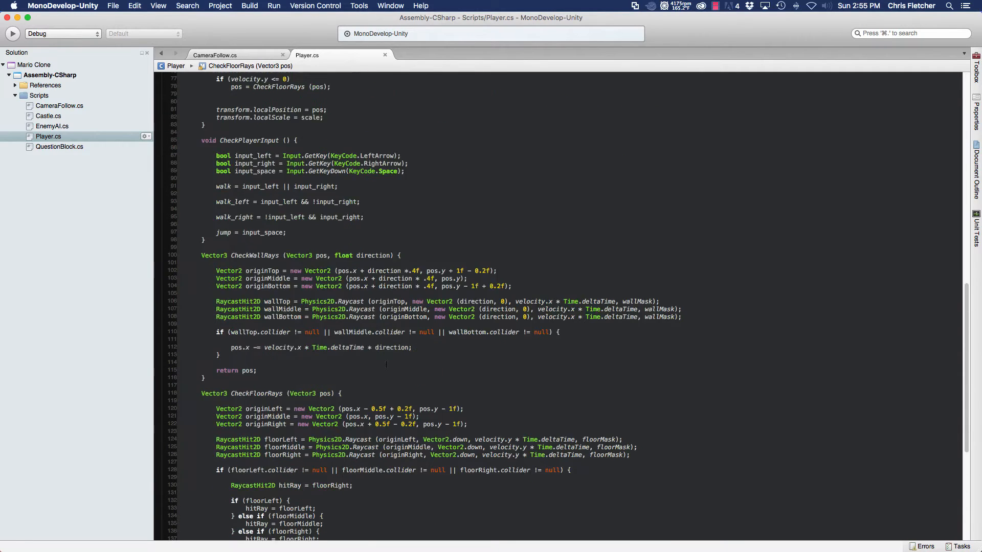
pyautogui.scroll(-3)
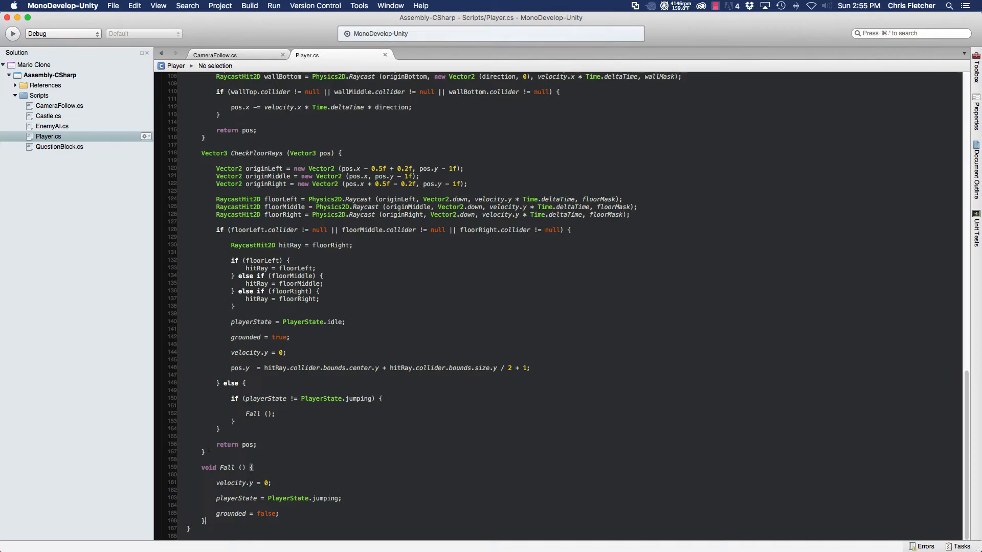
pyautogui.write('vec')
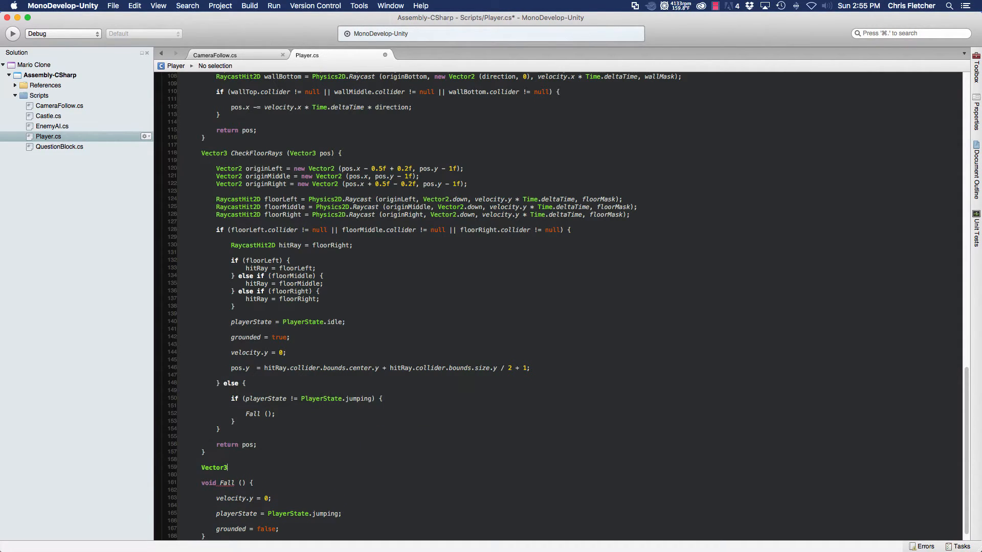
pyautogui.write('CheckCeil')
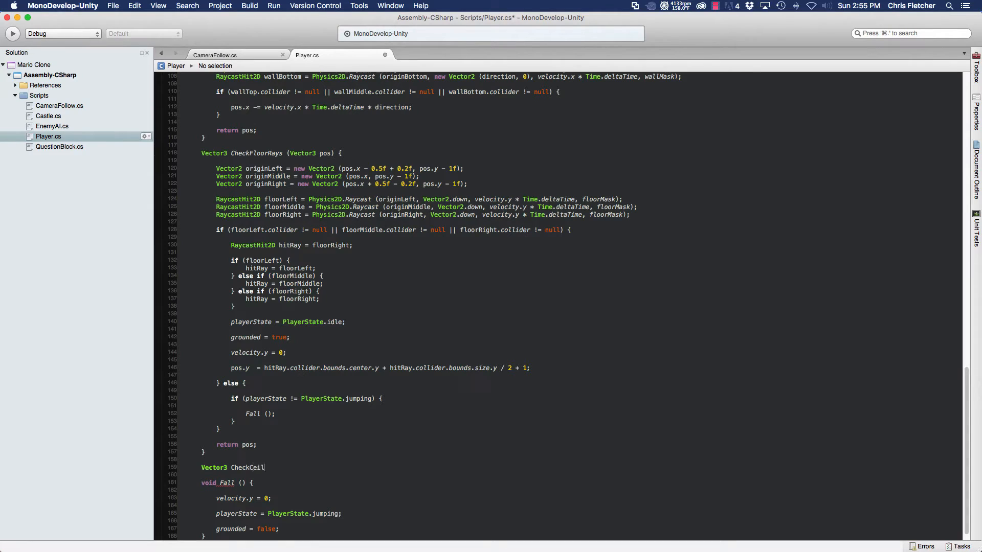
pyautogui.write('ingRays')
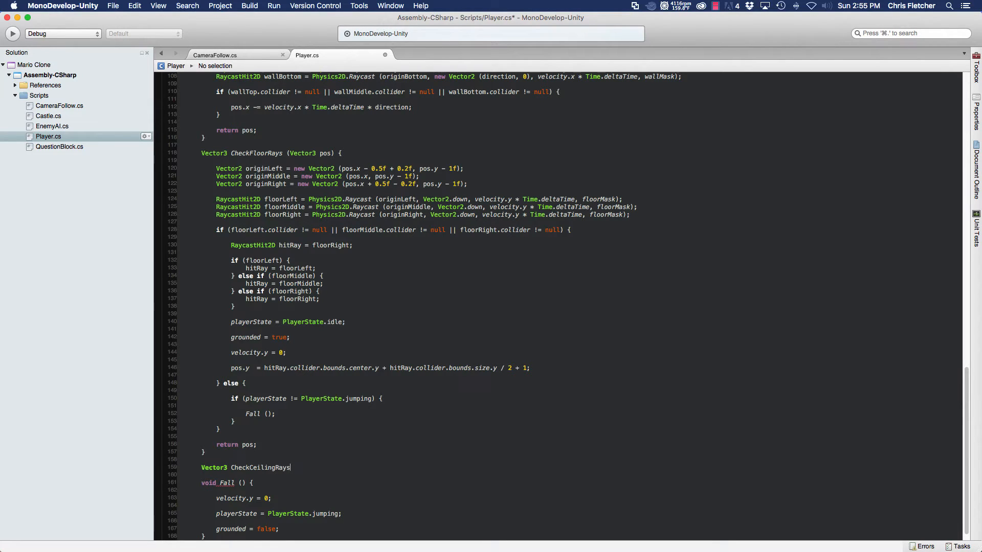
pyautogui.write('(vec')
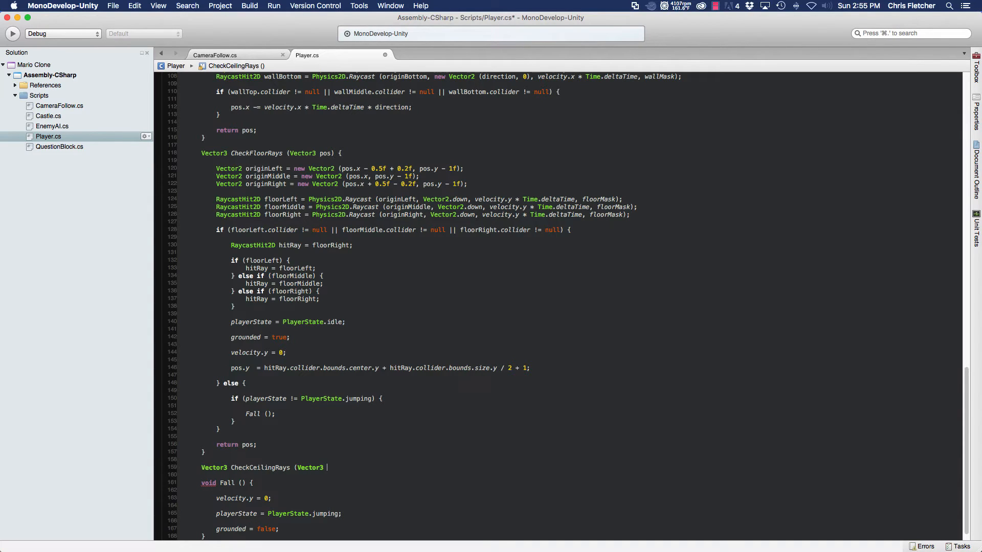
pyautogui.write('pos) {')
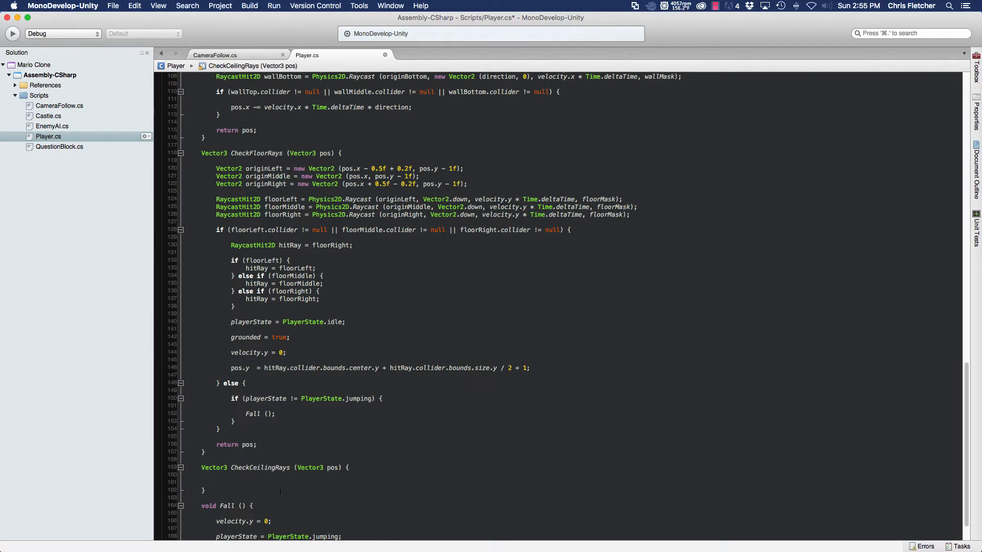
# Step: Paste the floor ray code, shift origins to pos.y + 1f, rename hits ceil*, cast Vector2.up
pyautogui.write('Vector2 ori')
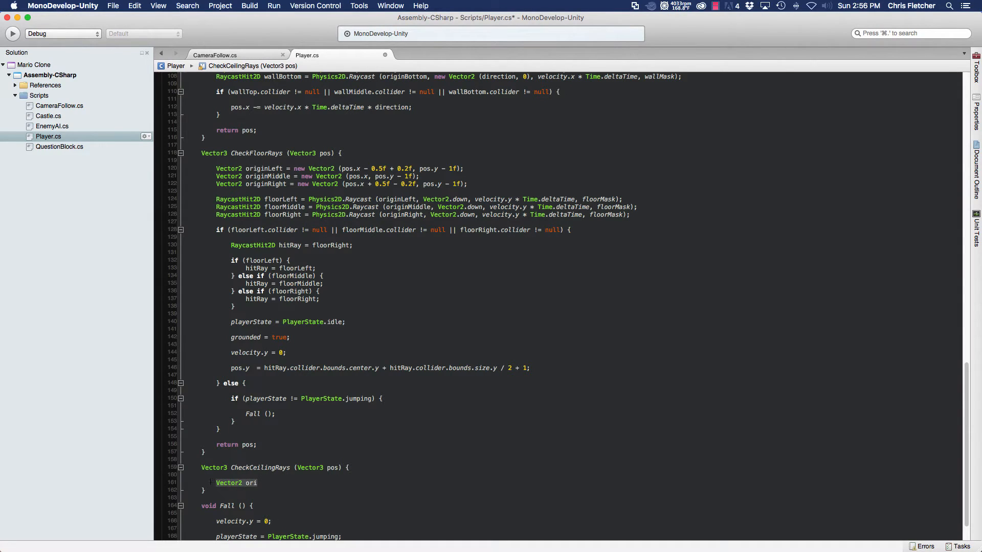
pyautogui.press('Backspace')
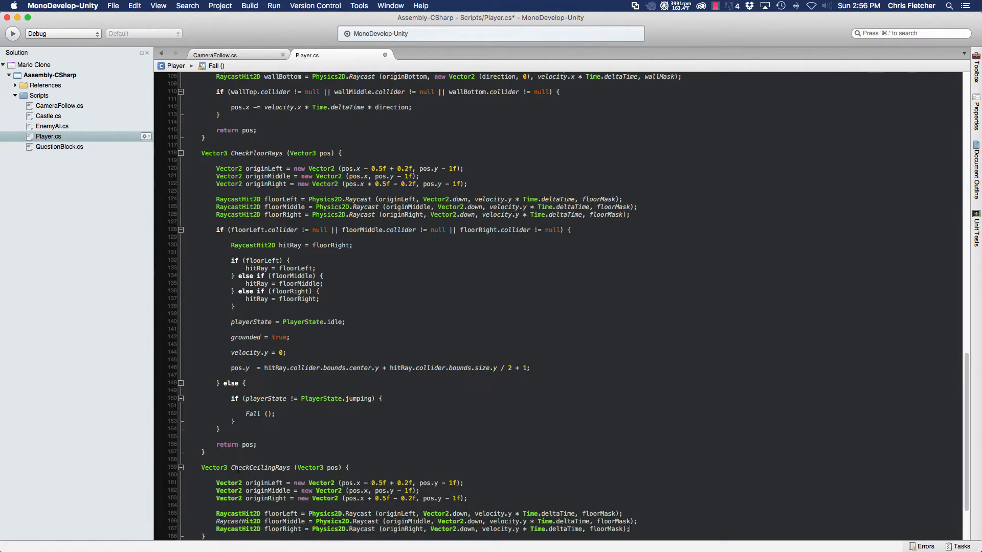
pyautogui.scroll(-3)
pyautogui.write('+')
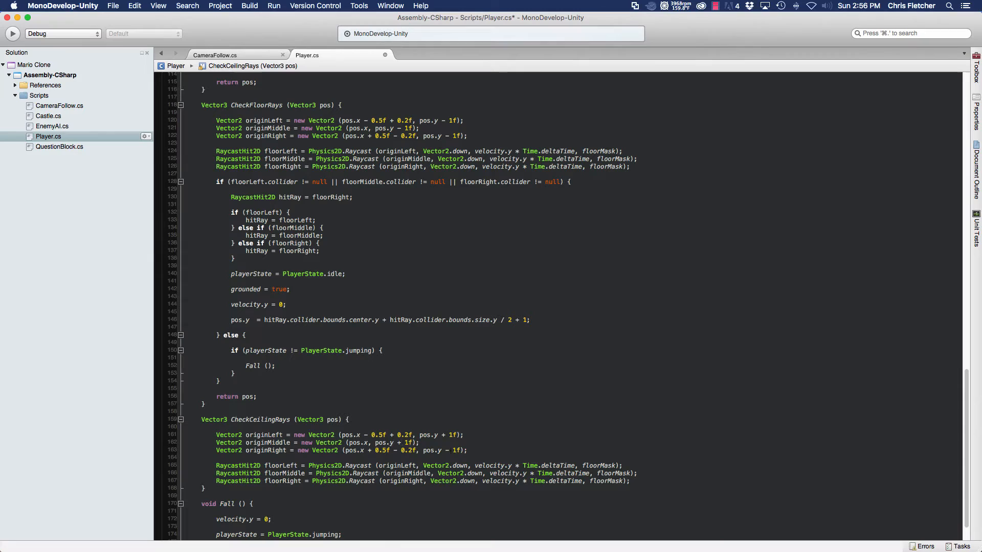
pyautogui.click(445, 450)
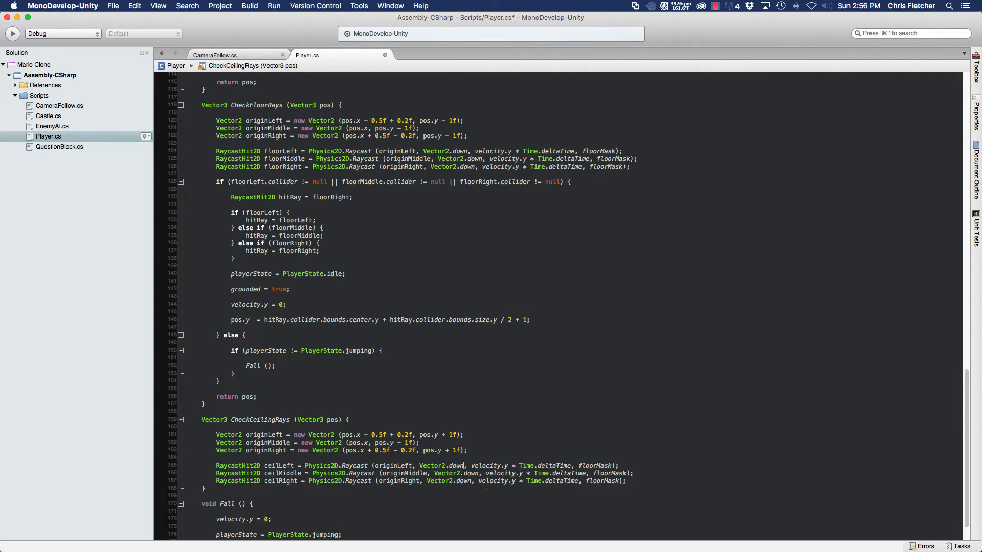
pyautogui.write('up')
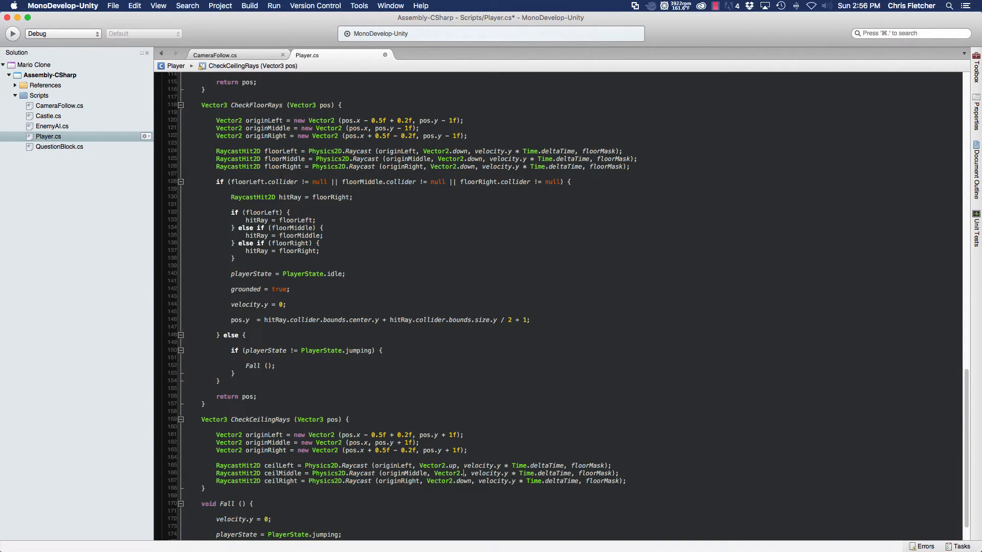
pyautogui.write('up')
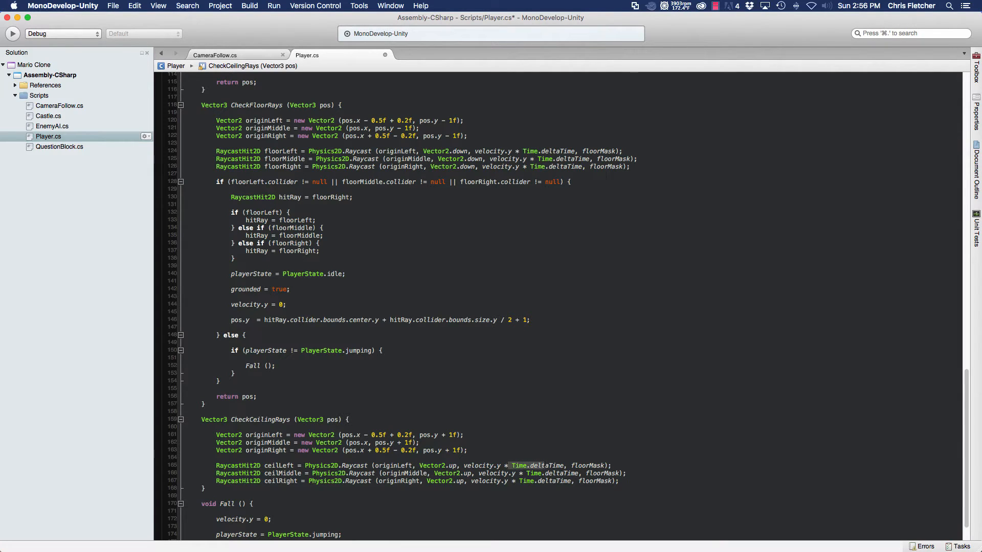
pyautogui.moveTo(547, 466)
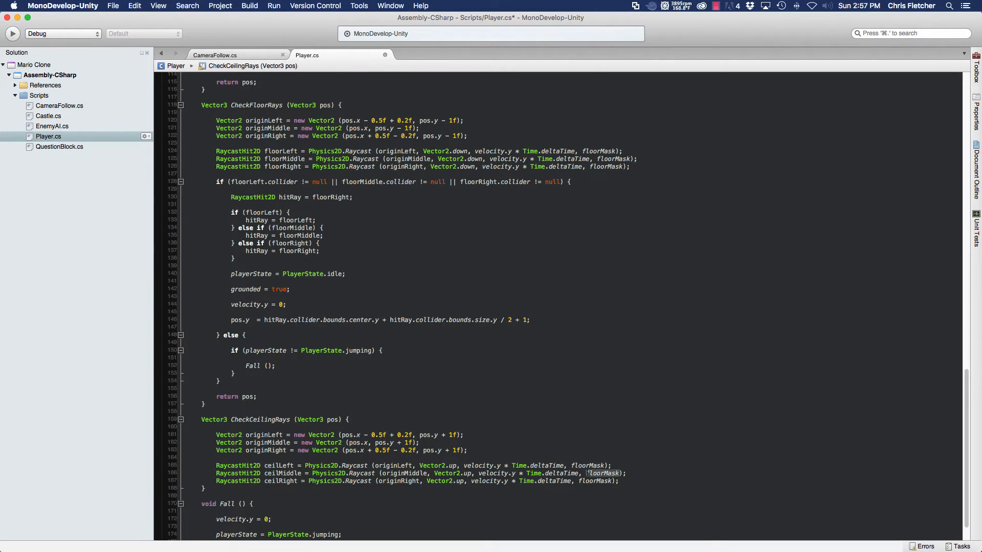
pyautogui.moveTo(603, 473)
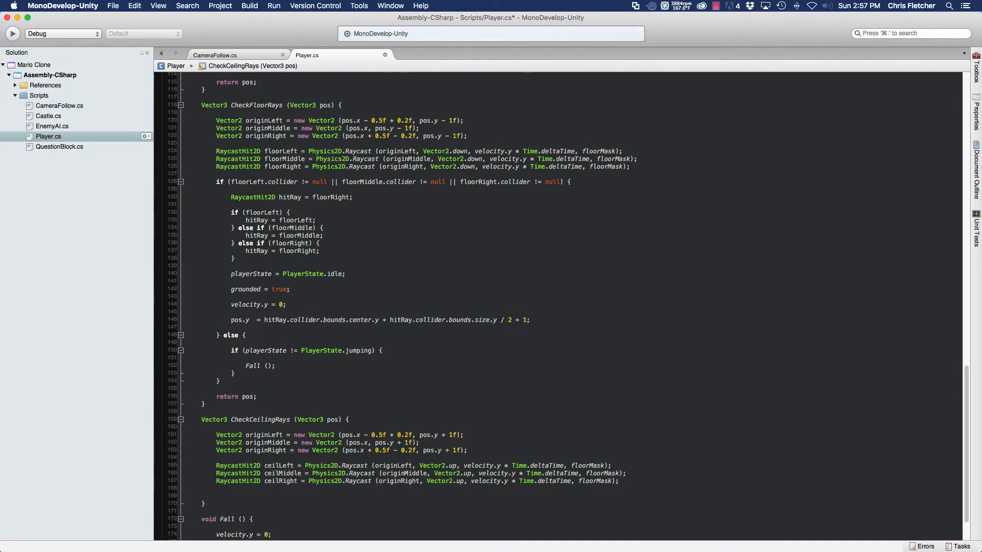
# Step: Add an if testing ceilLeft, ceilMiddle or ceilRight .collider != null, with braces
pyautogui.click(216, 496)
pyautogui.write('if (')
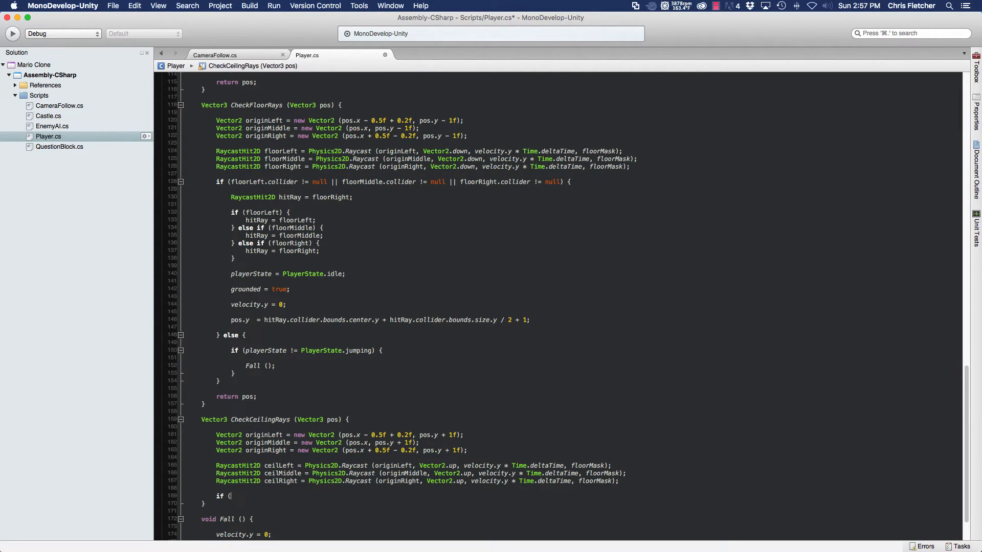
pyautogui.write('c')
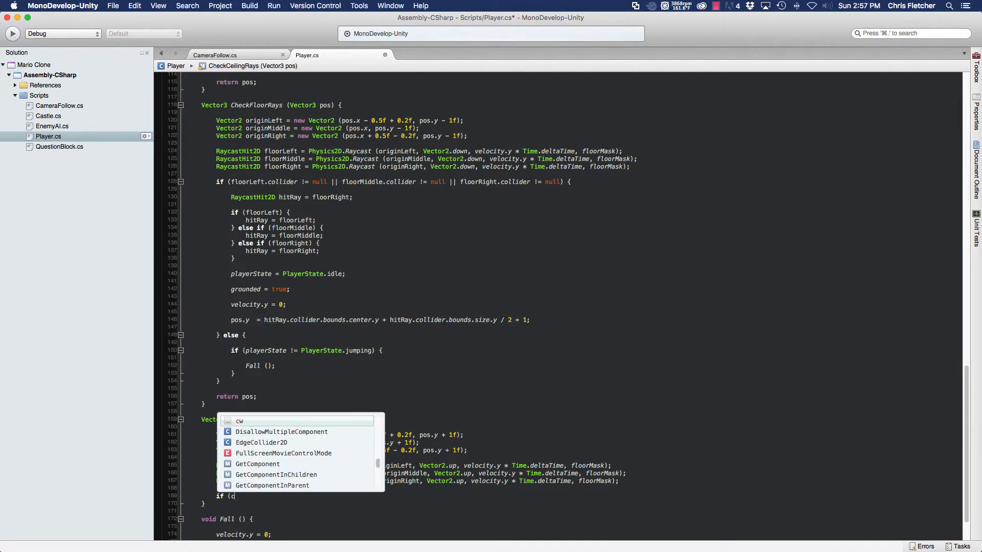
pyautogui.write('eilLeft')
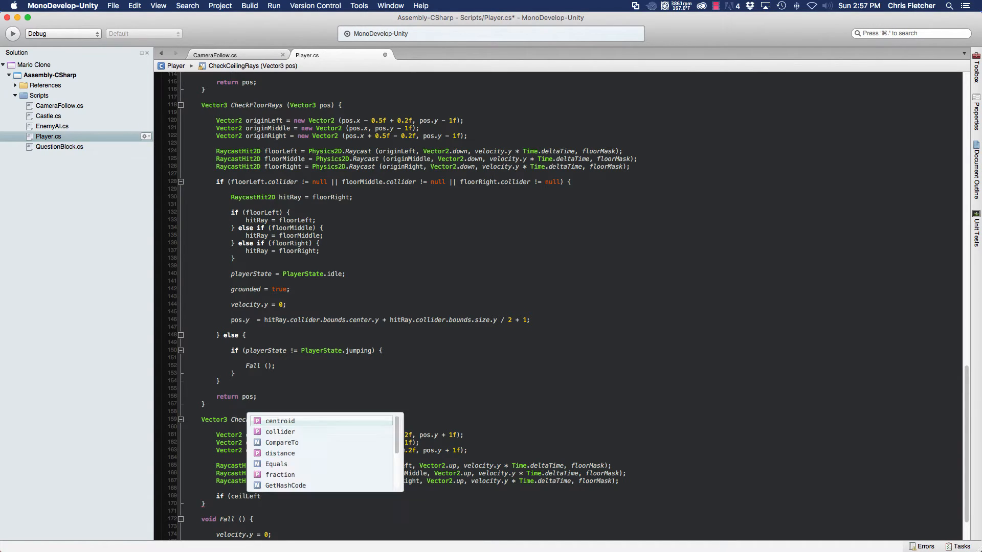
pyautogui.write('collider')
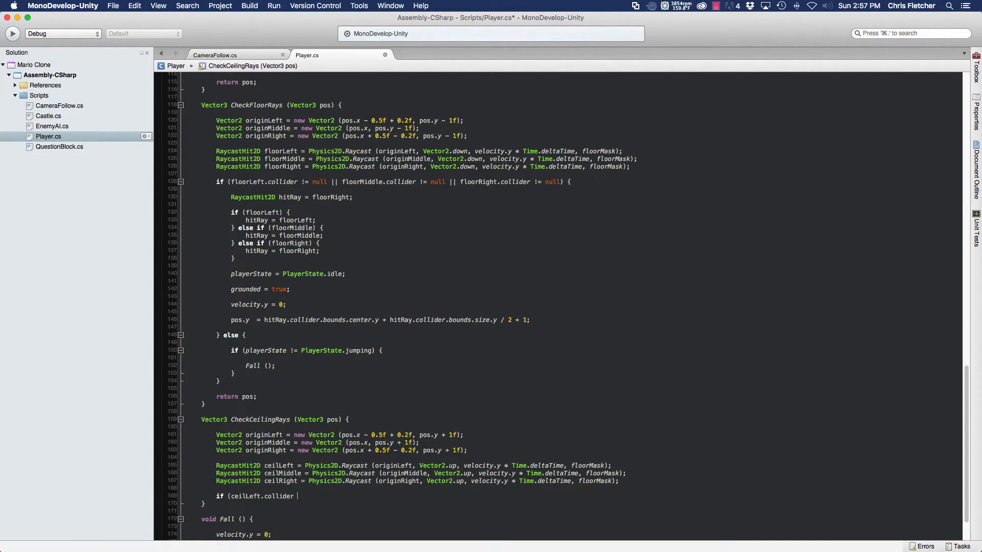
pyautogui.write('!= null')
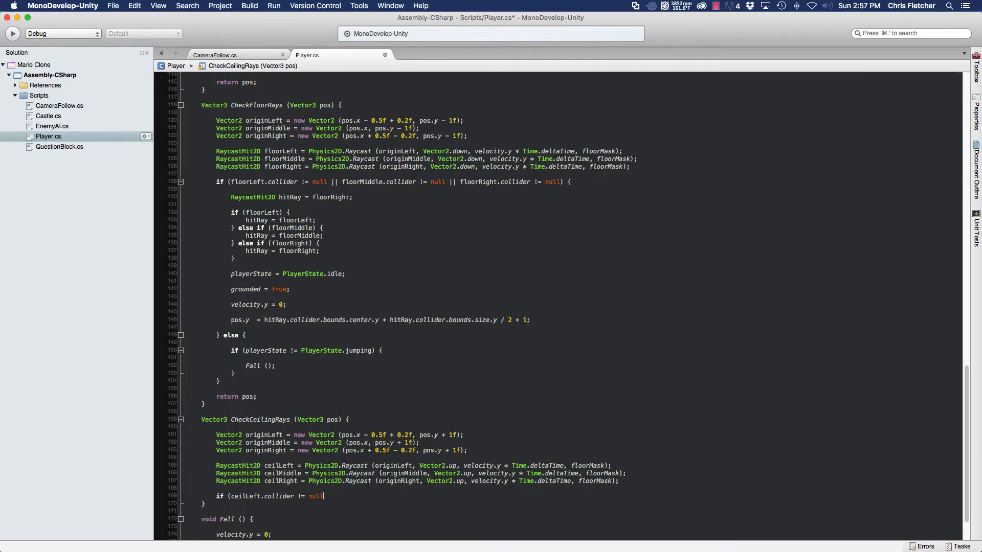
pyautogui.write('|| cel')
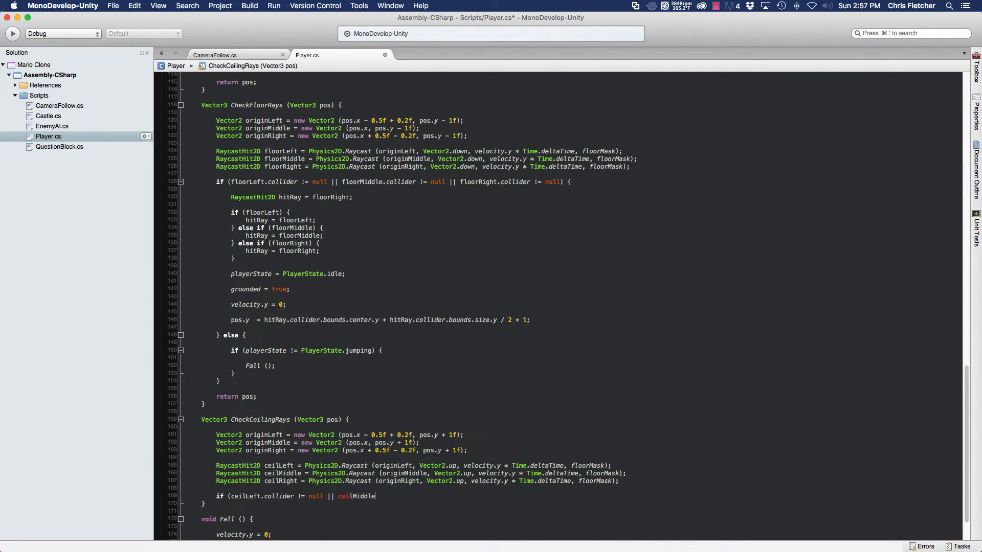
pyautogui.write('.collider !')
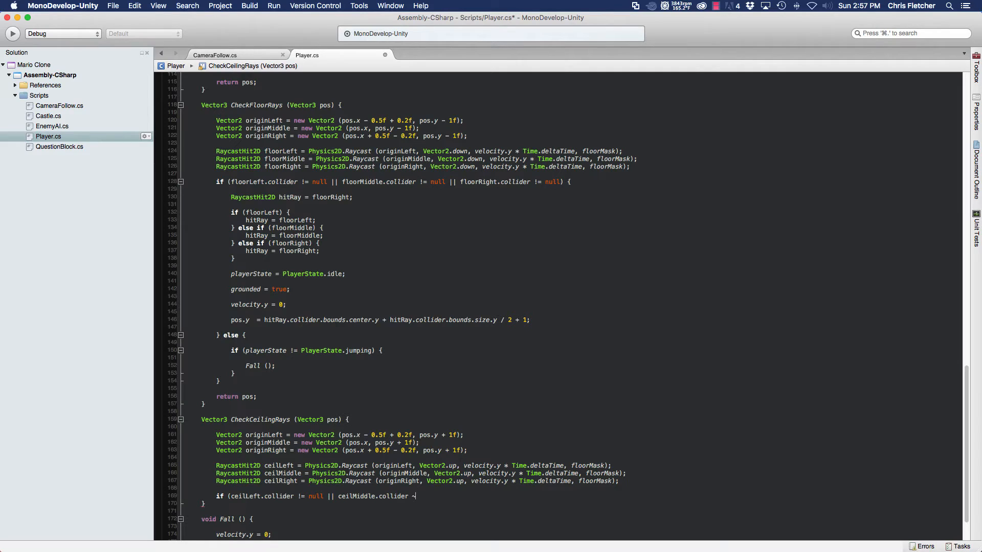
pyautogui.write('=')
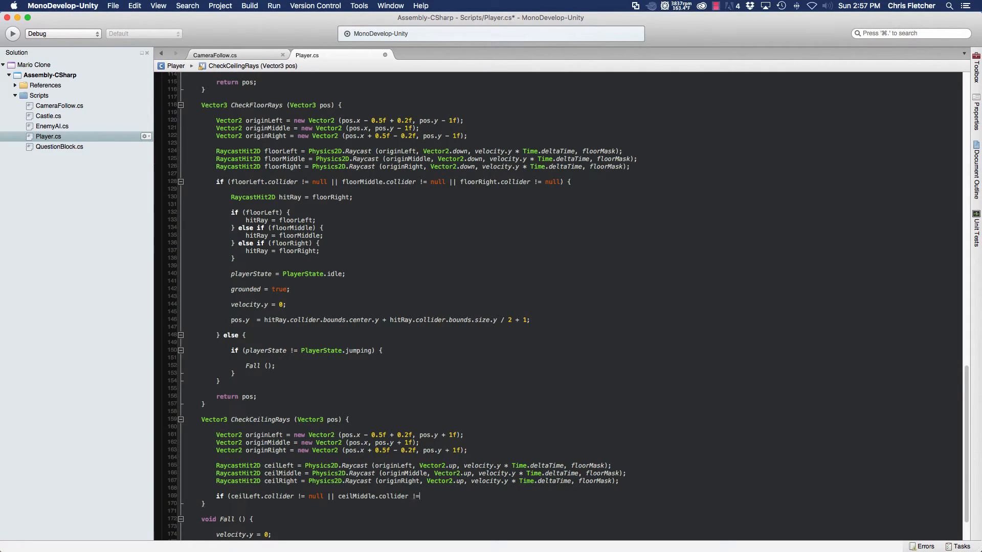
pyautogui.write('m')
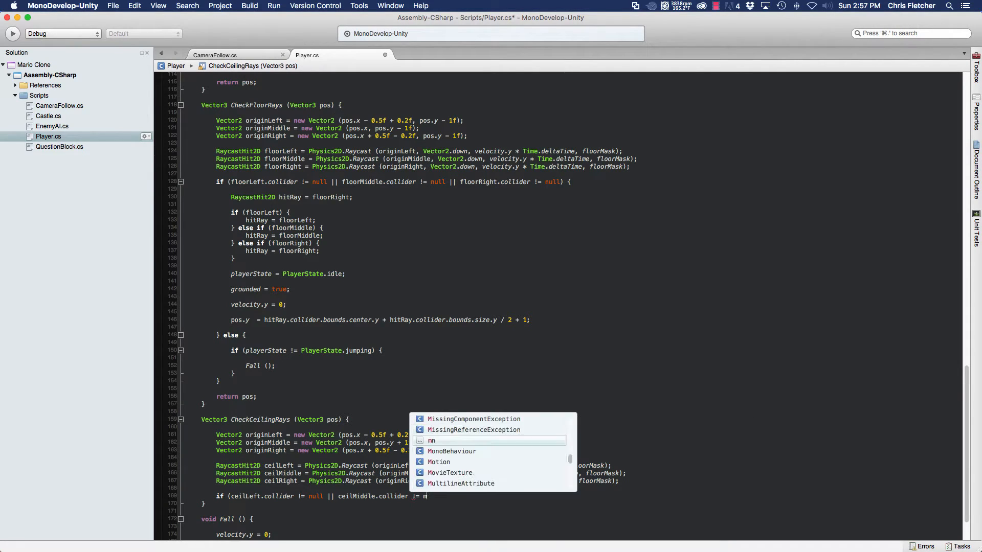
pyautogui.write('ull')
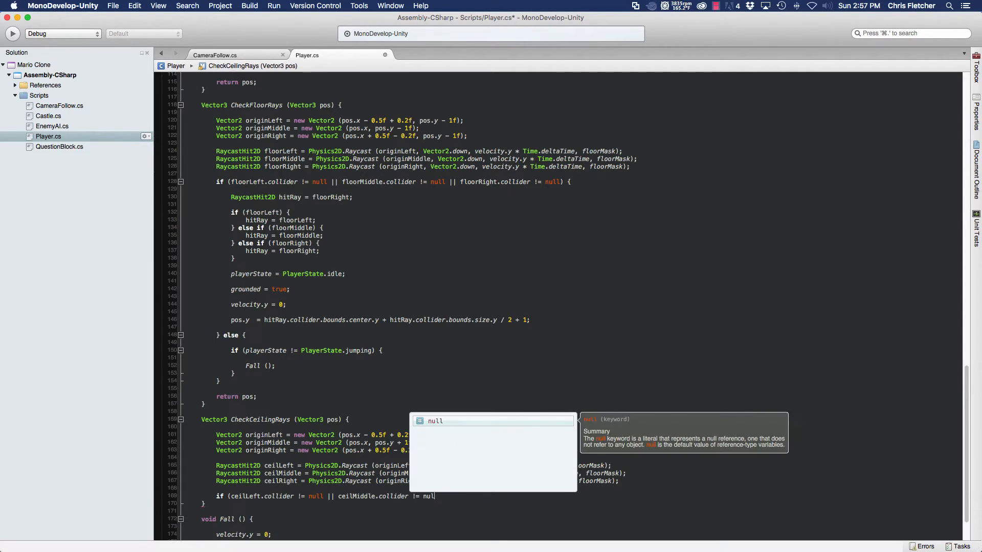
pyautogui.write('||')
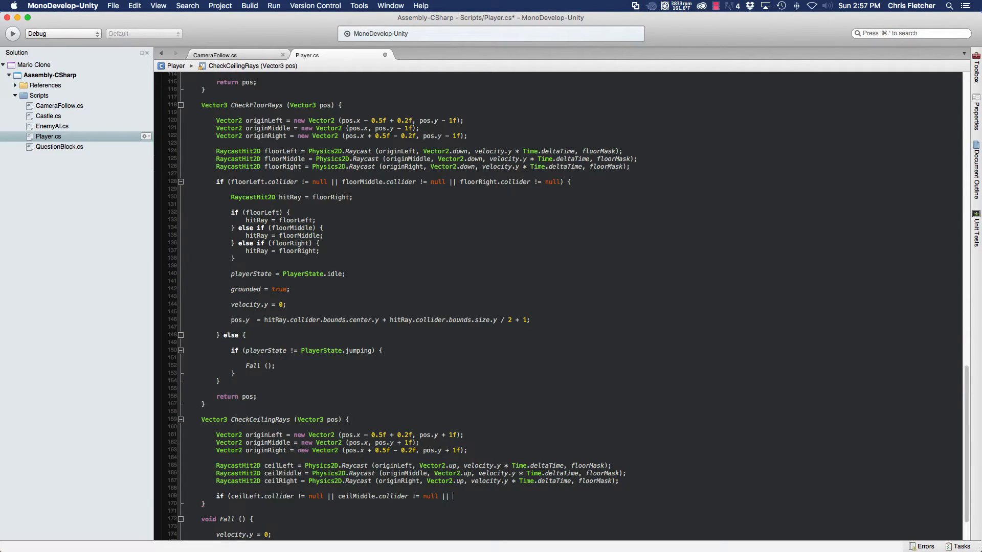
pyautogui.write('ceilRight')
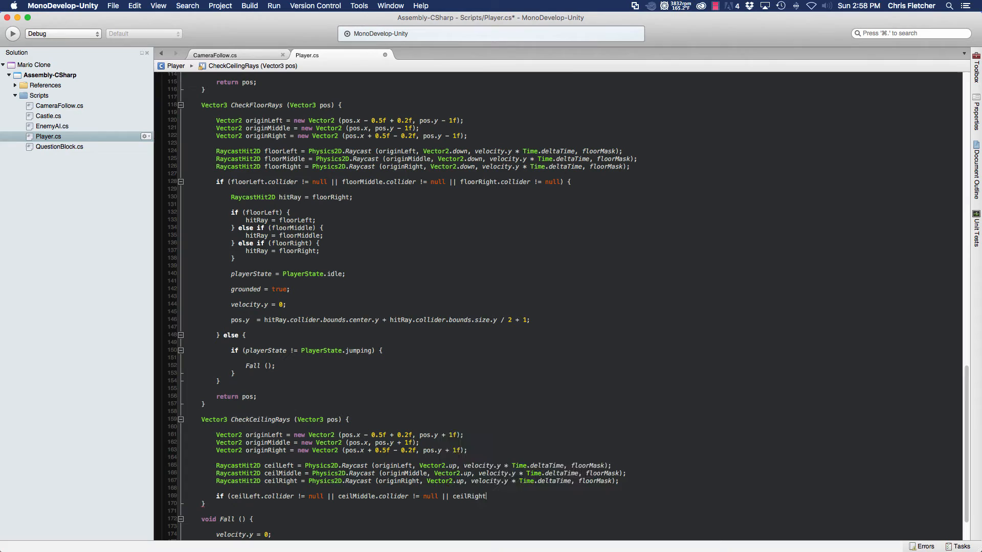
pyautogui.write('.collider != null) {')
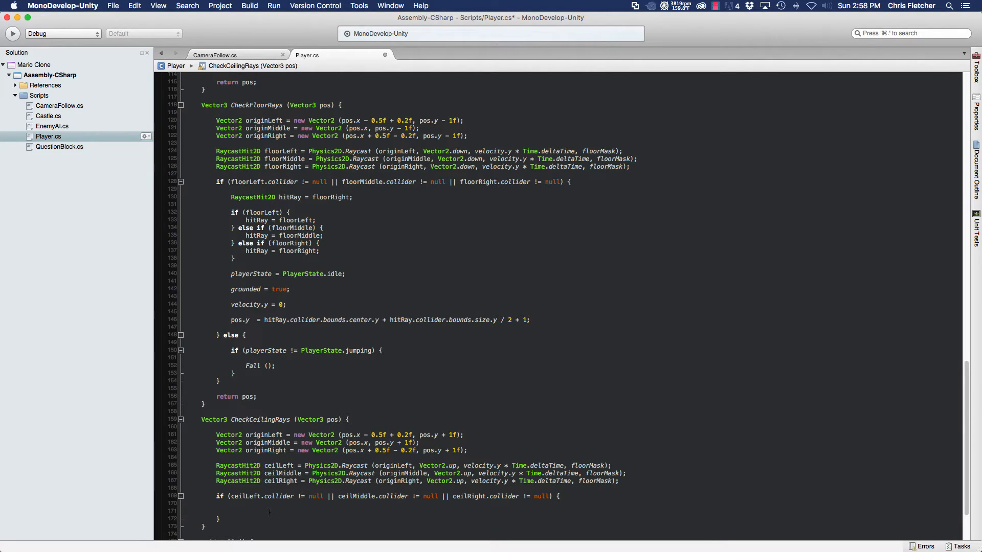
# Step: Declare RaycastHit2D hitRay = ceilLeft; inside the ceiling check
pyautogui.write('rayce')
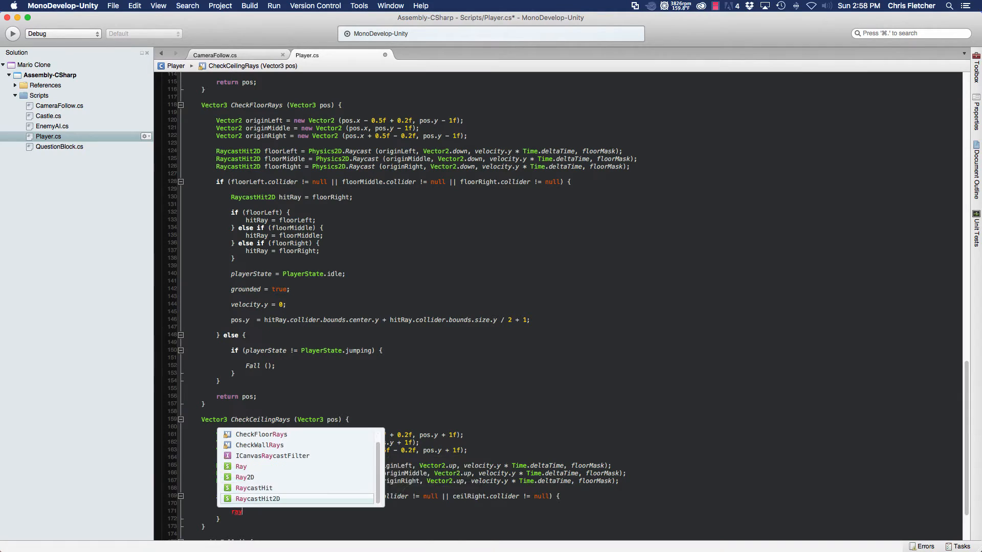
pyautogui.press('Return')
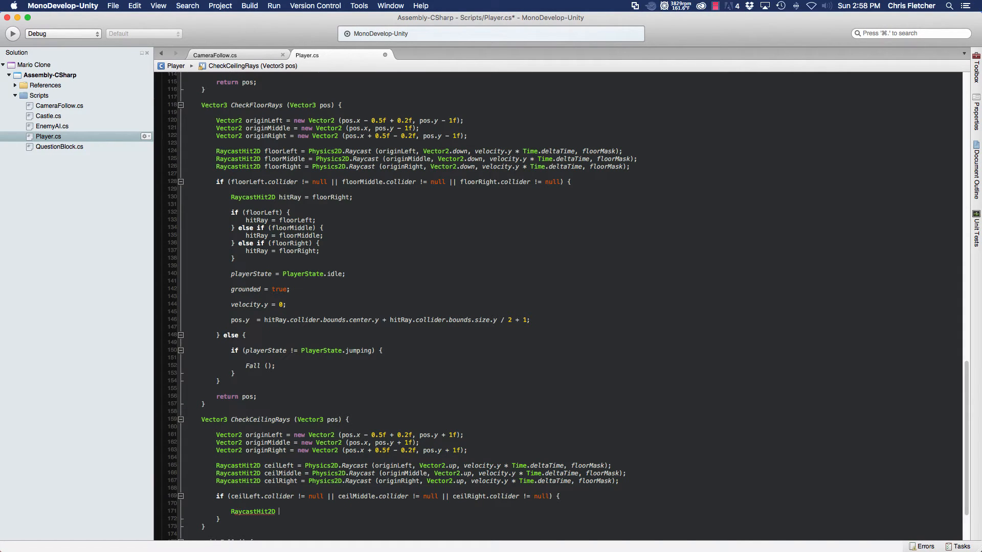
pyautogui.write('hitr')
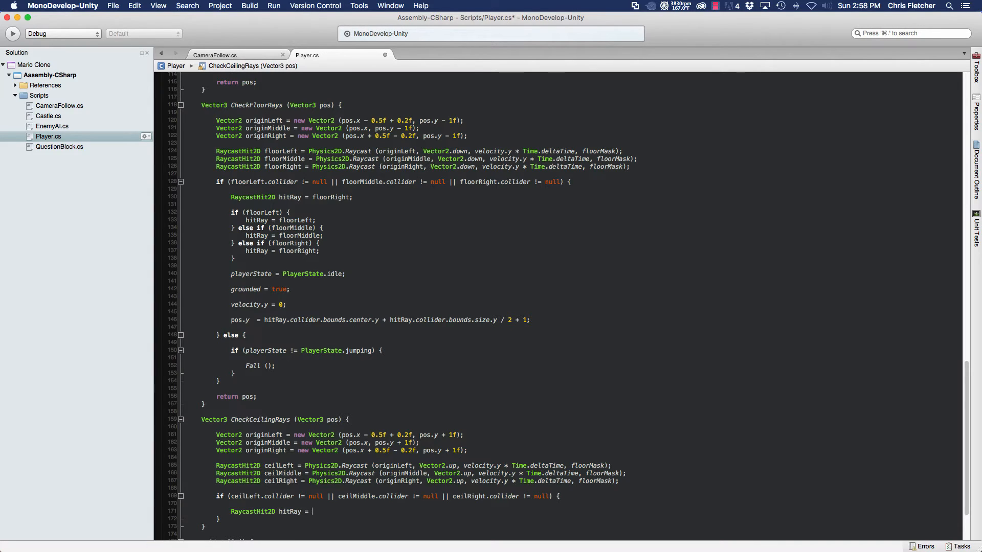
pyautogui.write('ceil')
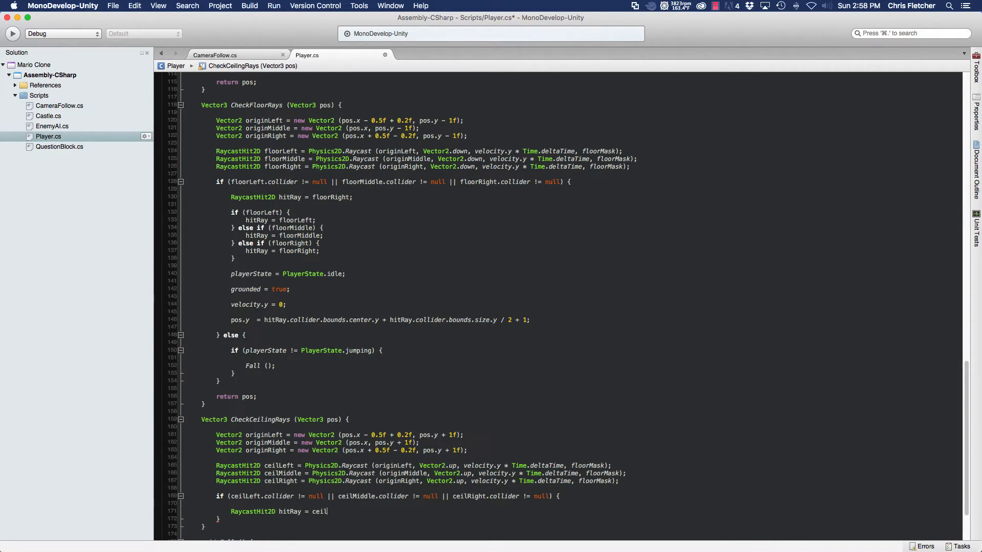
pyautogui.write('Left;')
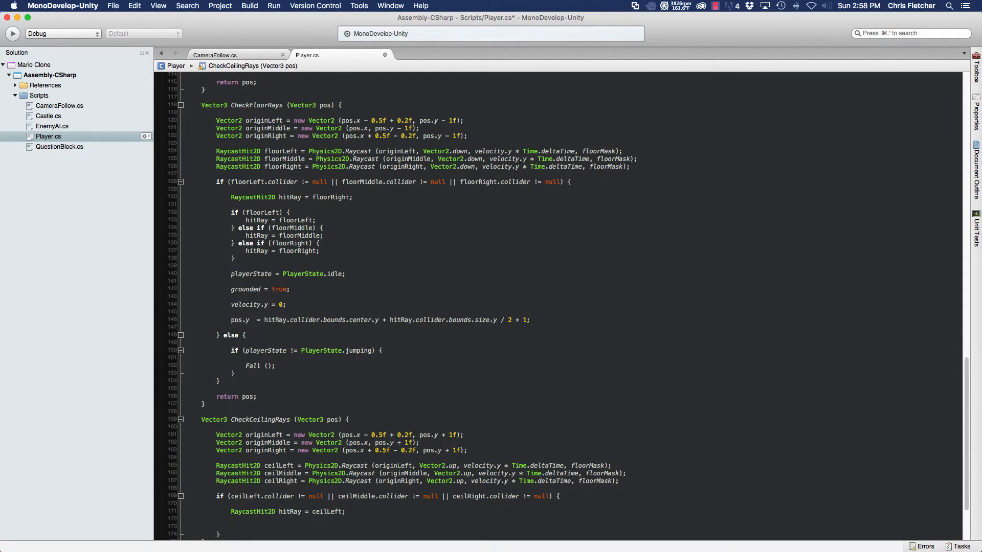
# Step: Reassign hitRay through if (ceilLeft) / else if (ceilMiddle) / else if (ceilRight)
pyautogui.write('if (')
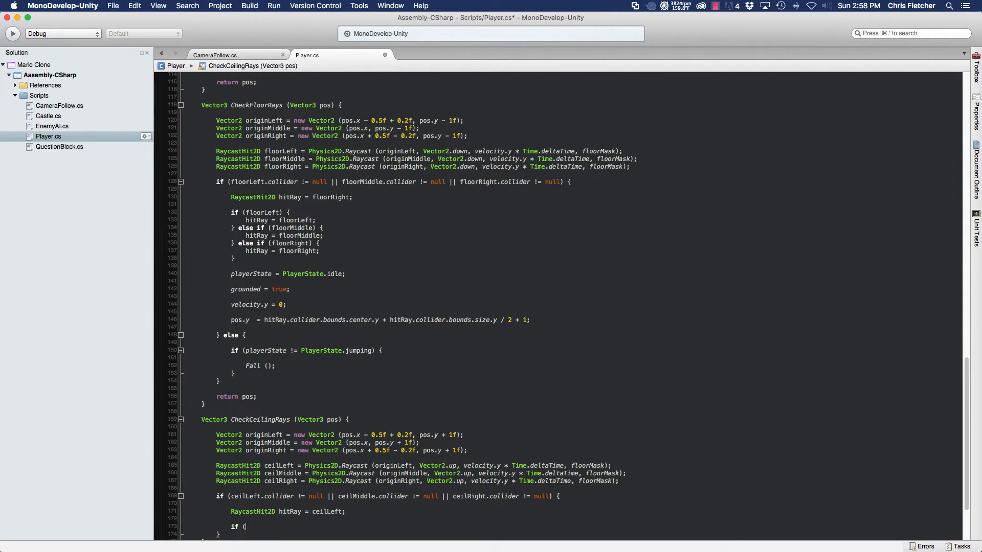
pyautogui.write('ceilLeft')
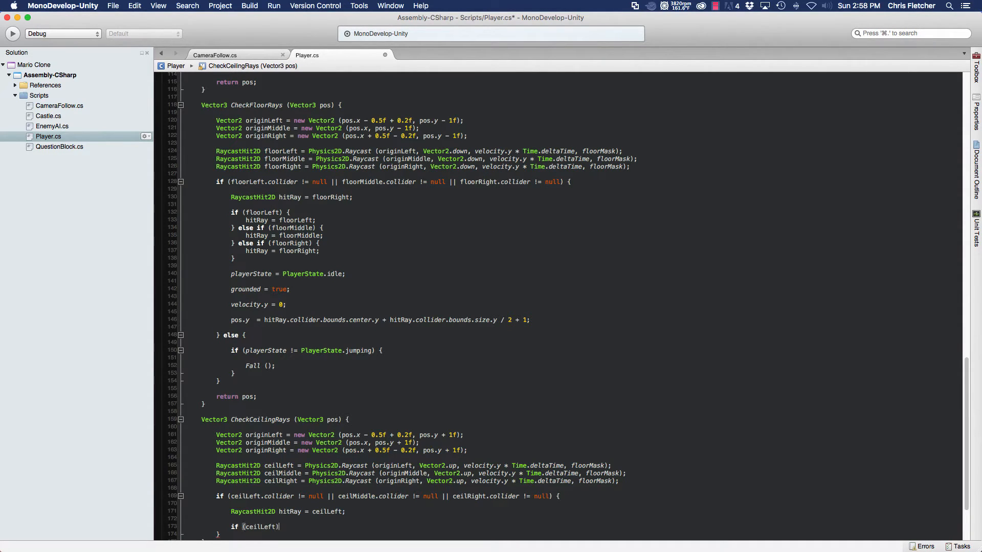
pyautogui.write('{')
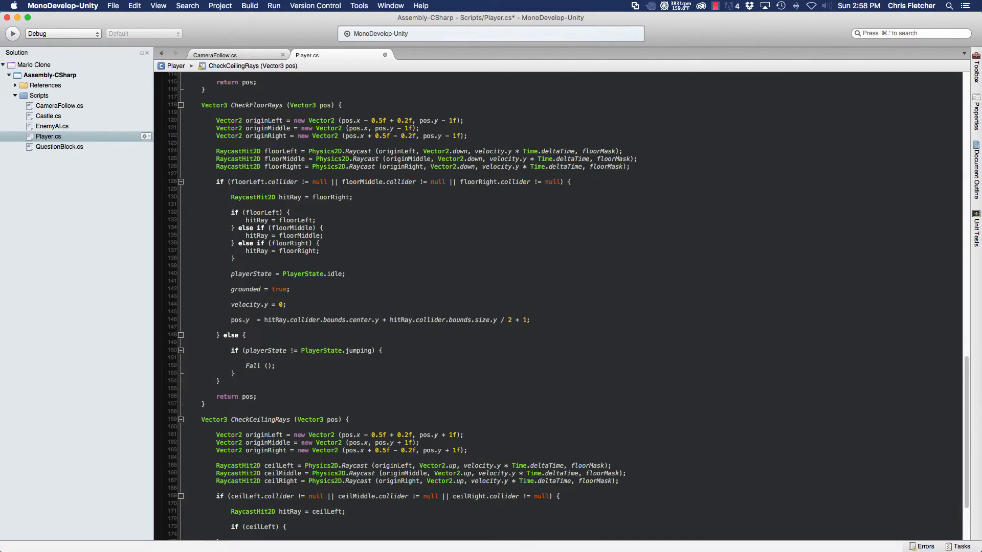
pyautogui.write('hitra')
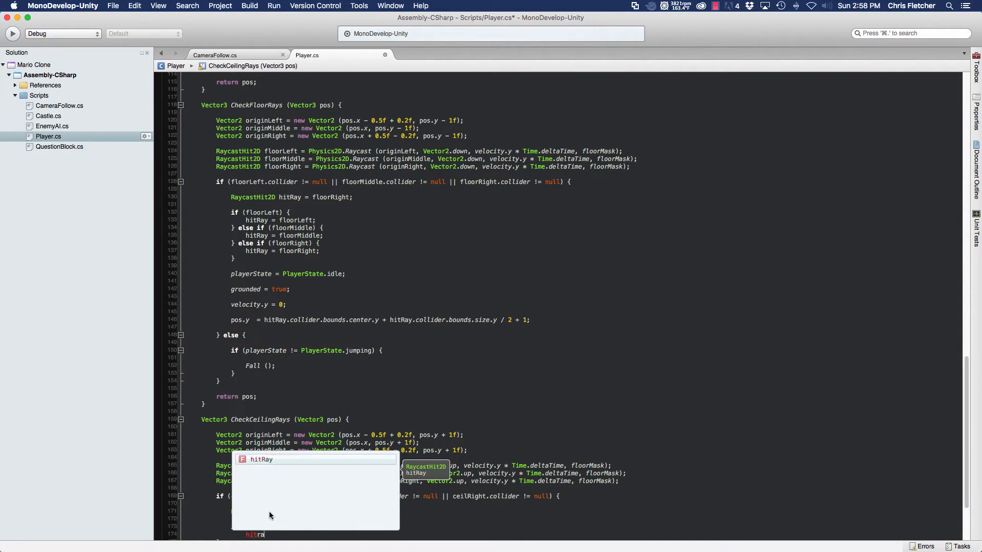
pyautogui.write('ceilLeft;')
pyautogui.write('} else if (')
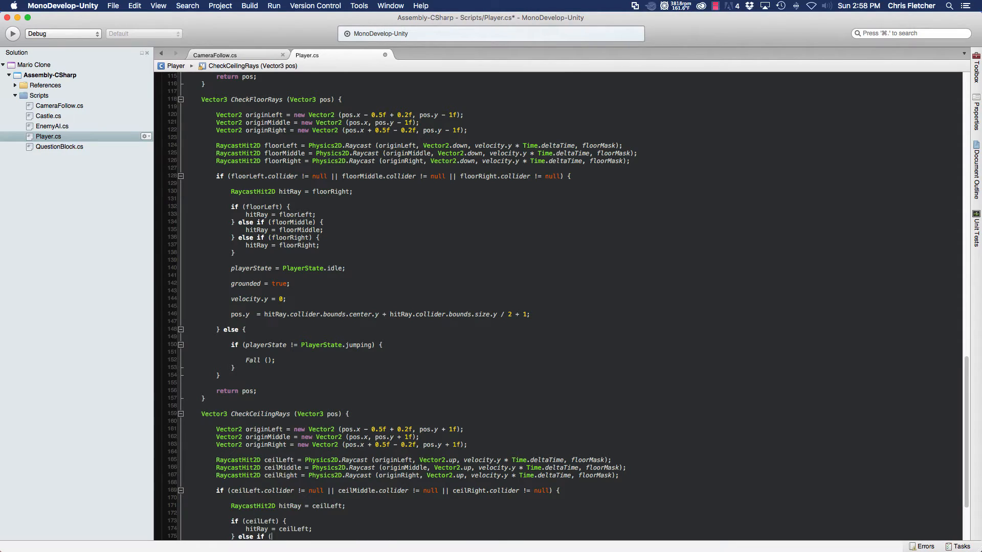
pyautogui.write('ceilMiddle) {')
pyautogui.write('hitRay')
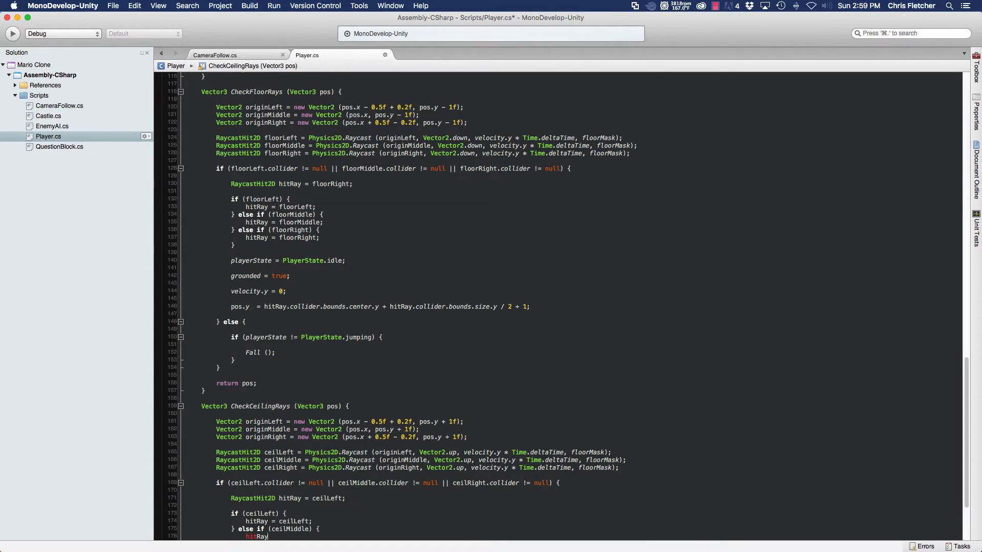
pyautogui.write('ceilMiddle;')
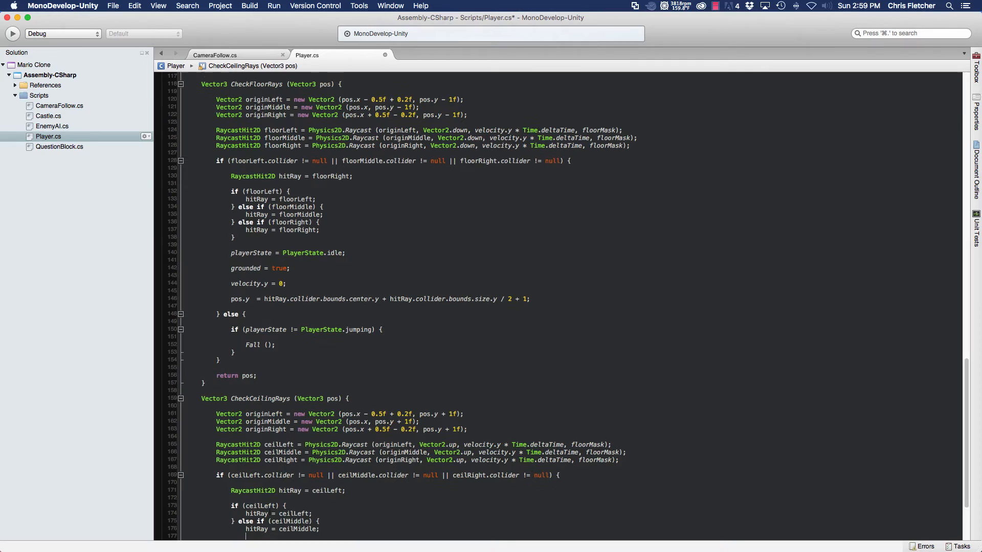
pyautogui.write('els')
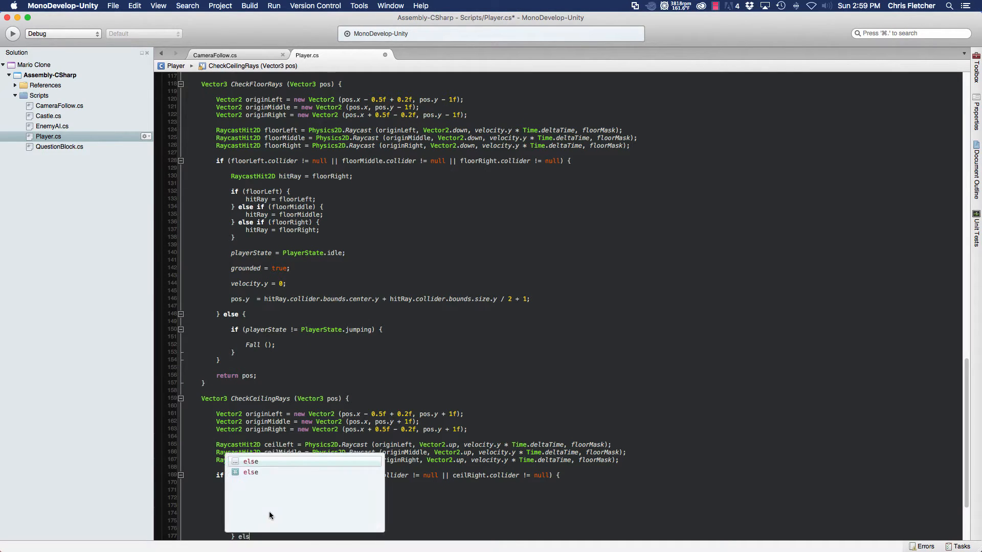
pyautogui.write('ceilRight) {')
pyautogui.write('hitRay')
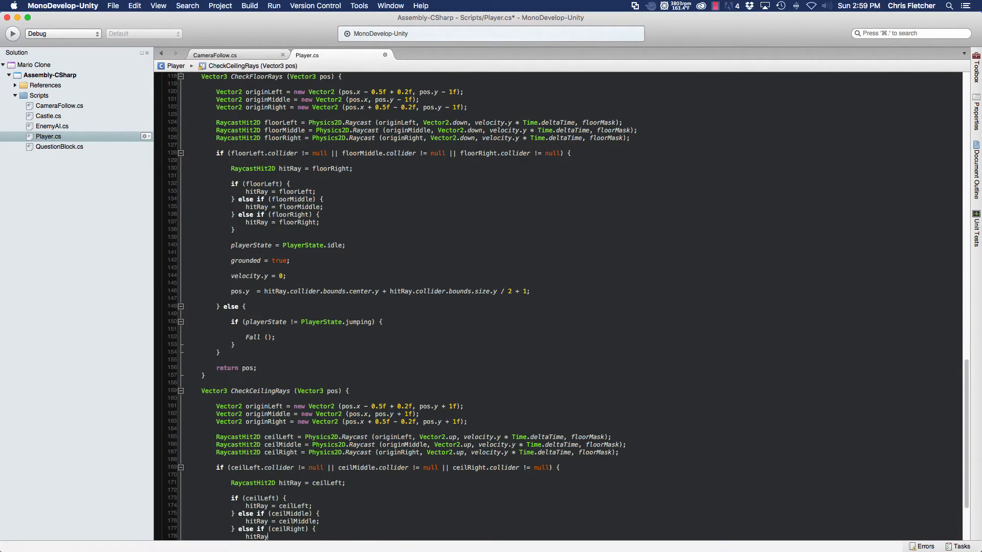
pyautogui.write('ceilRight;')
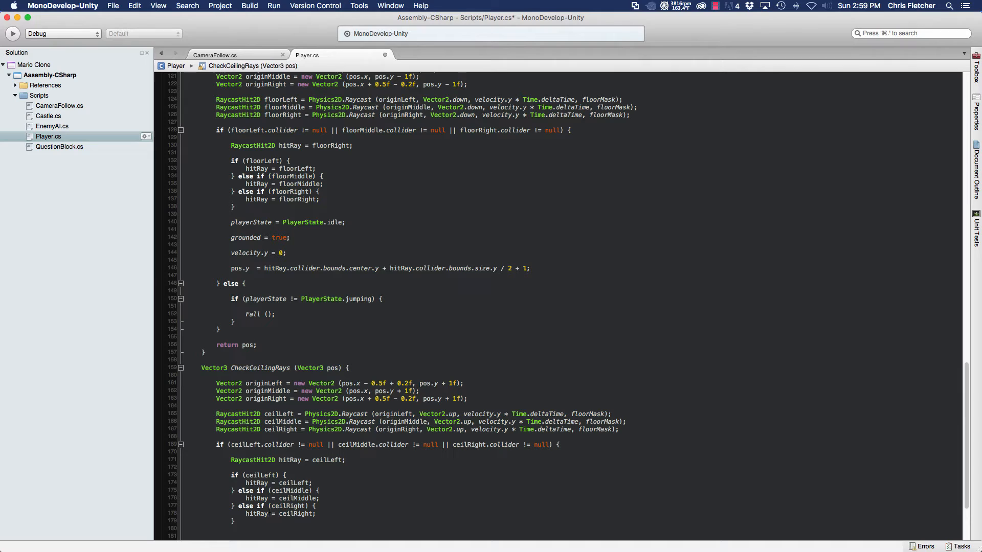
# Step: Set pos.y to hitRay collider's bounds center minus half its height minus 1
pyautogui.write('pos.y')
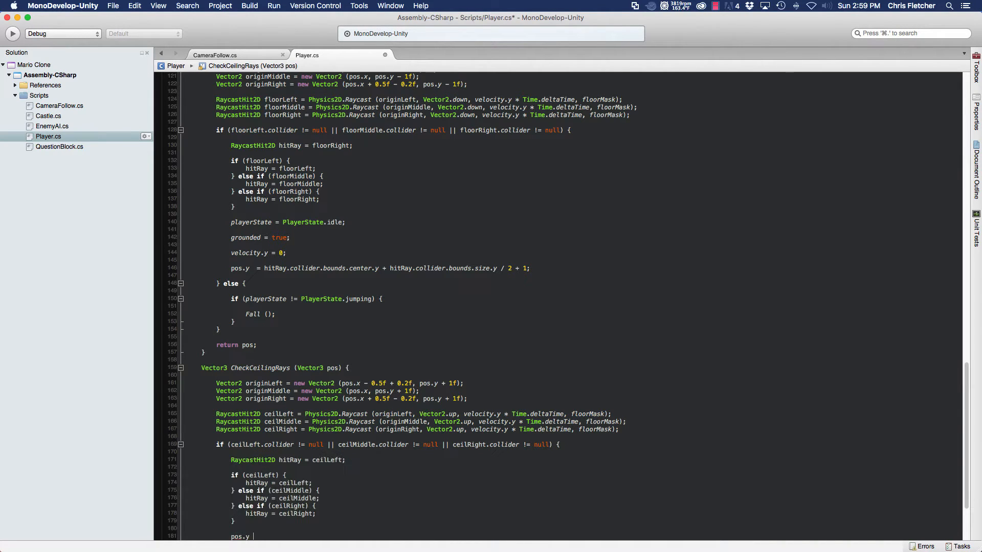
pyautogui.write('hitr')
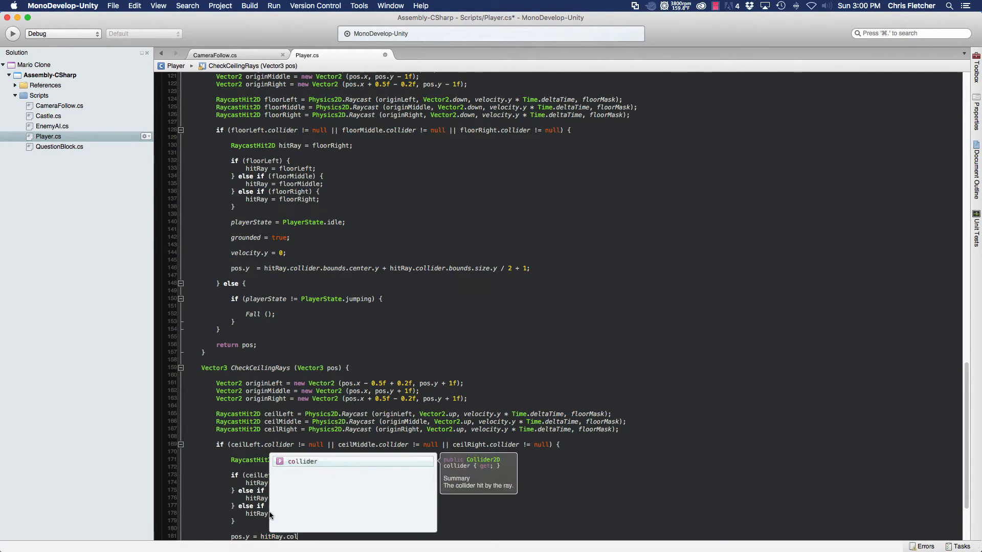
pyautogui.write('.bounds.center')
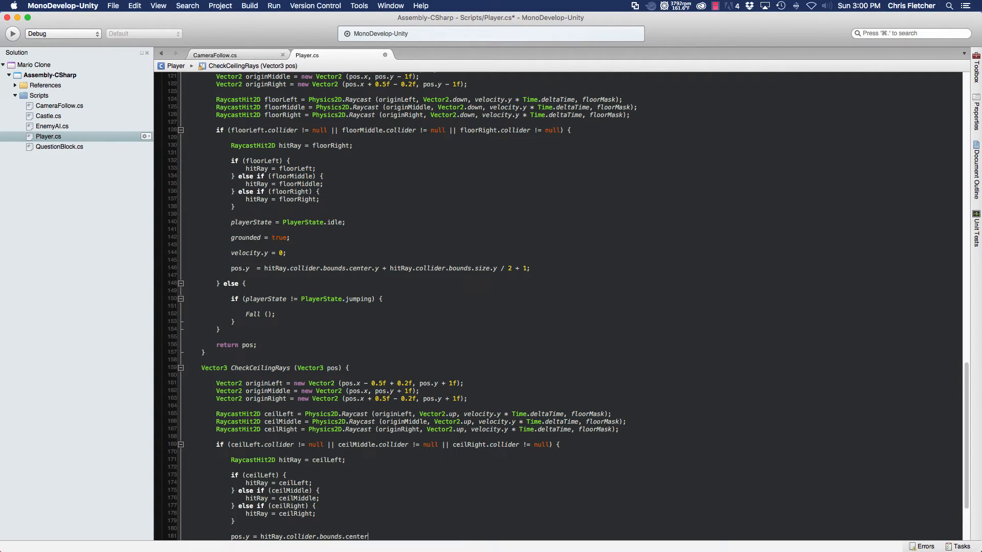
pyautogui.write('.y -')
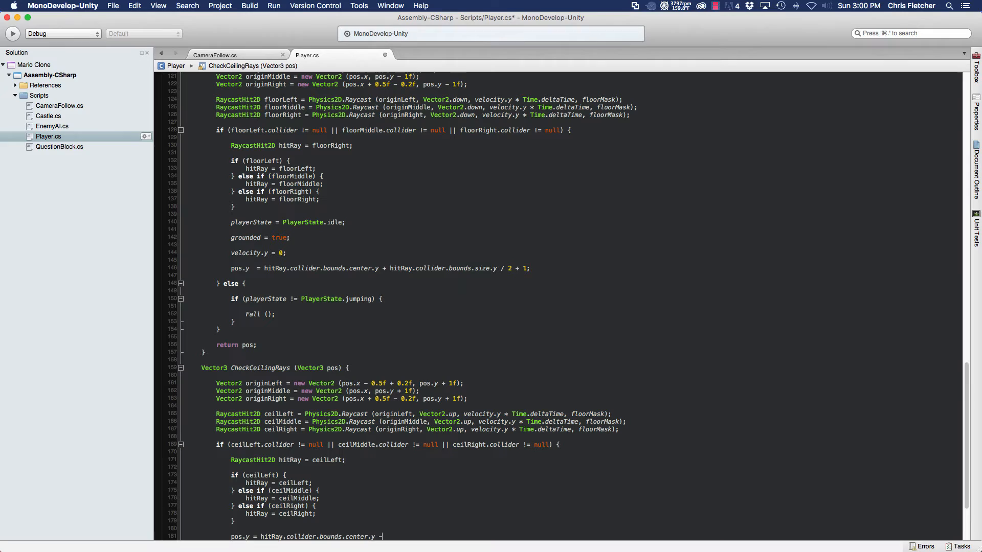
pyautogui.write('hitr')
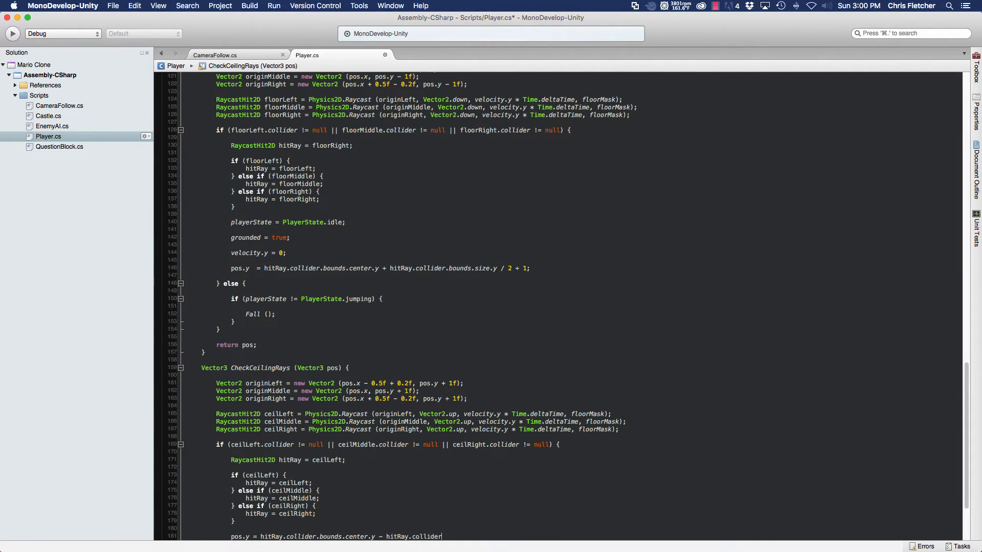
pyautogui.write('bounds.size.y')
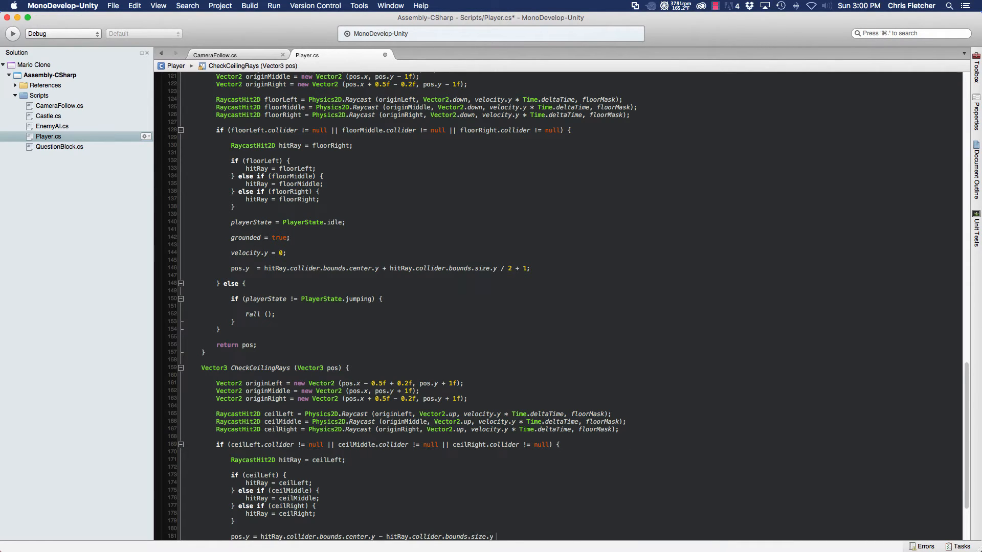
pyautogui.write('/ 2 - 1;')
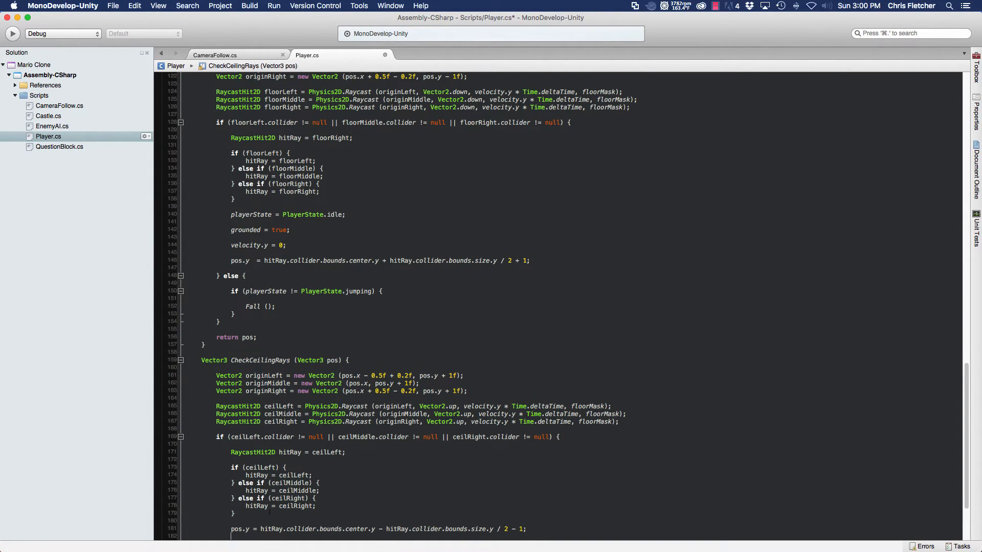
# Step: Add a Fall(); call in the ceiling block and close its braces
pyautogui.scroll(-3)
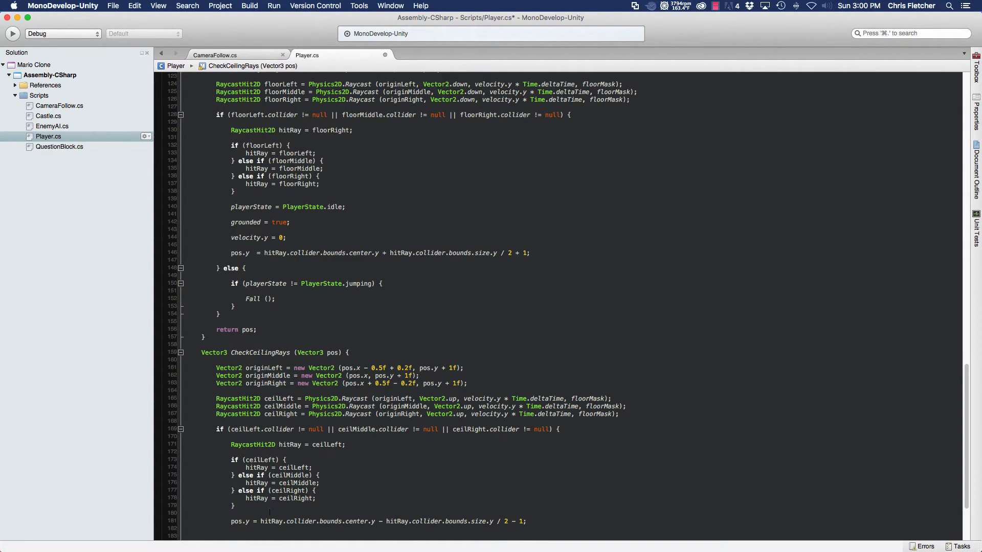
pyautogui.write('fai')
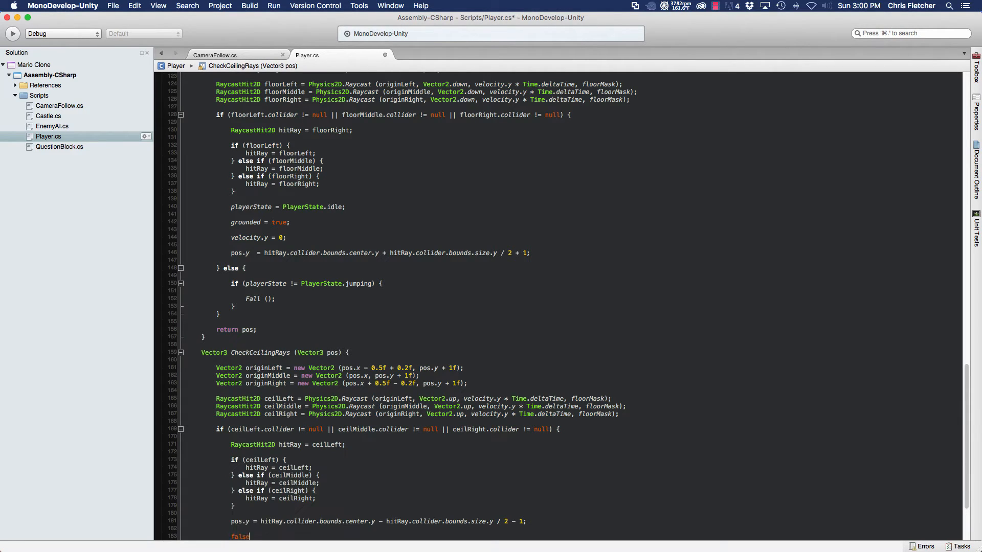
pyautogui.write('FA')
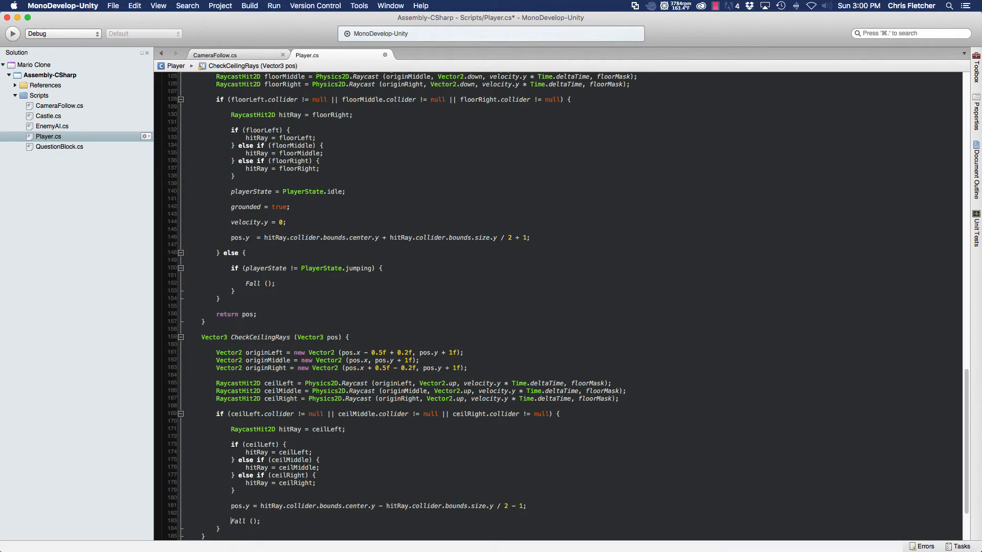
pyautogui.write('ret')
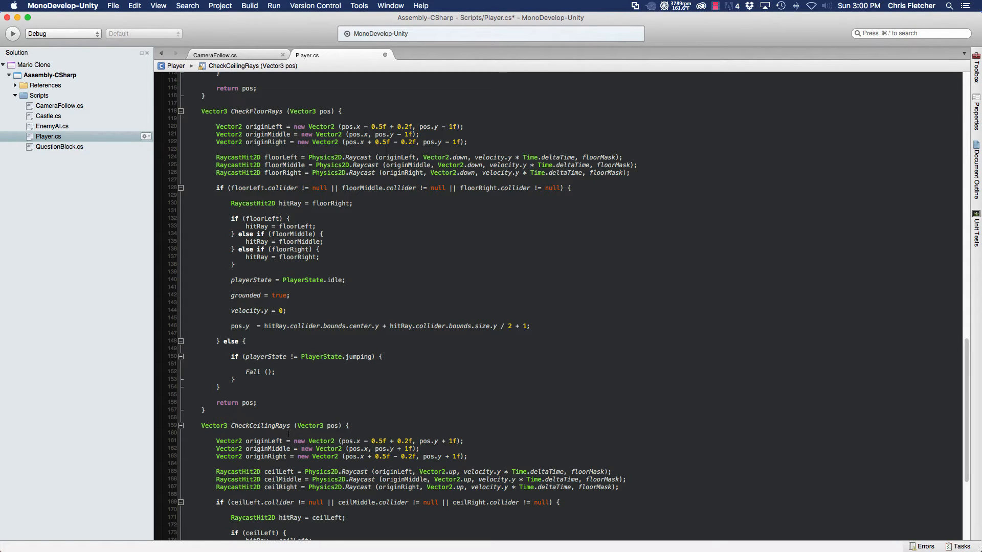
# Step: Below the CheckFloorRays call, add if (velocity.y >= 0) pos = CheckCeilingRays(pos);
pyautogui.scroll(3)
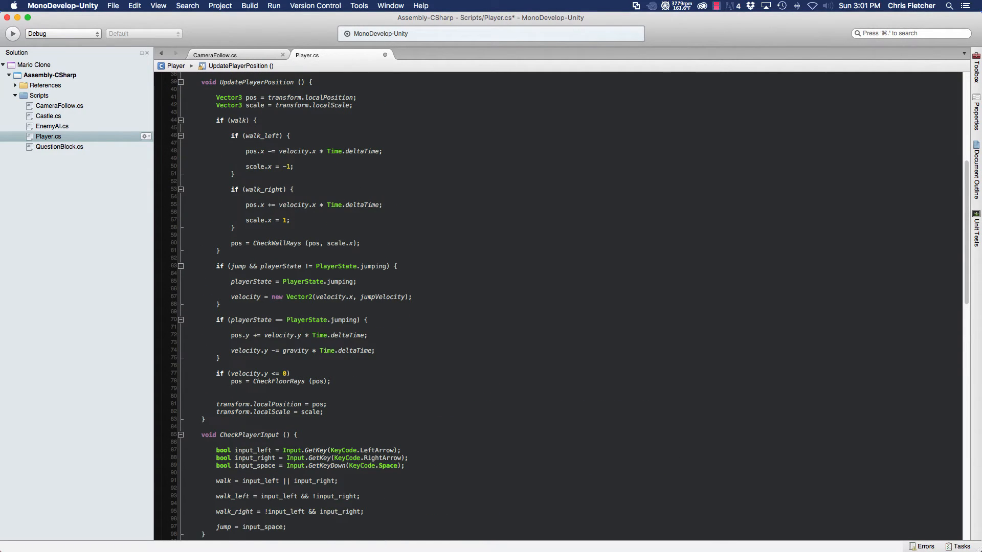
pyautogui.write('if (')
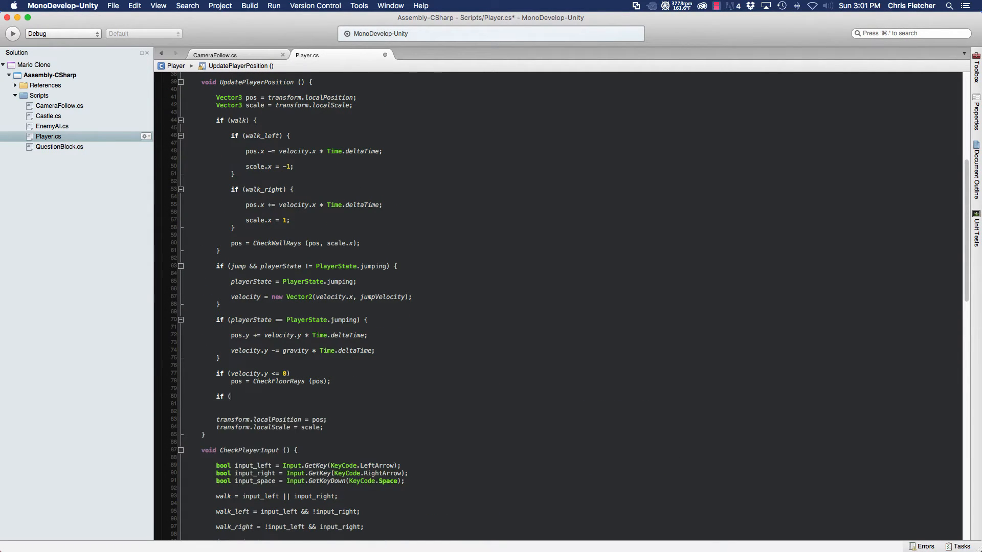
pyautogui.write('velocity')
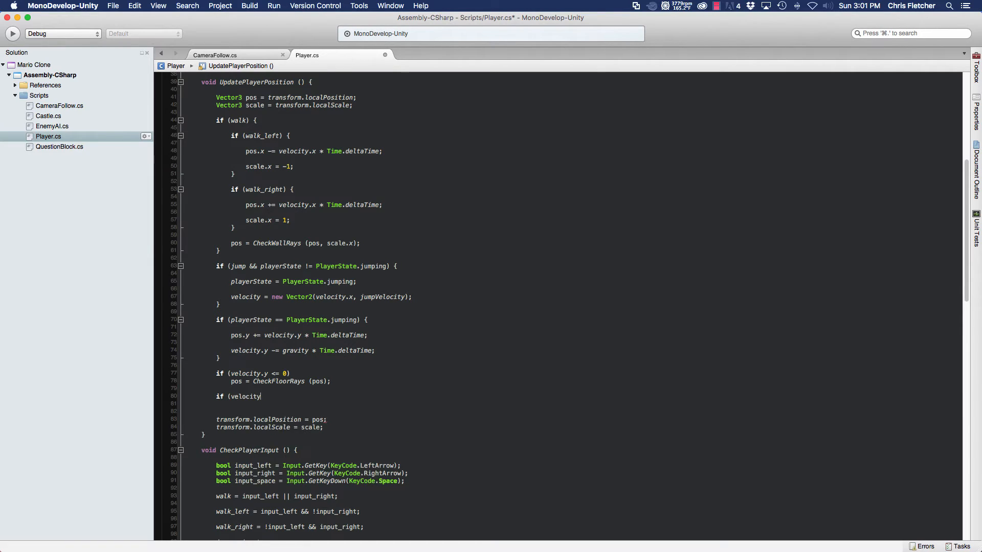
pyautogui.write('.y')
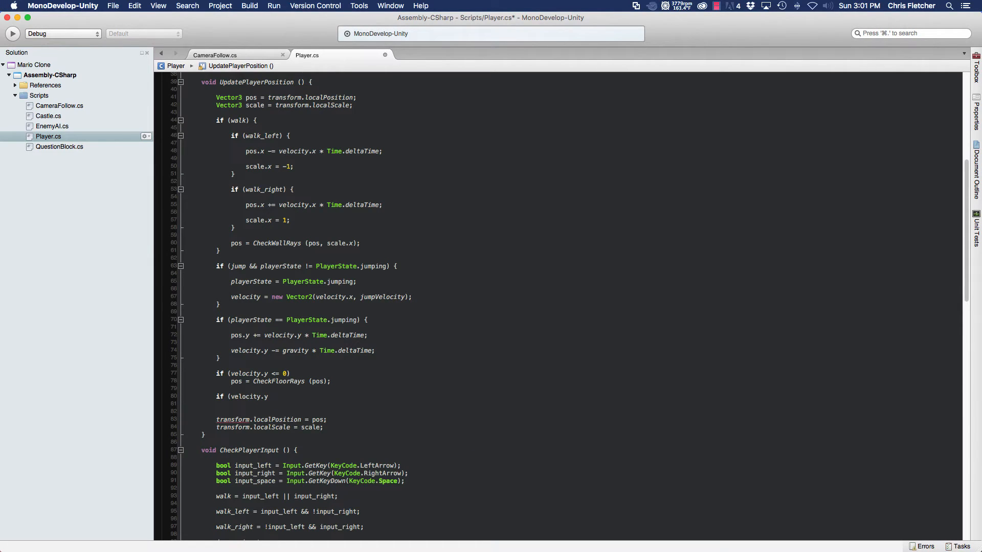
pyautogui.write('>= 0')
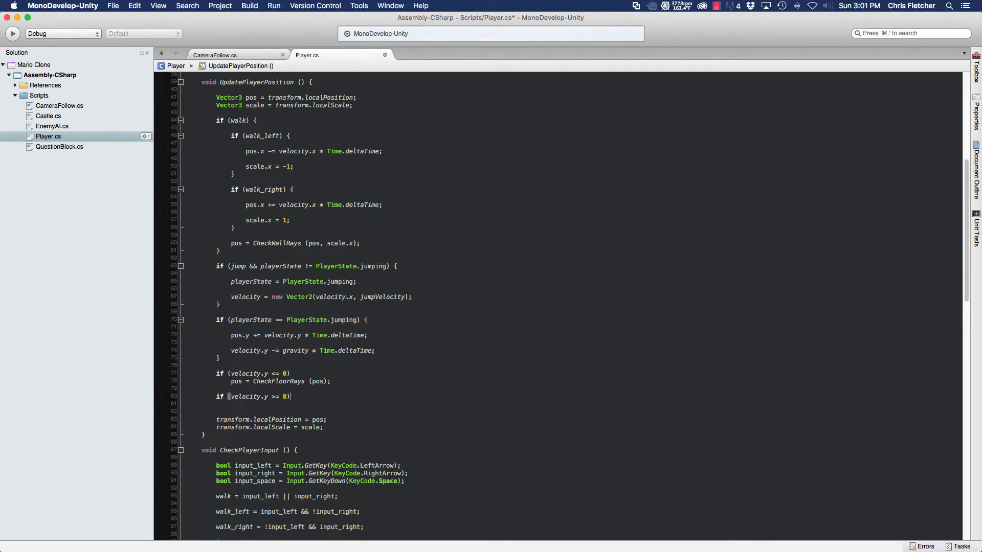
pyautogui.write('pos')
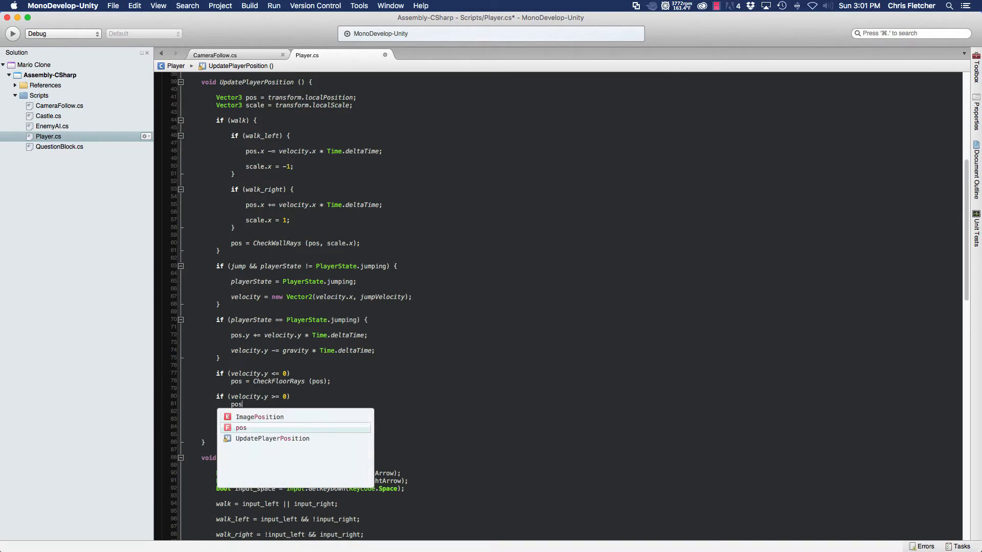
pyautogui.write('=')
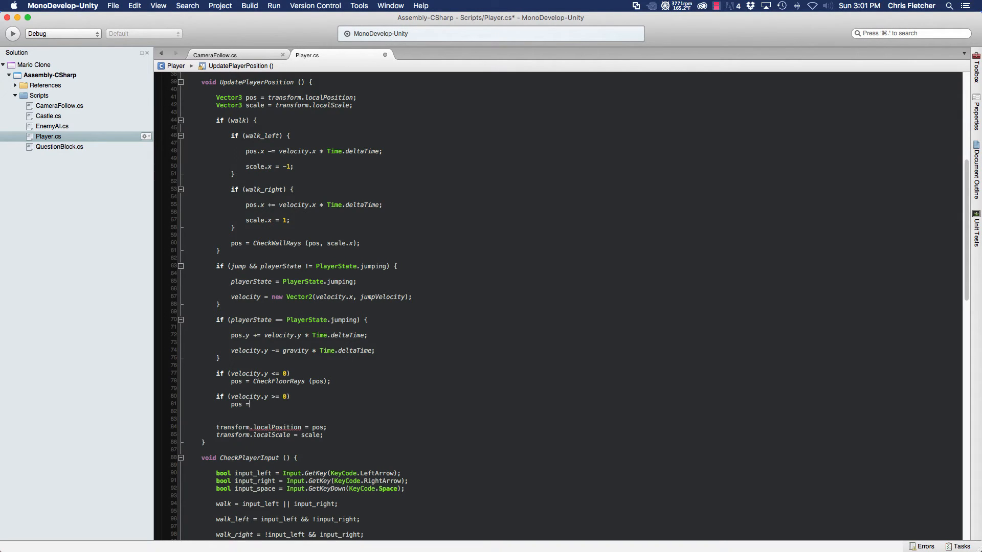
pyautogui.write('CheckCeilingRays (pos')
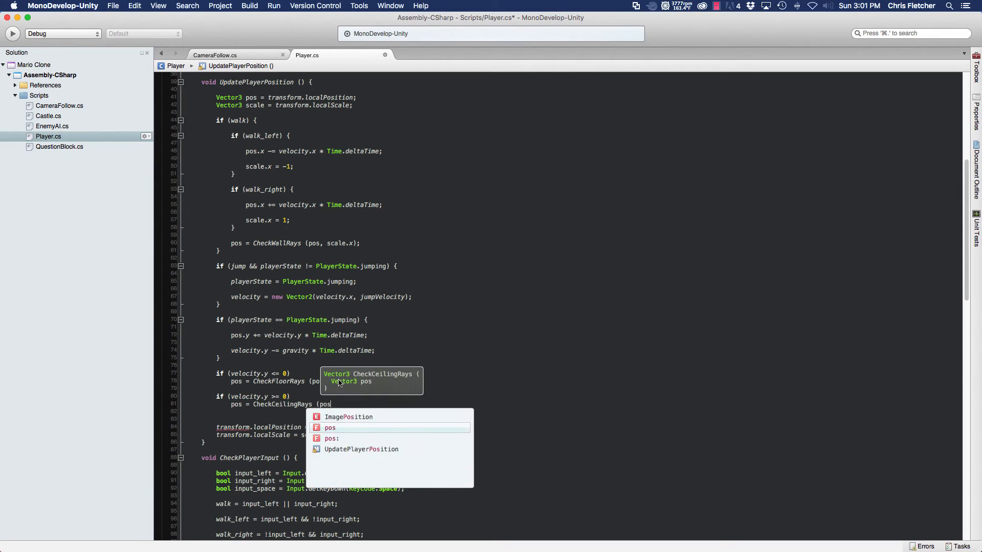
pyautogui.press('Return')
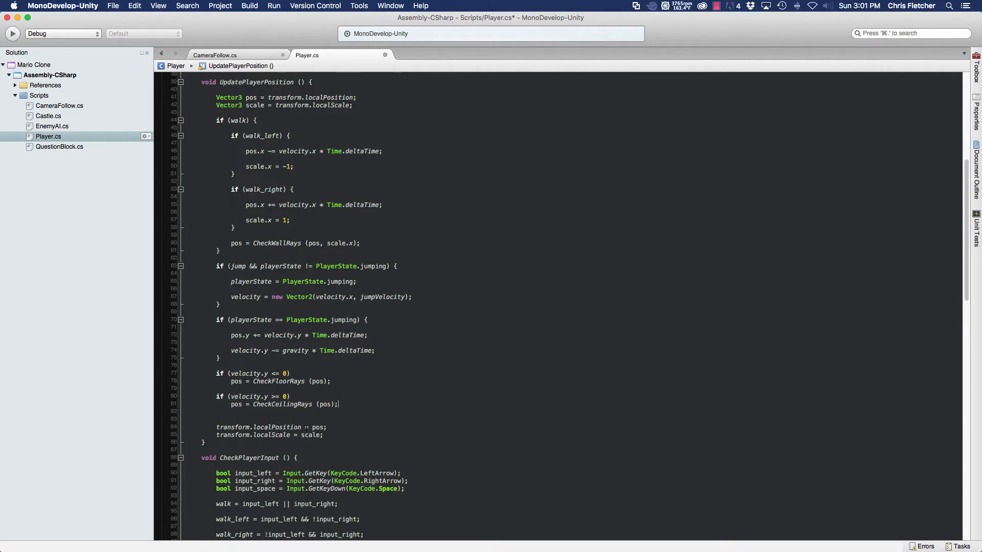
pyautogui.moveTo(273, 427)
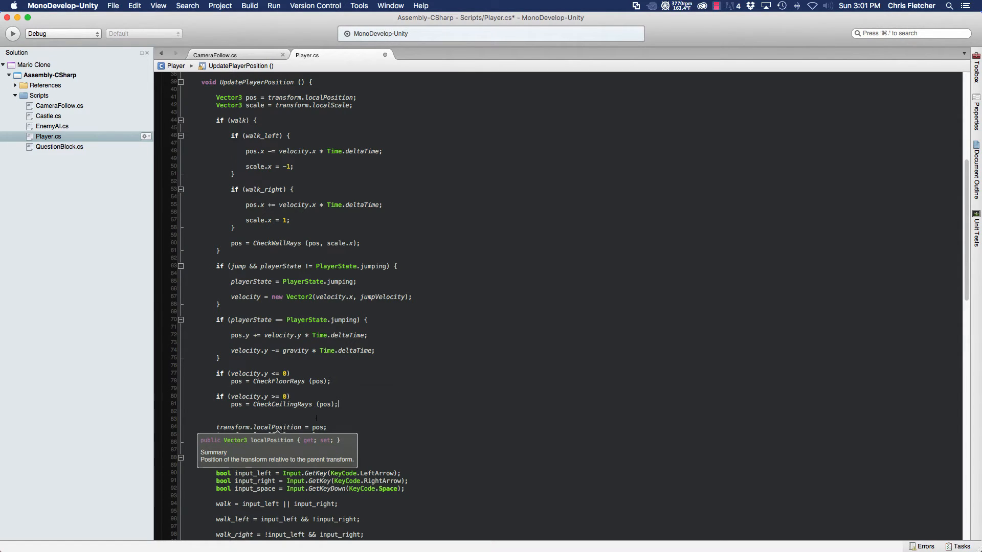
pyautogui.scroll(-3)
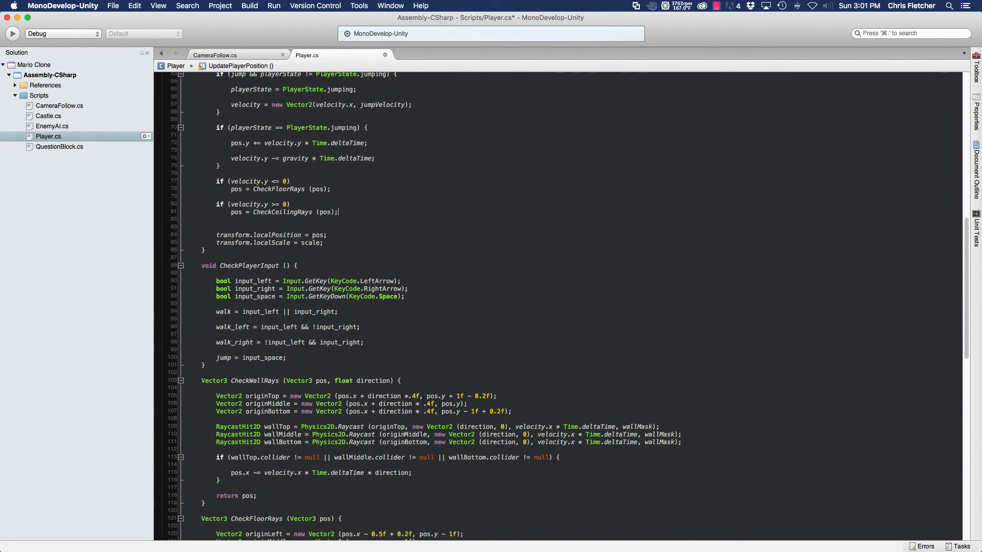
pyautogui.scroll(-3)
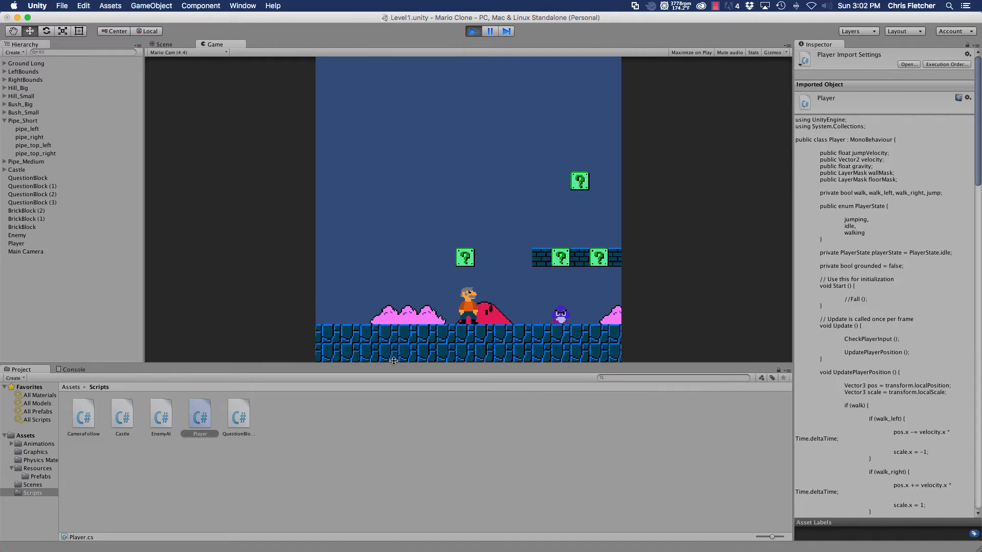
# Step: Stop play mode after testing the Mario level
pyautogui.click(164, 44)
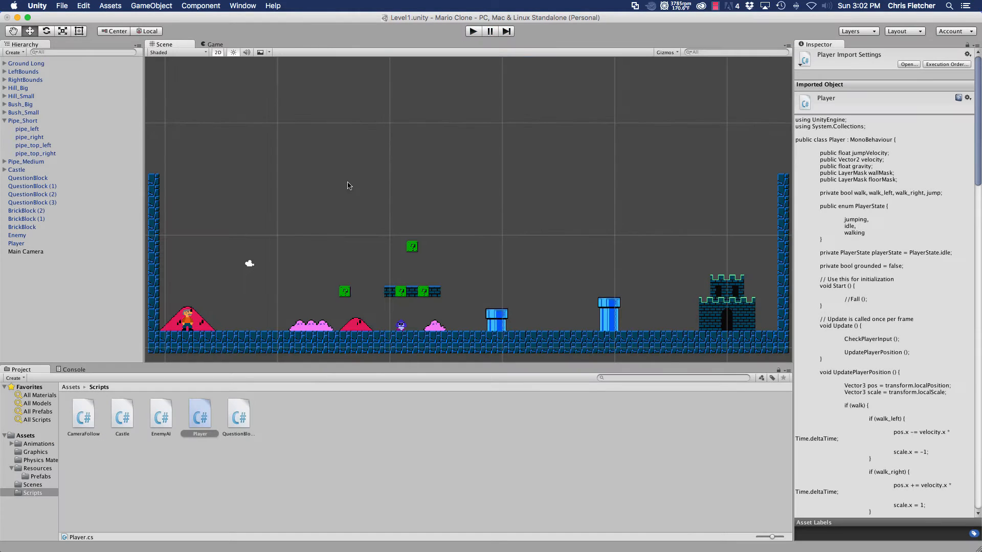
pyautogui.moveTo(183, 299)
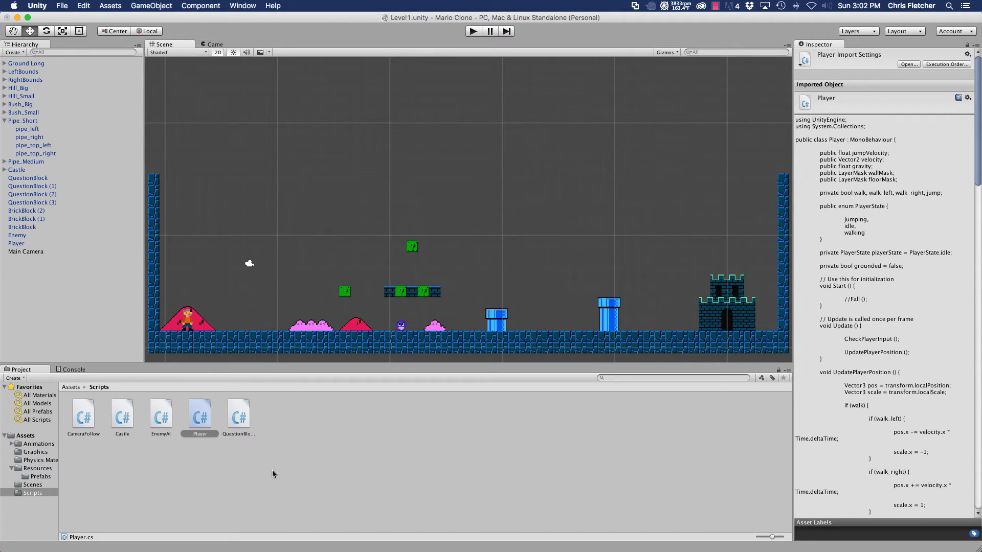
pyautogui.moveTo(513, 432)
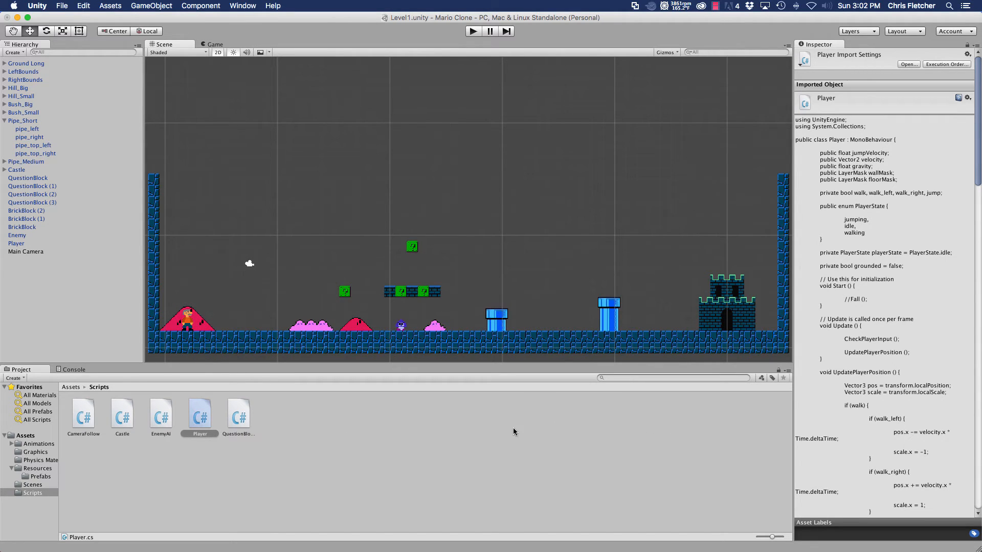
pyautogui.moveTo(352, 440)
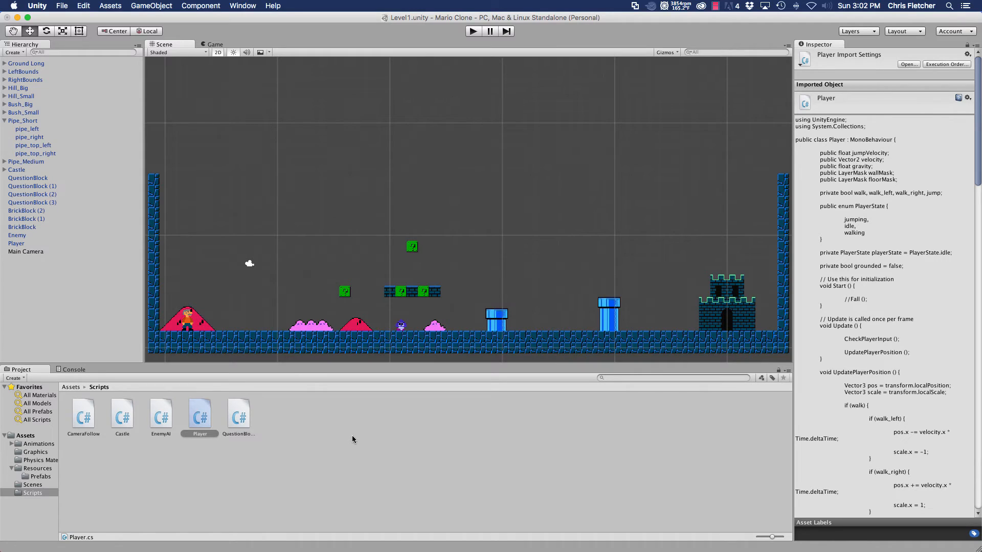
pyautogui.moveTo(346, 441)
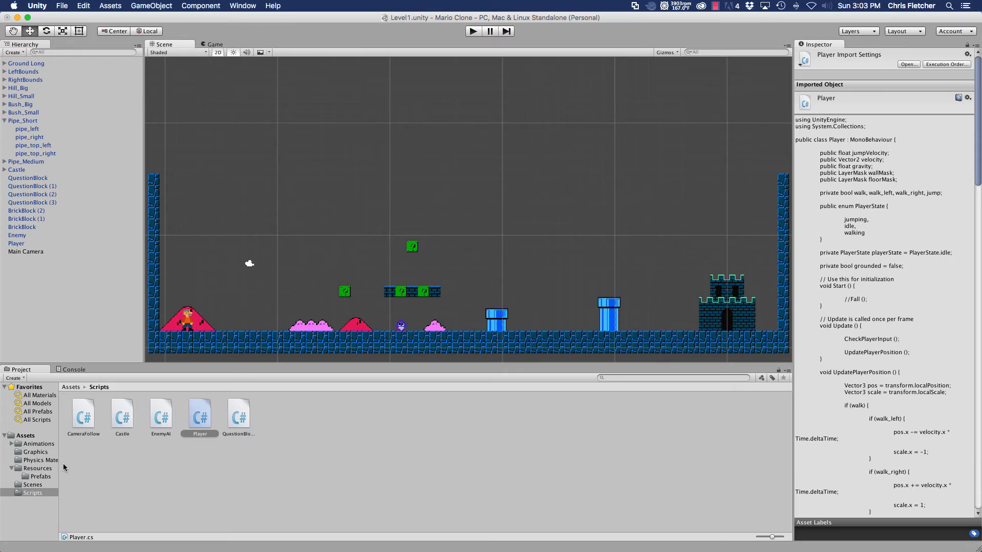
# Step: Browse to the Player animations folder and inspect the idle_animation and run_animation states
pyautogui.click(39, 443)
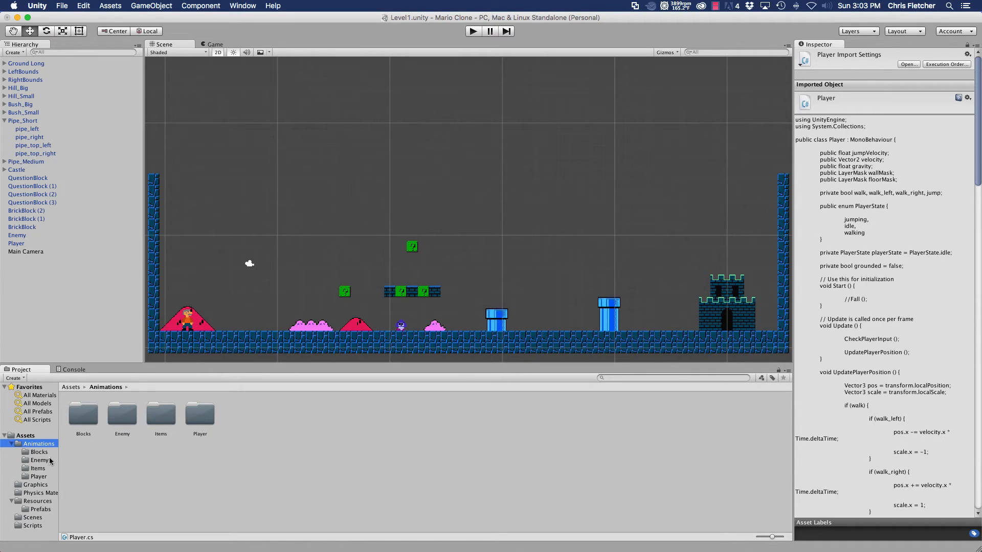
pyautogui.click(37, 469)
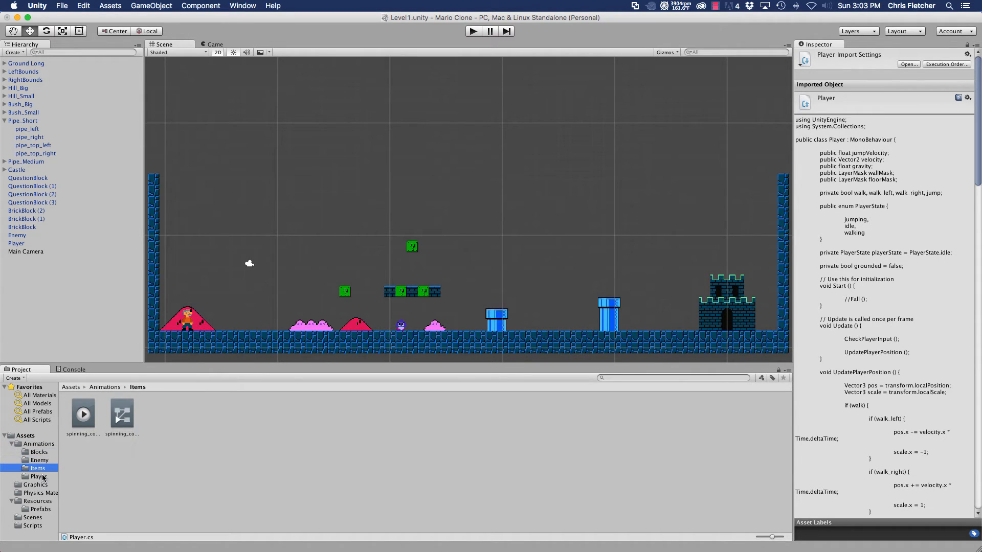
pyautogui.click(37, 476)
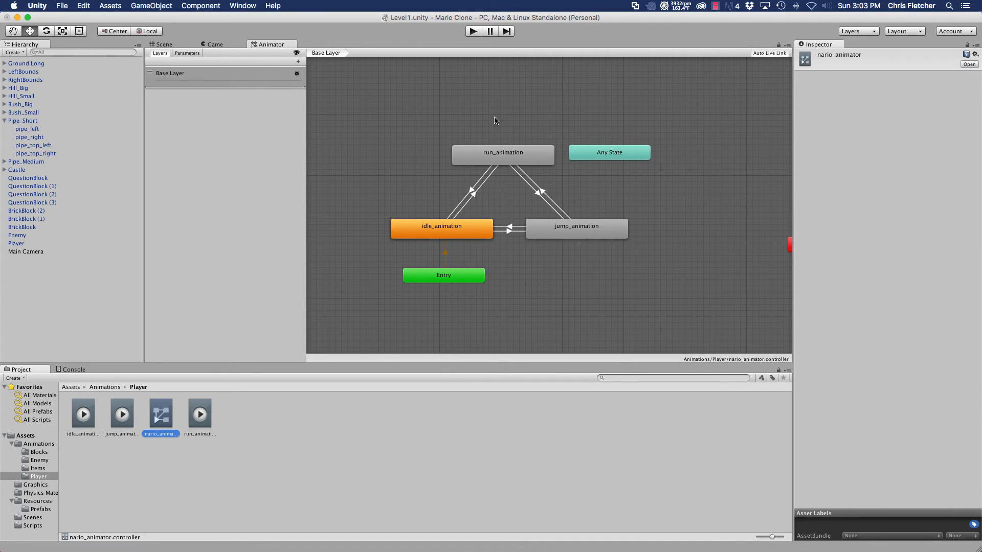
pyautogui.click(441, 226)
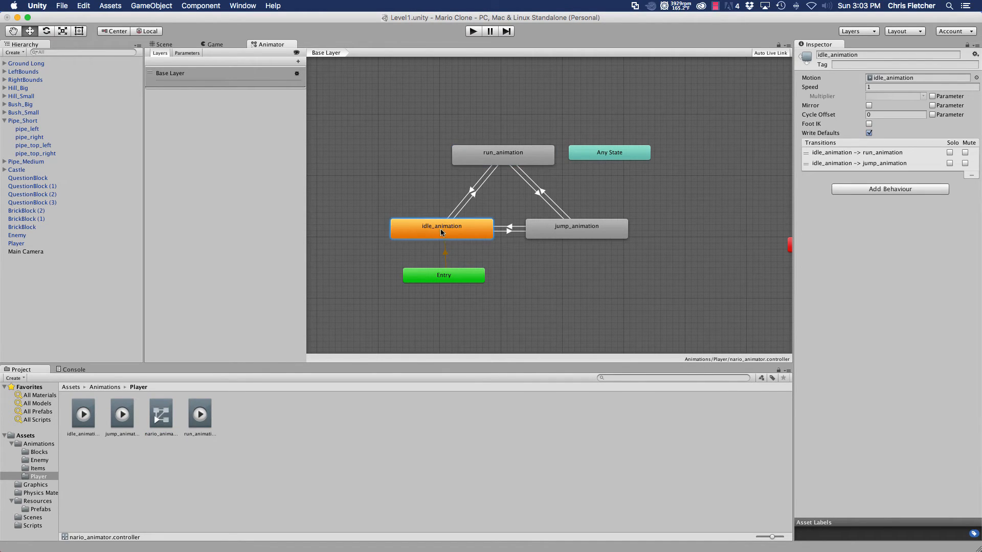
pyautogui.moveTo(566, 253)
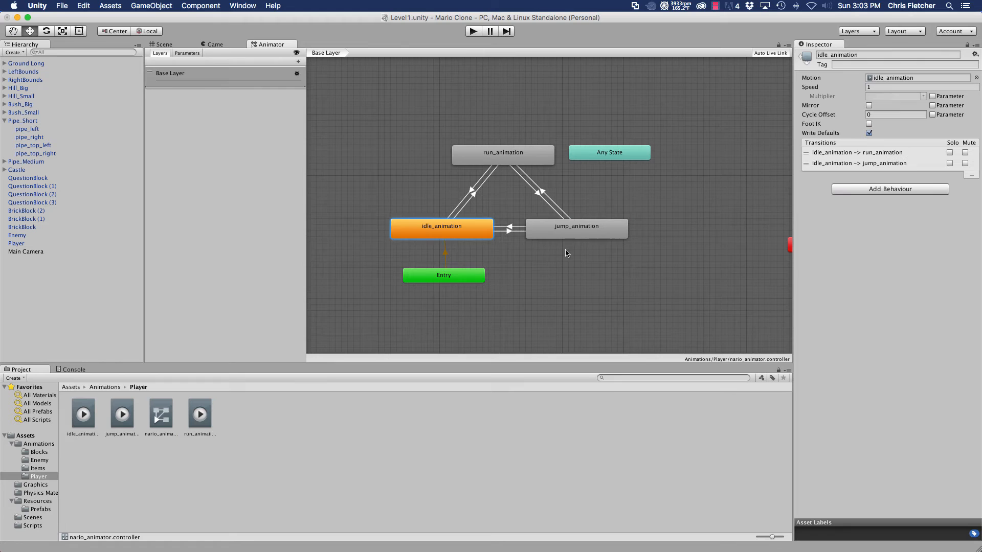
pyautogui.click(503, 154)
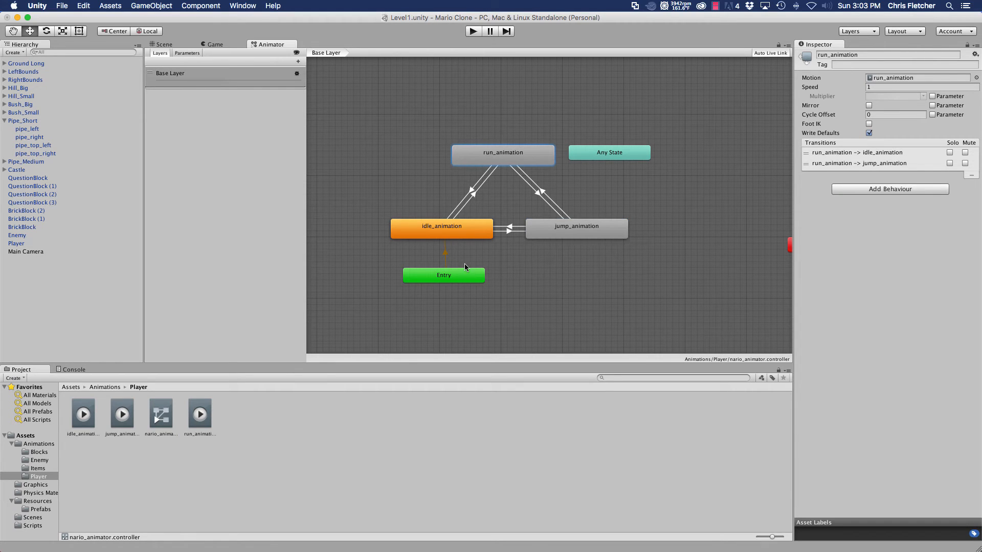
# Step: Select nario_animator, view its parameters, recheck run and idle transitions, then return to MonoDevelop
pyautogui.click(160, 413)
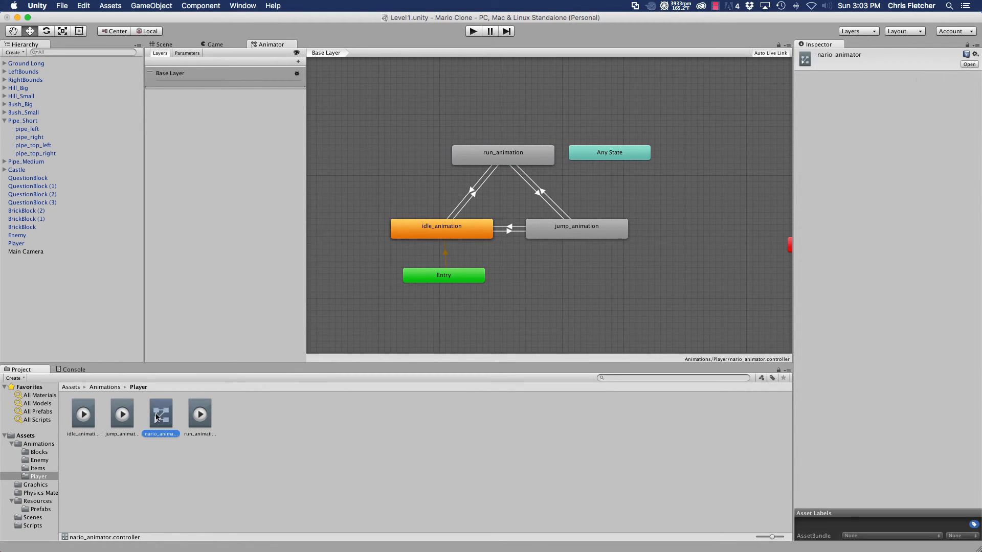
pyautogui.click(187, 52)
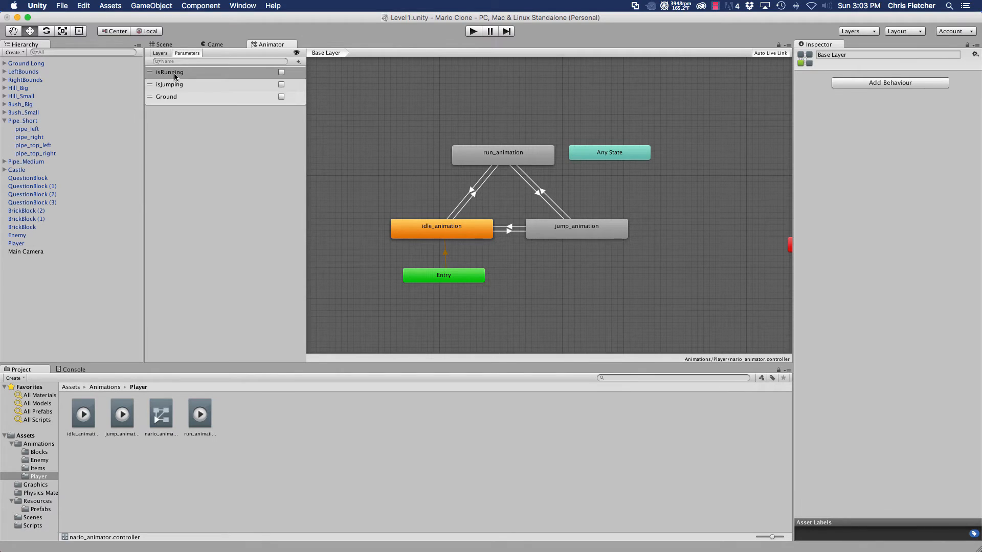
pyautogui.moveTo(221, 204)
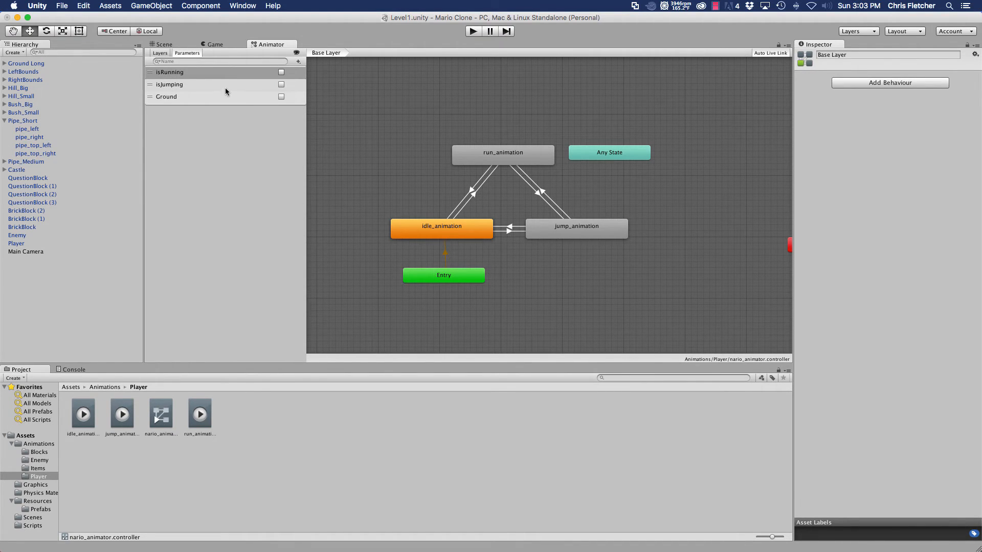
pyautogui.click(502, 155)
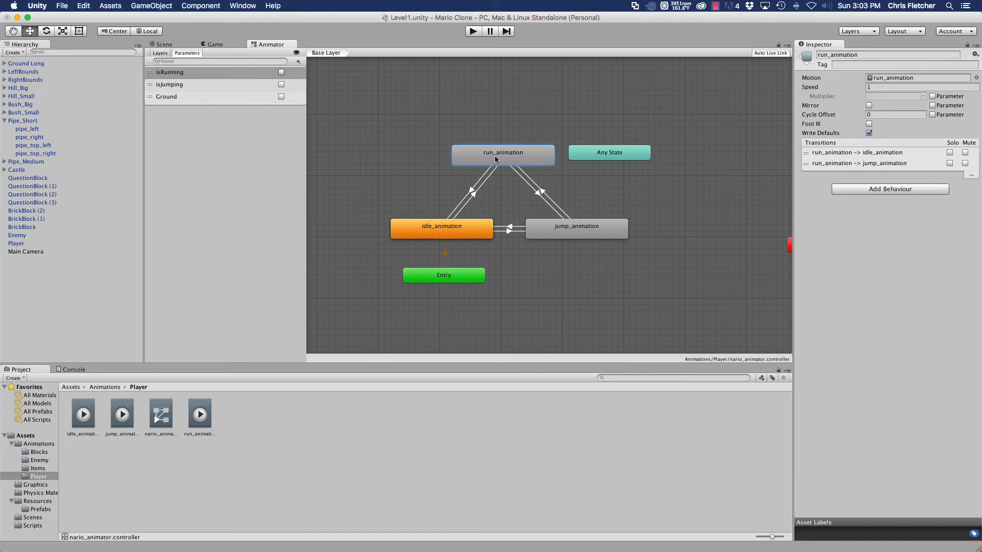
pyautogui.click(441, 226)
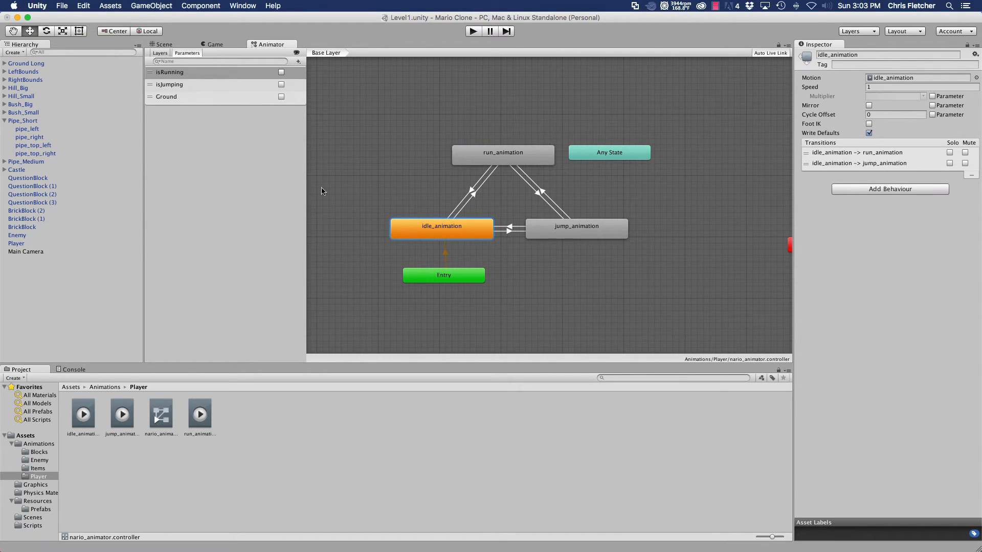
pyautogui.moveTo(176, 84)
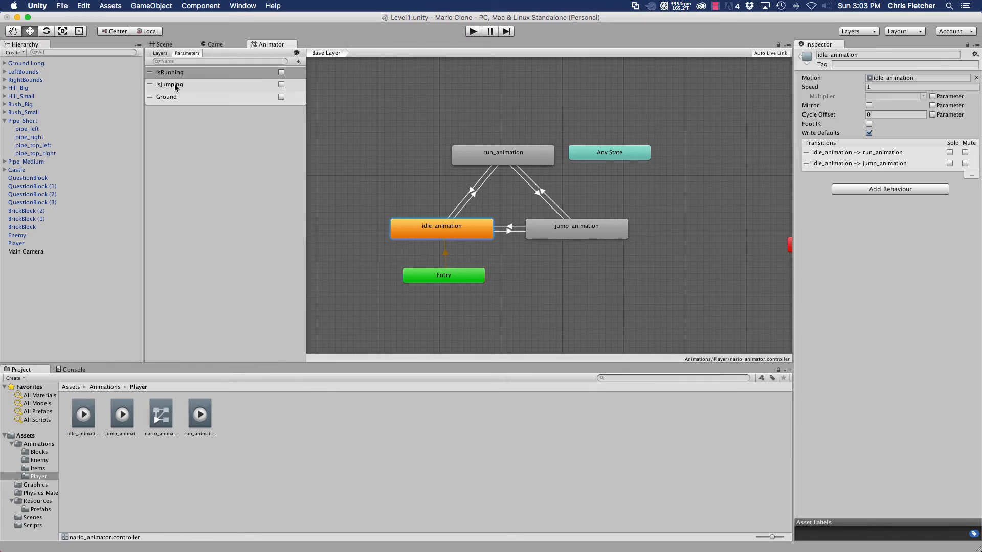
pyautogui.moveTo(164, 458)
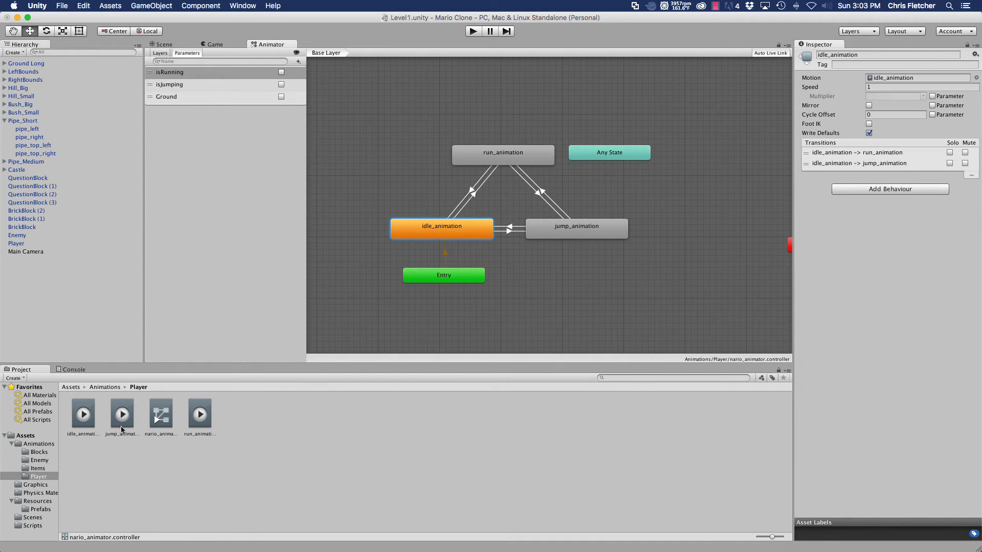
pyautogui.moveTo(307, 446)
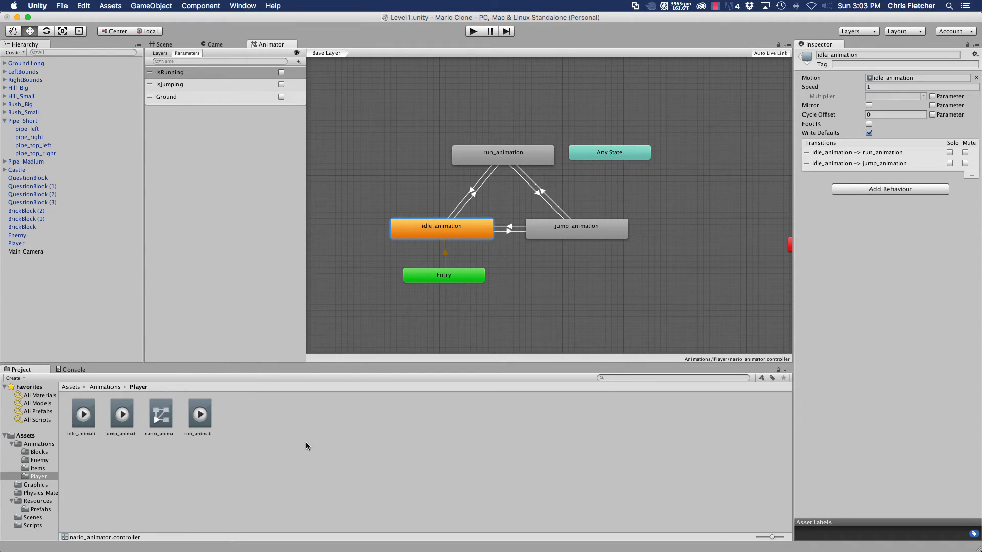
pyautogui.moveTo(260, 366)
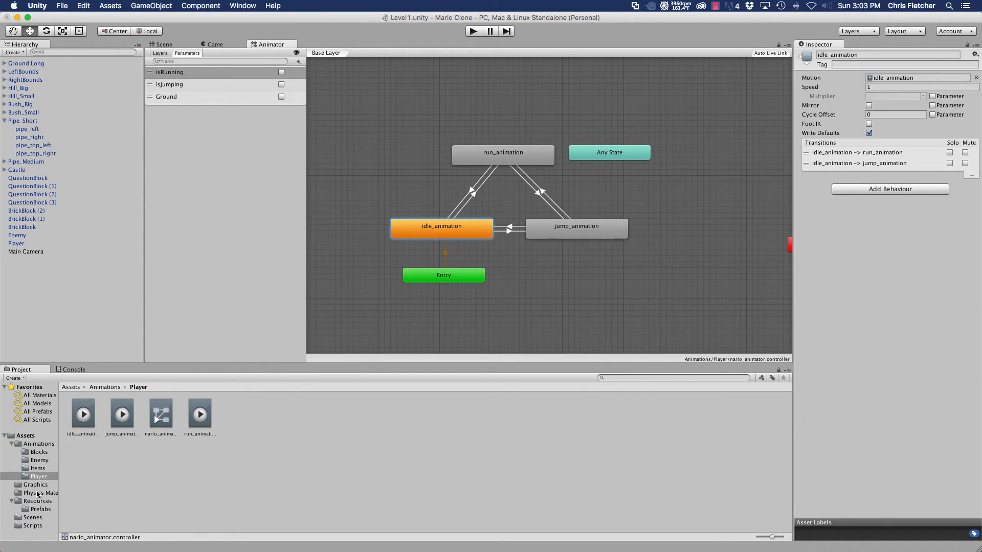
pyautogui.moveTo(84, 491)
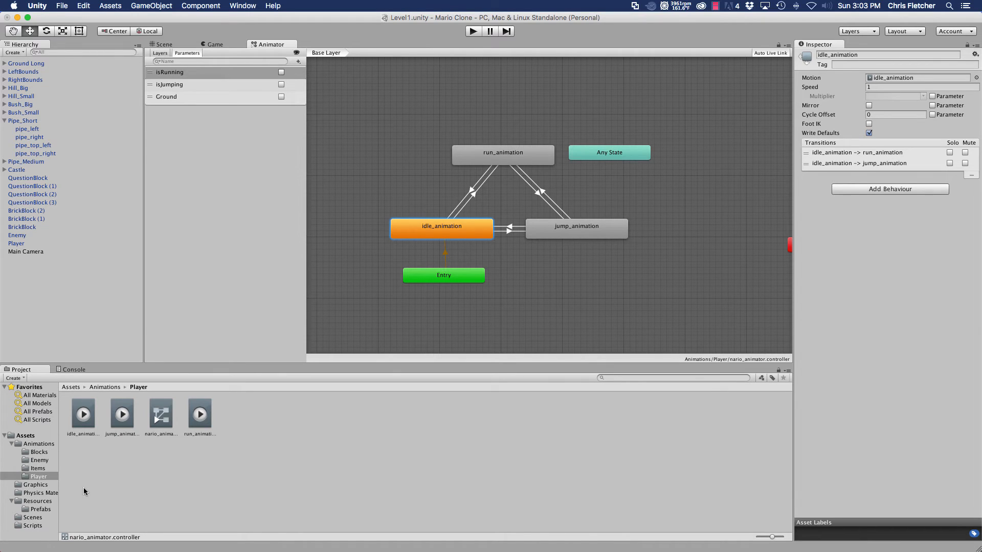
pyautogui.moveTo(212, 264)
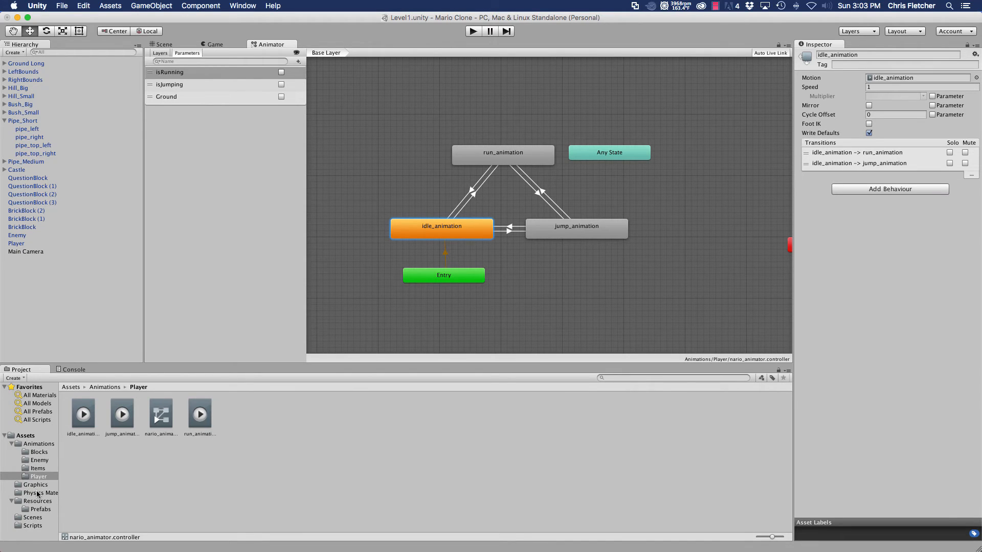
pyautogui.click(34, 525)
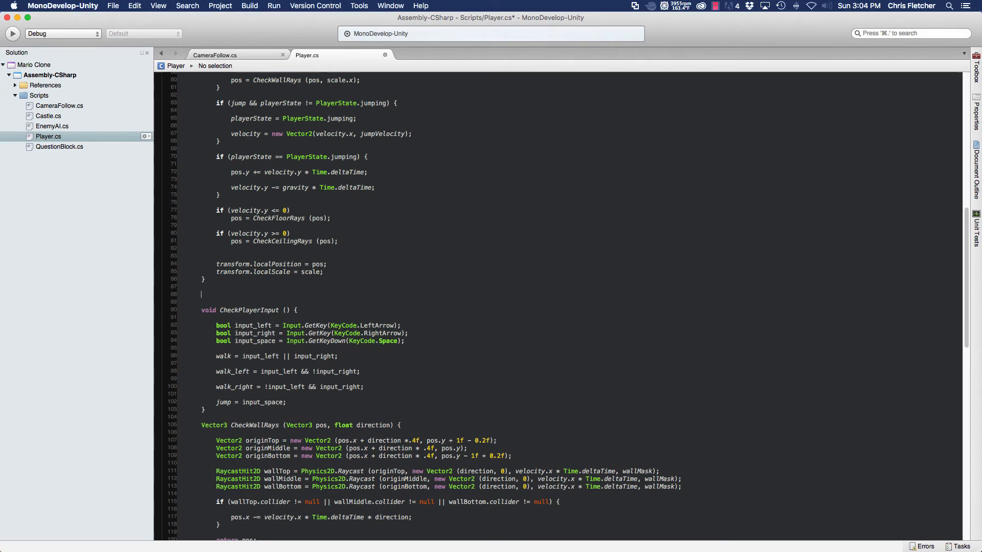
# Step: Write the UpdateAnimationStates method with an if (grounded && !walk) block
pyautogui.write('void')
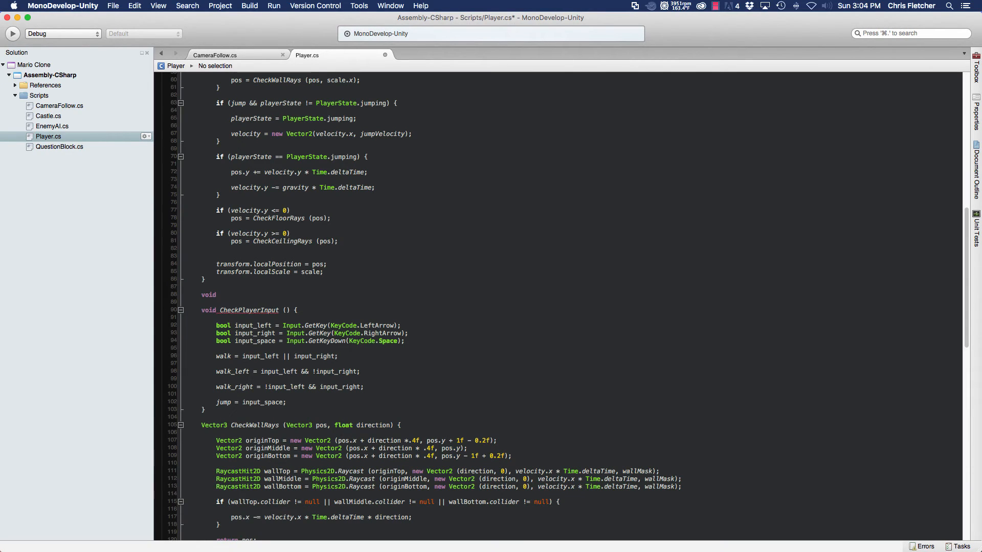
pyautogui.write('Update')
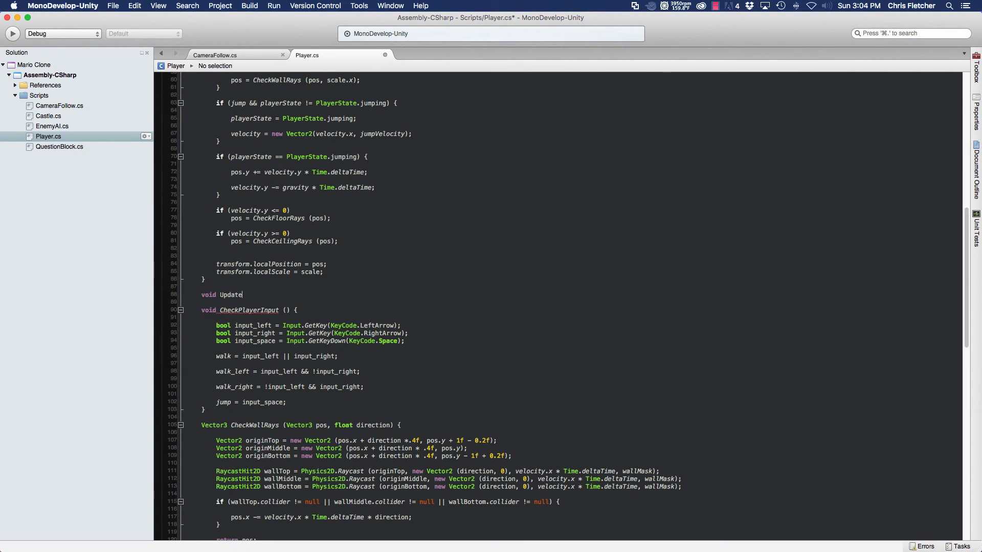
pyautogui.write('AnimationStates (')
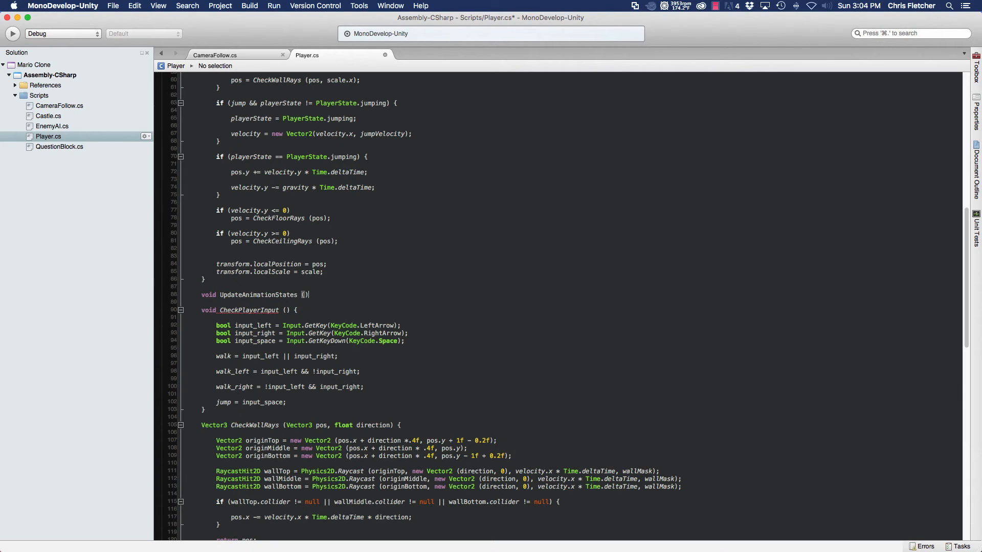
pyautogui.write('{')
pyautogui.write('if (grounded &&')
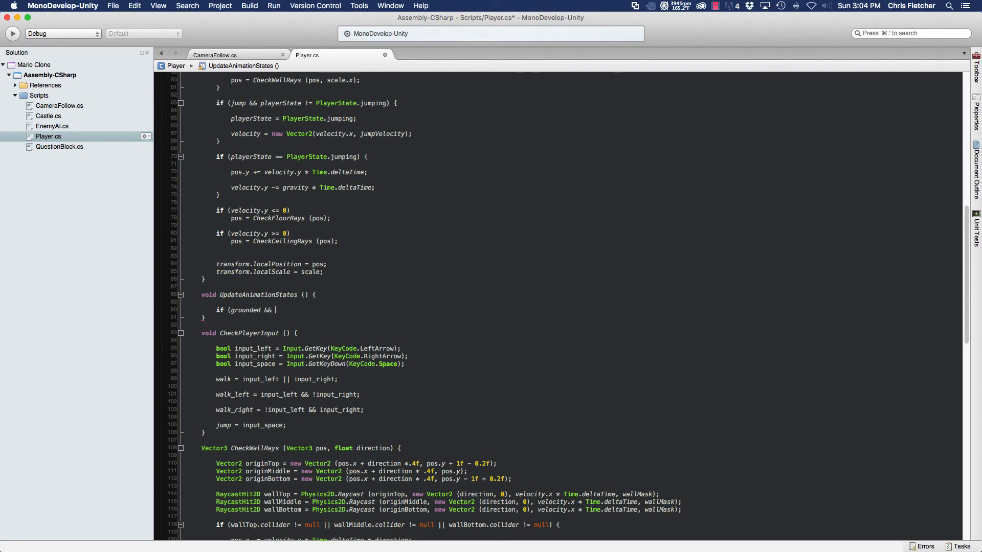
pyautogui.write('!walk &')
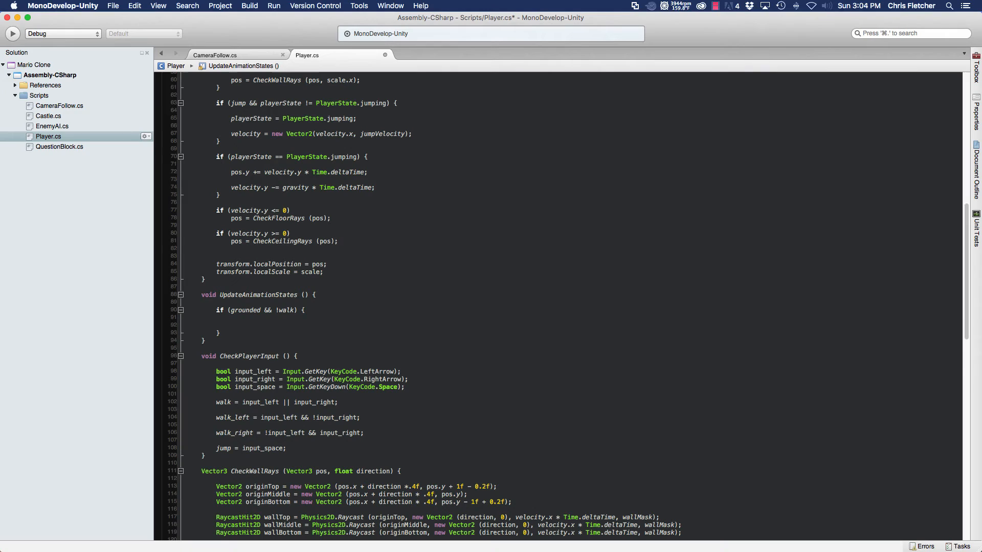
pyautogui.click(232, 324)
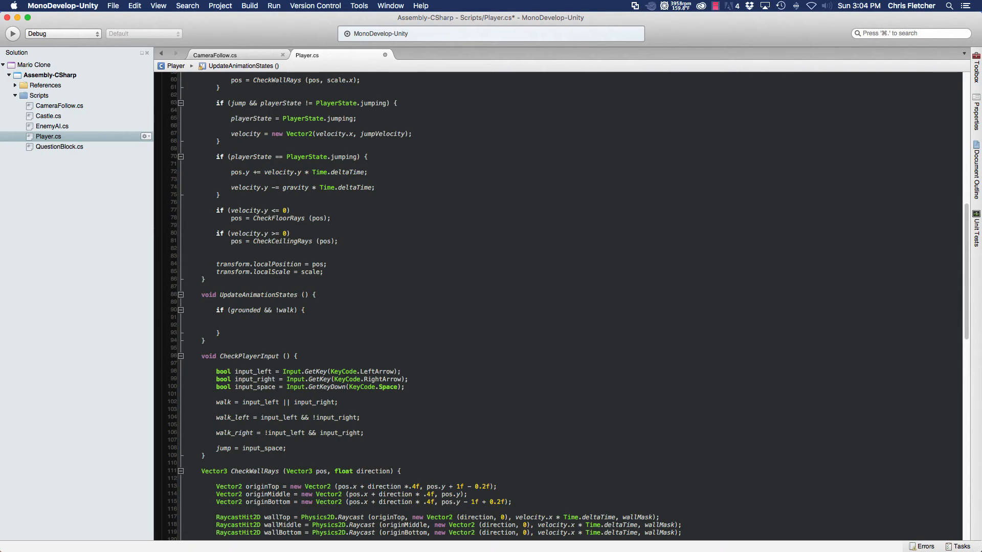
pyautogui.click(231, 324)
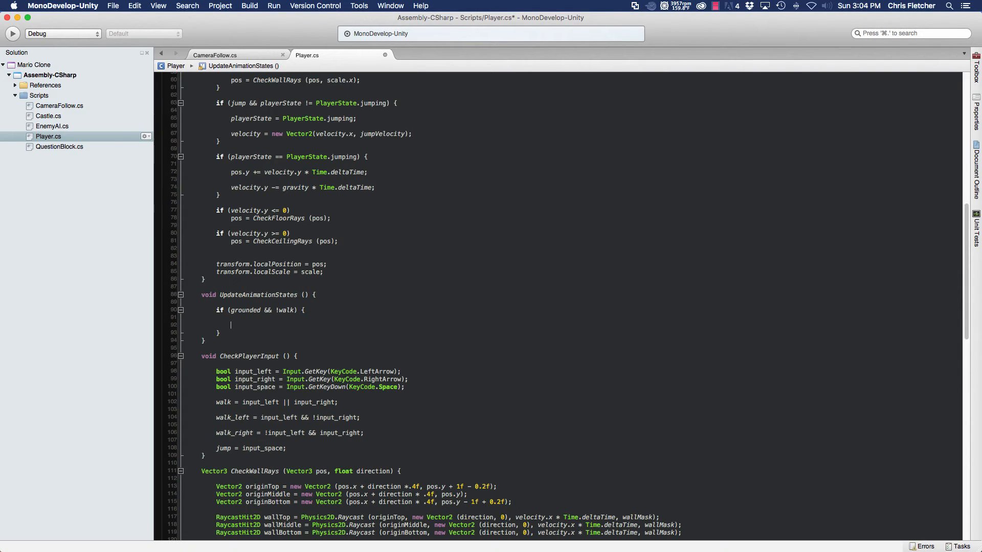
# Step: Inside it, call GetComponent<Animator>().SetBool for isJumping and isRunning, both false
pyautogui.write('GetComponent')
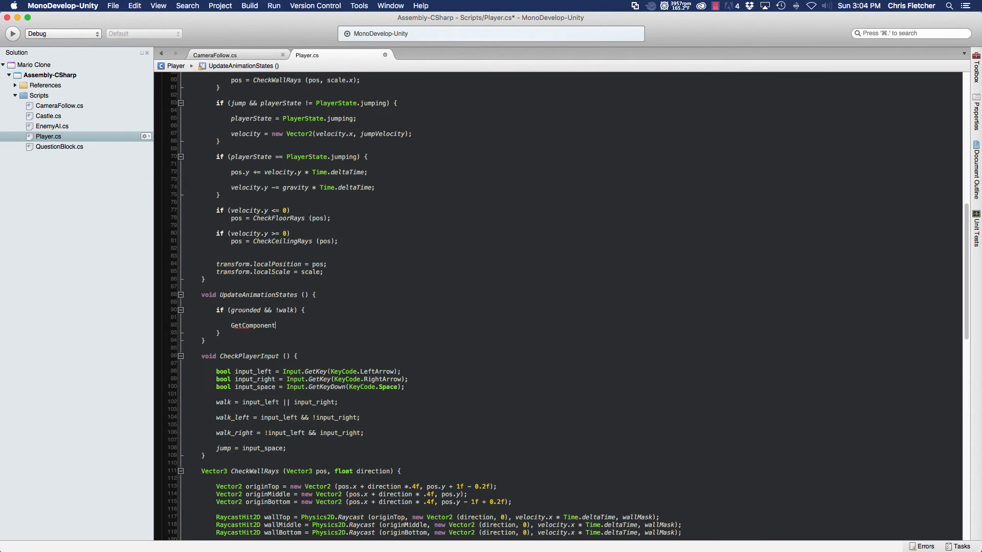
pyautogui.write('<animator>().')
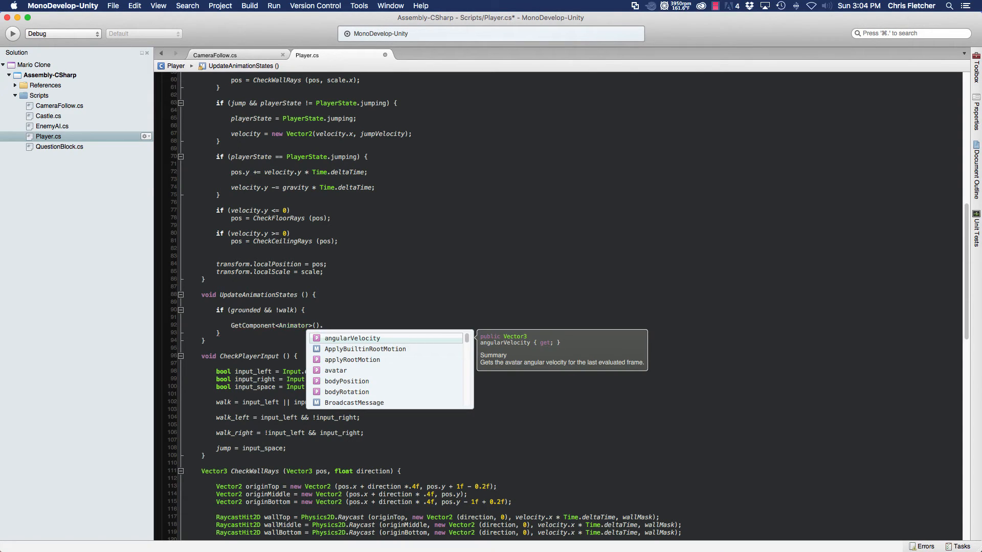
pyautogui.write('SetBool')
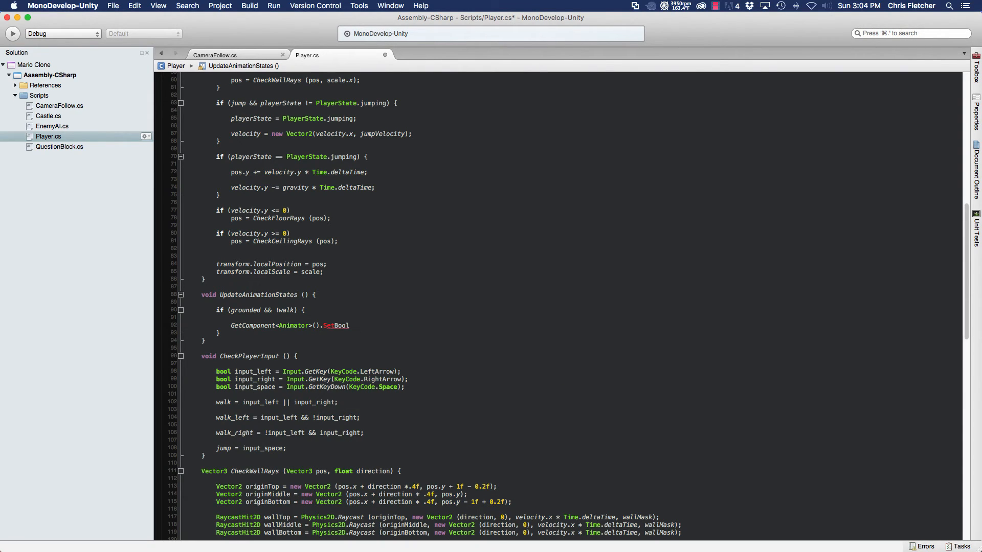
pyautogui.write('(')
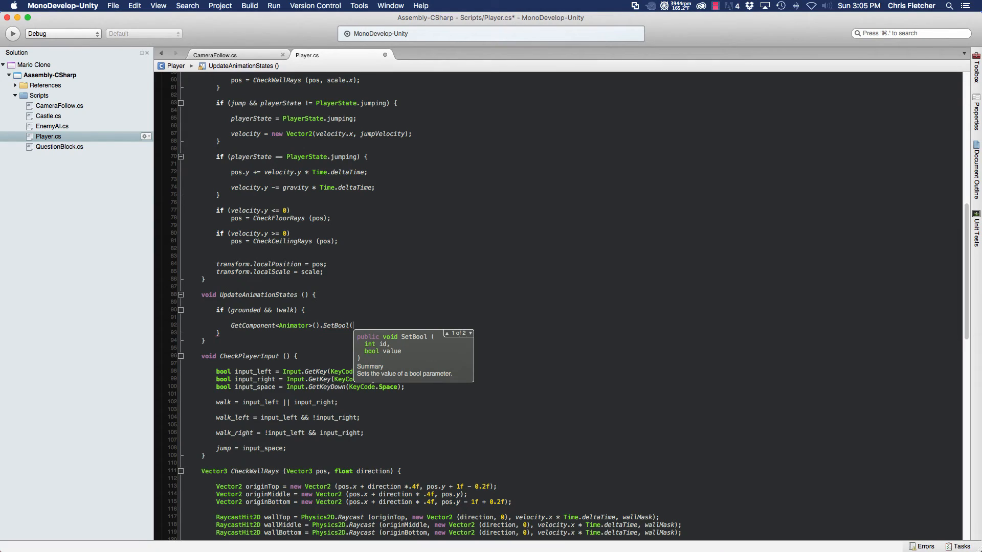
pyautogui.write('"')
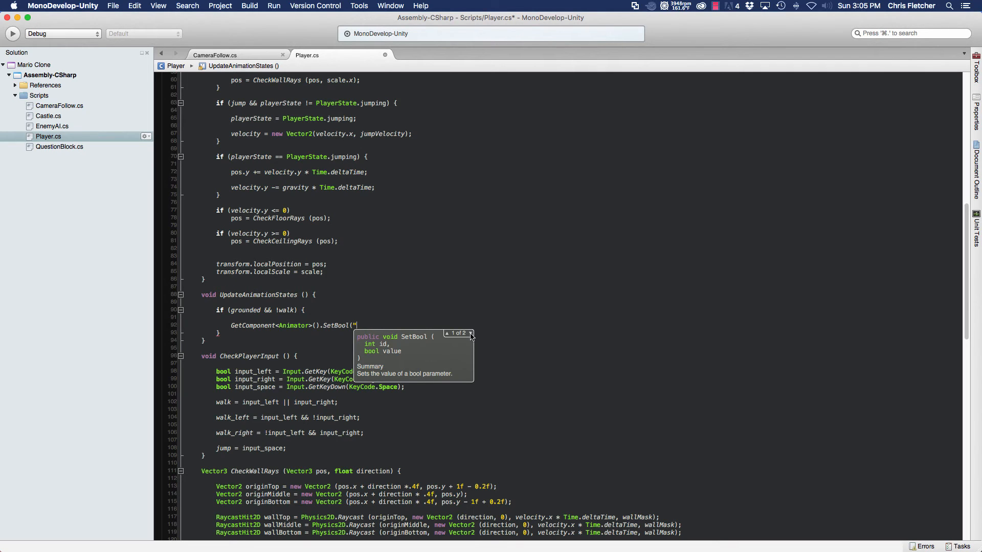
pyautogui.click(469, 332)
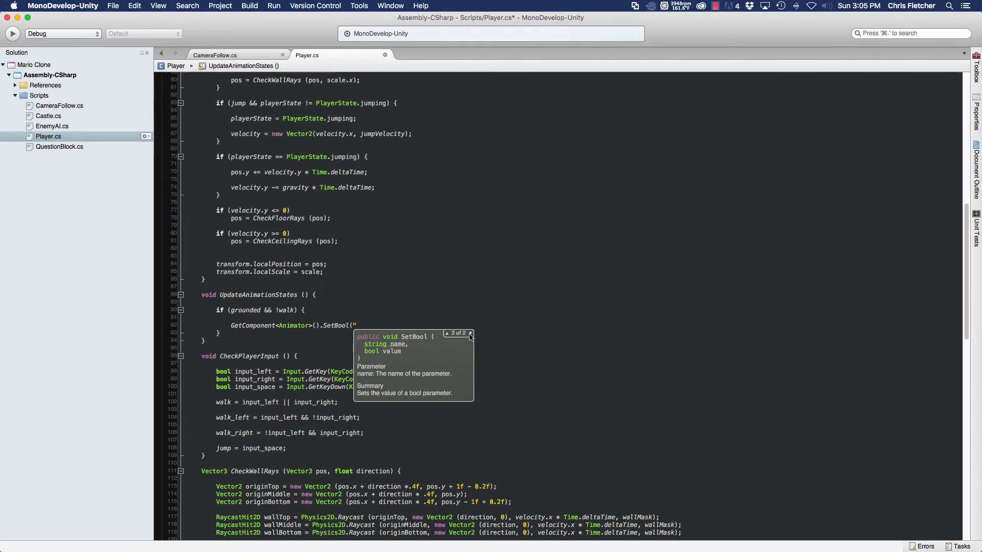
pyautogui.write('i')
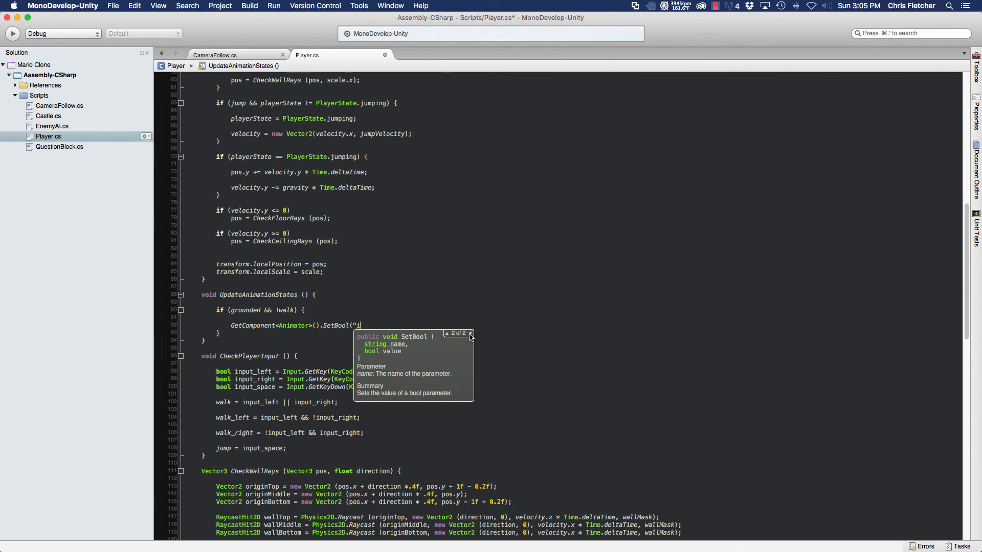
pyautogui.write('isJumping"')
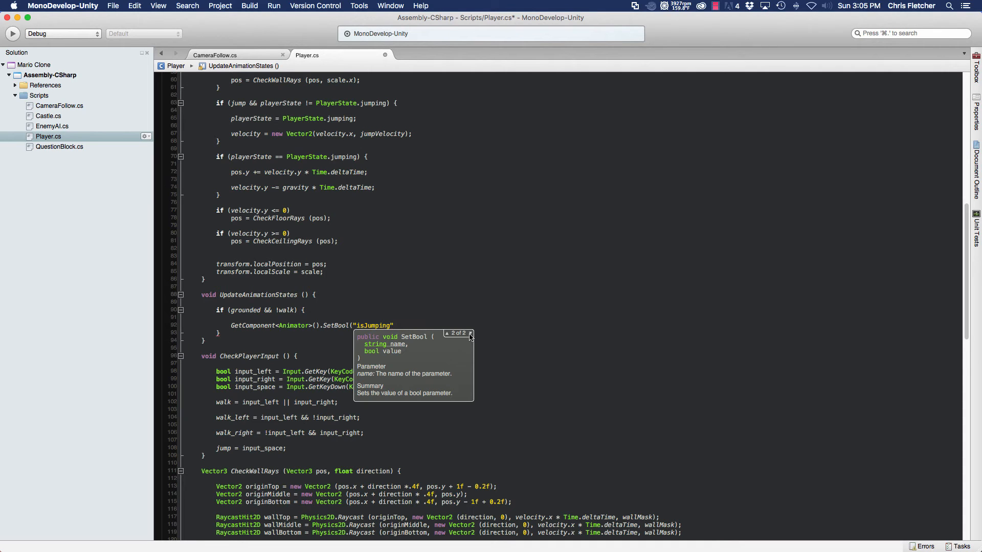
pyautogui.write(', false);')
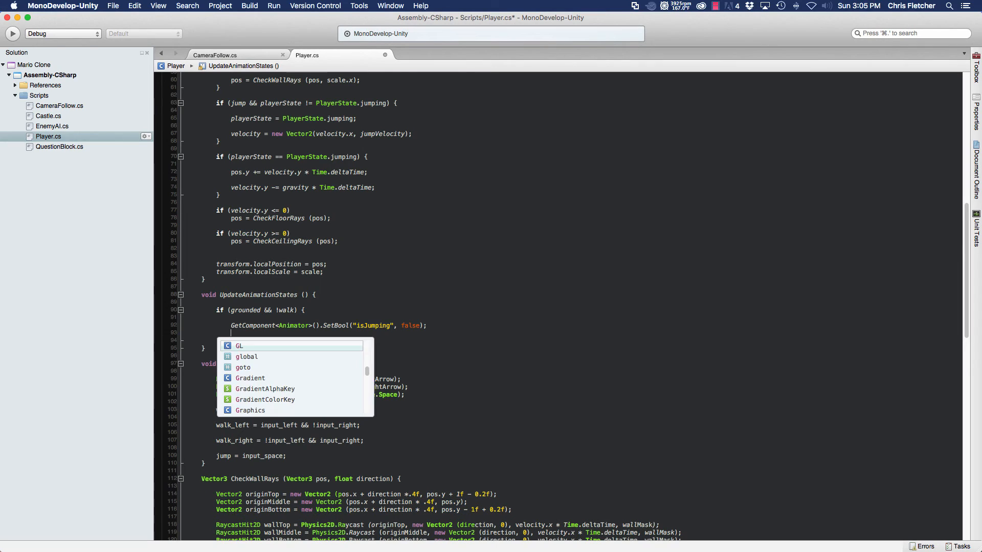
pyautogui.write('GetComponent<an')
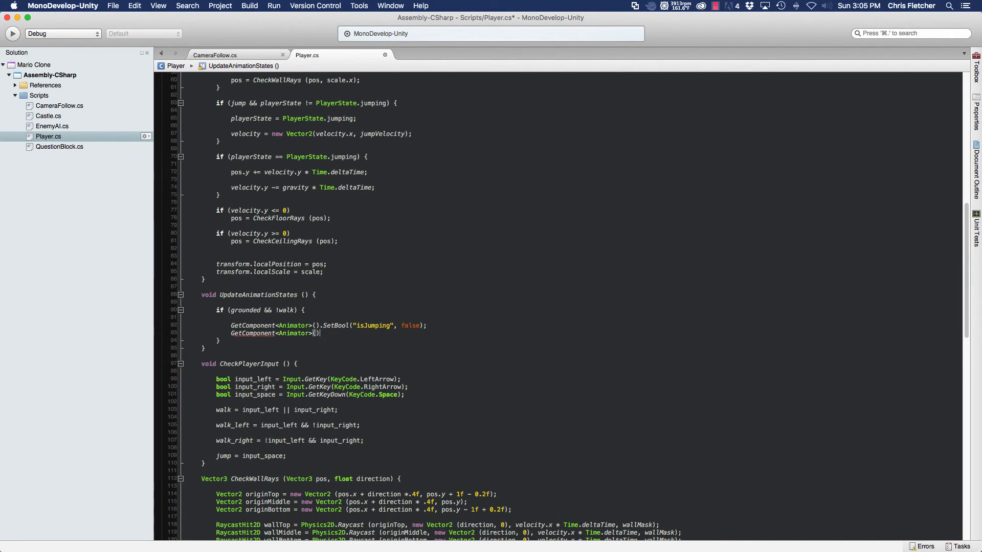
pyautogui.write('.set')
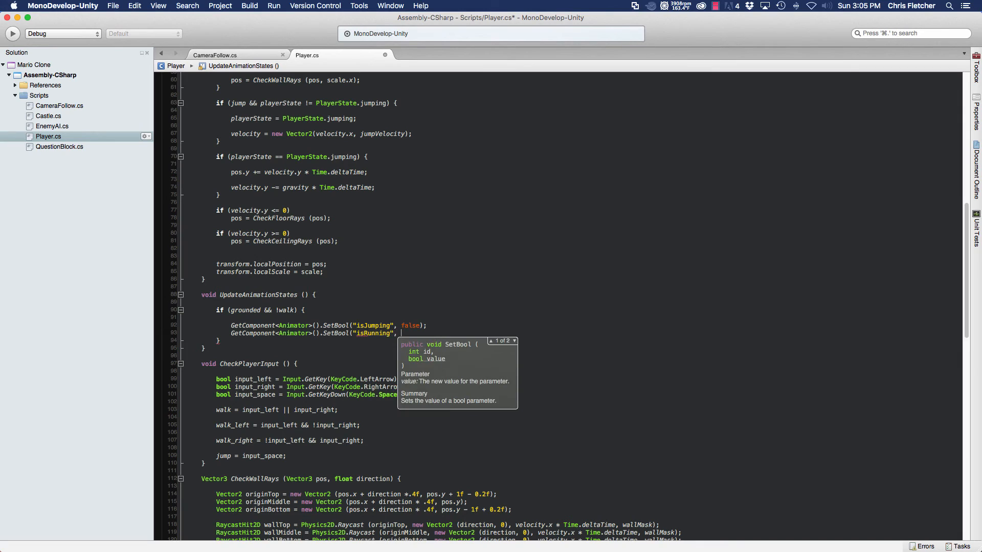
pyautogui.write('false);')
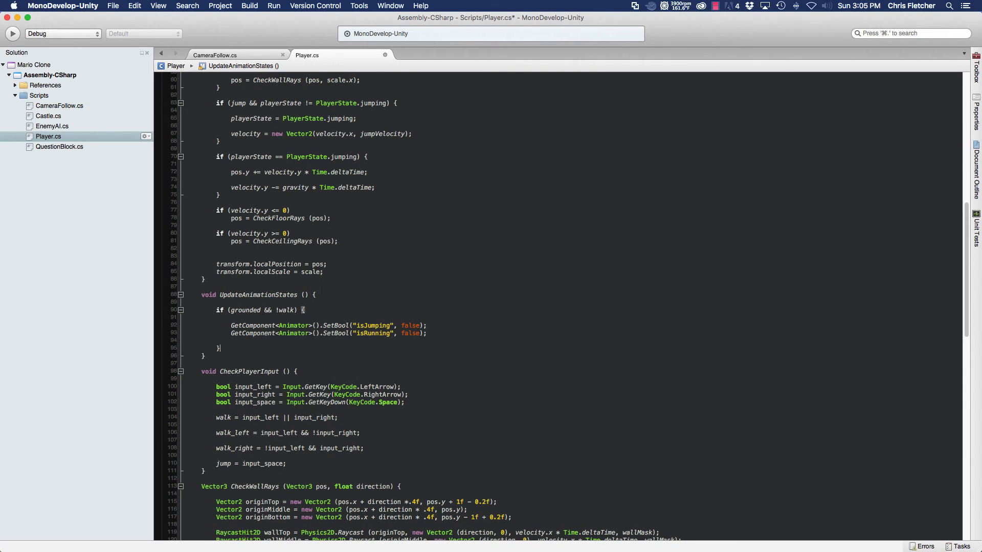
# Step: Add an if (grounded && walk) { } block after the idle branch
pyautogui.press('Return')
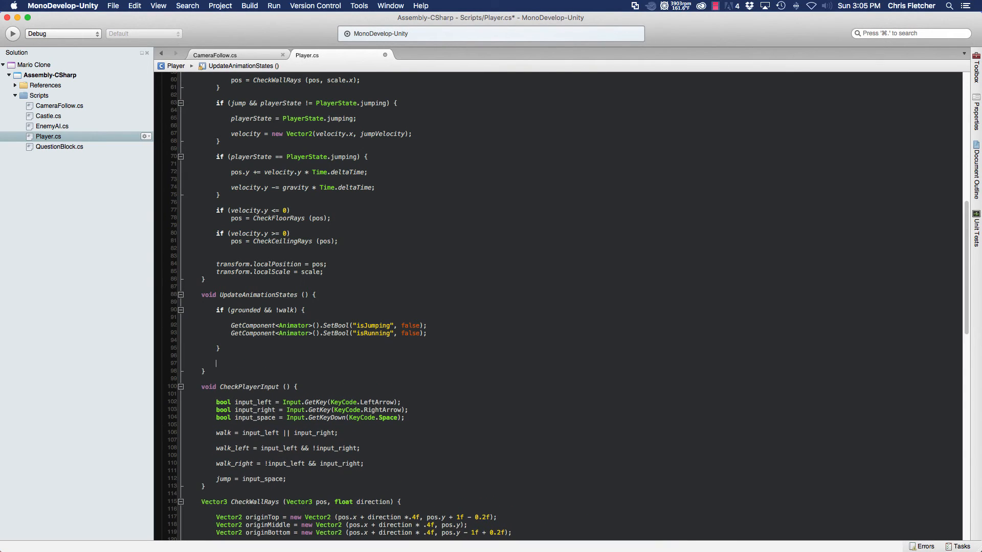
pyautogui.write('if (')
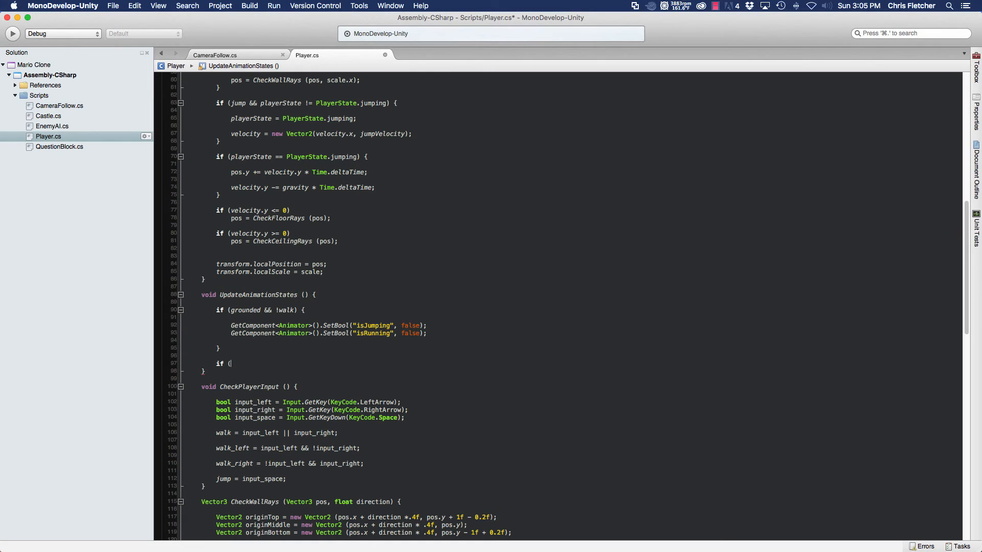
pyautogui.write('grounded &&')
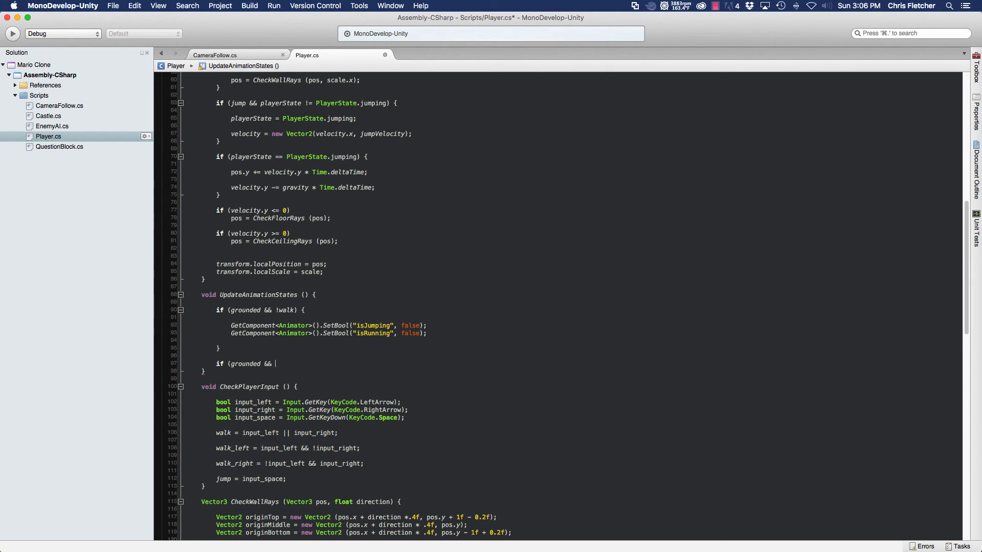
pyautogui.write('walk) {')
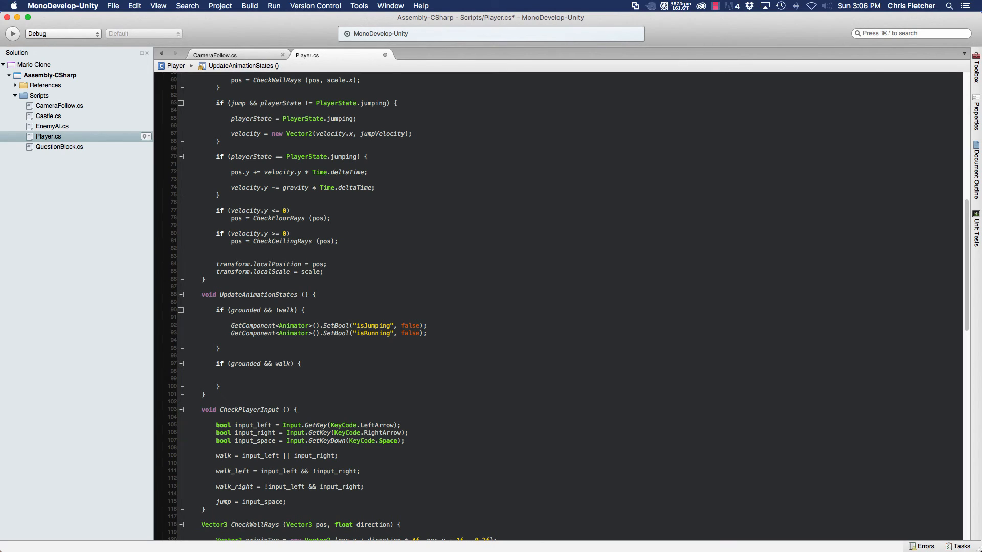
# Step: Inside it, set Animator bools isJumping to false and isRunning to true
pyautogui.click(230, 378)
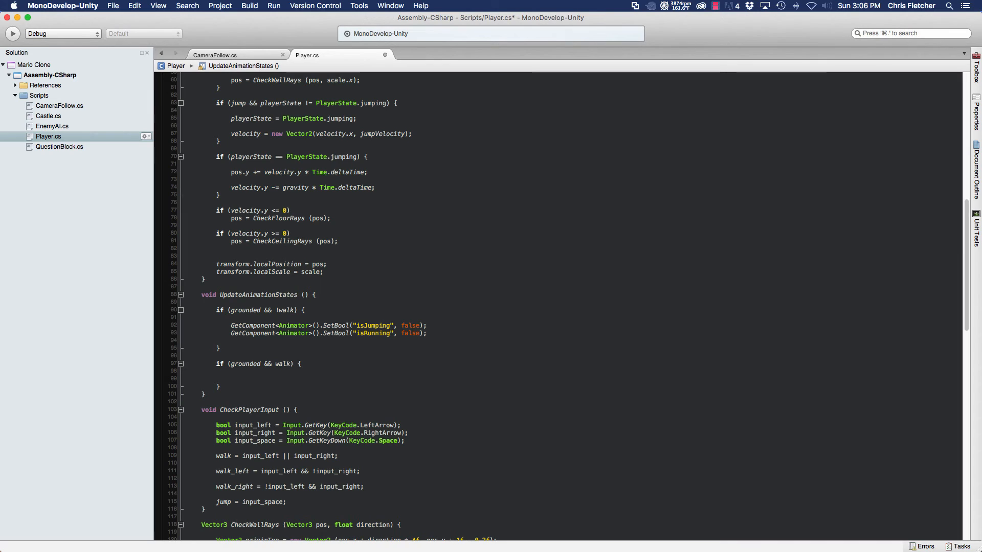
pyautogui.write('getc')
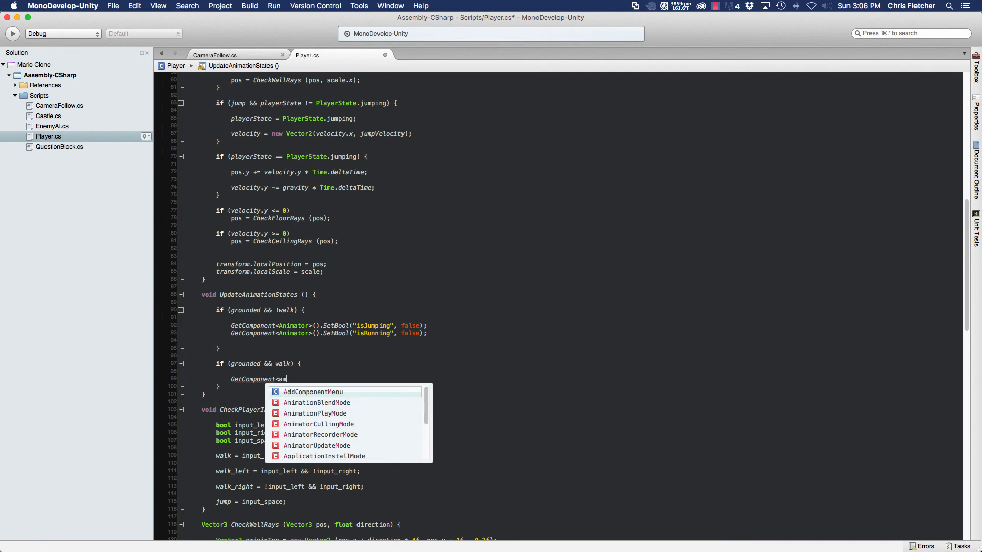
pyautogui.write('Animator>(')
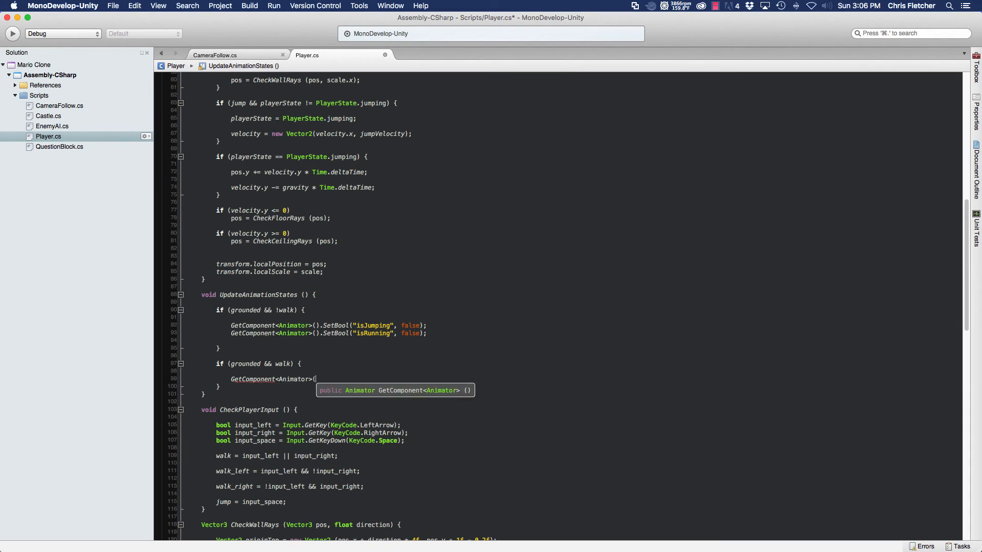
pyautogui.write(').SetBool("')
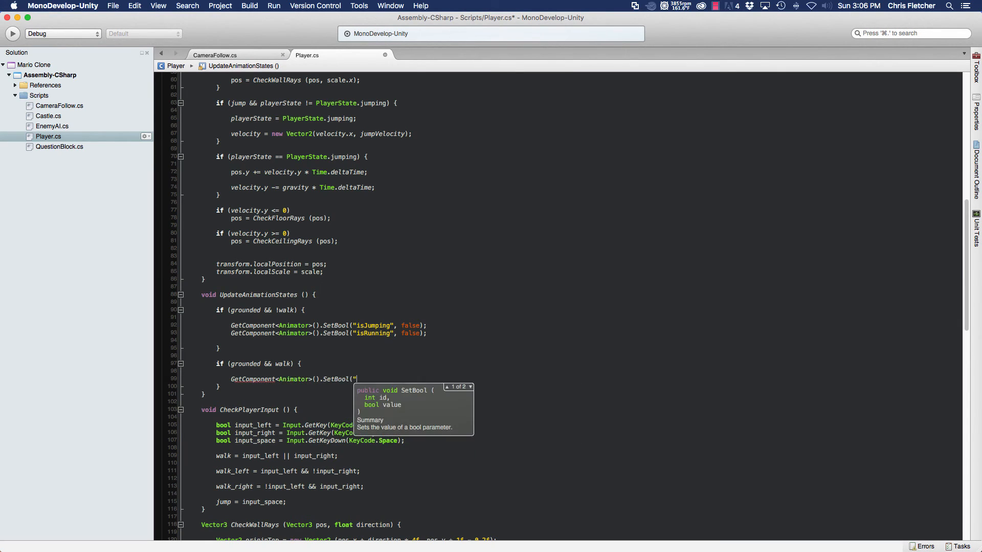
pyautogui.write('isJup')
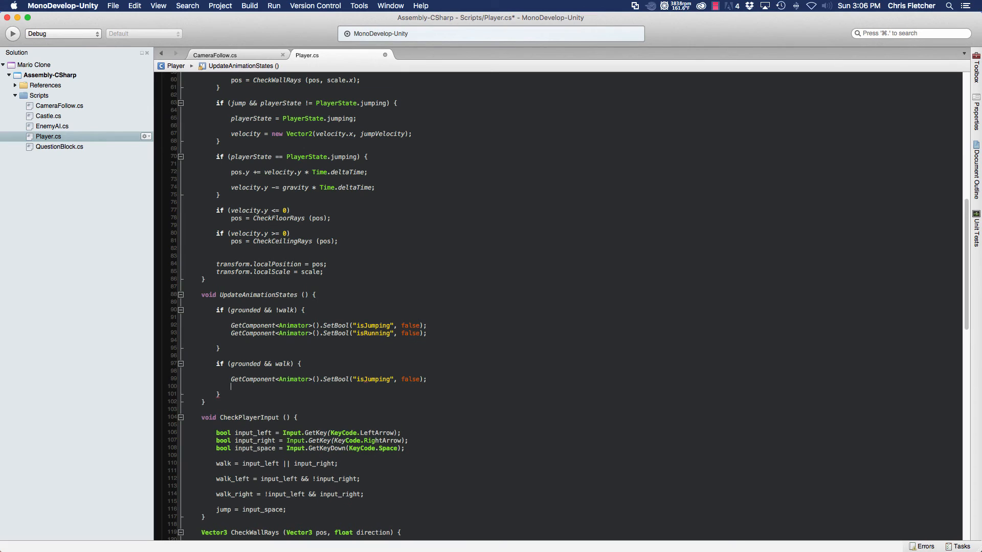
pyautogui.write('GetComponent')
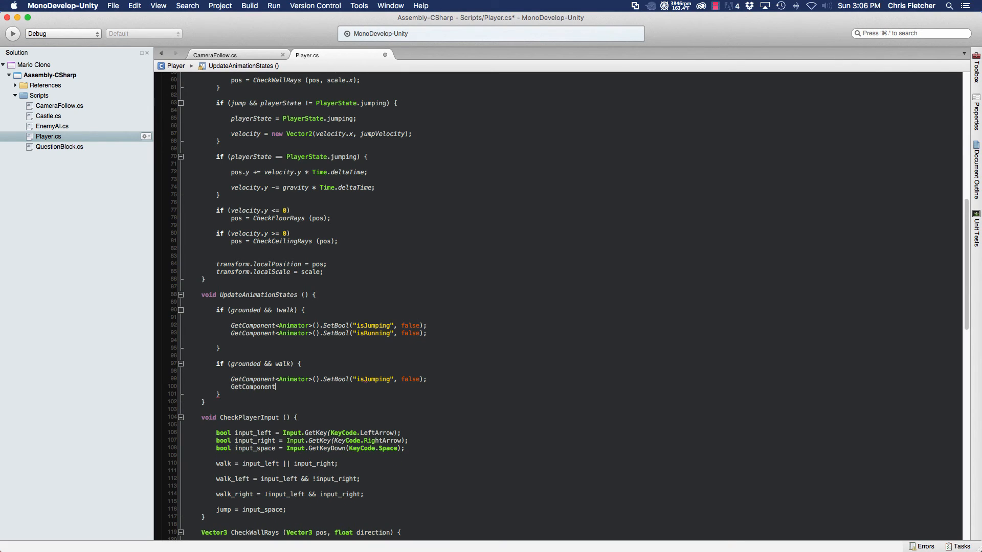
pyautogui.write('<Animator')
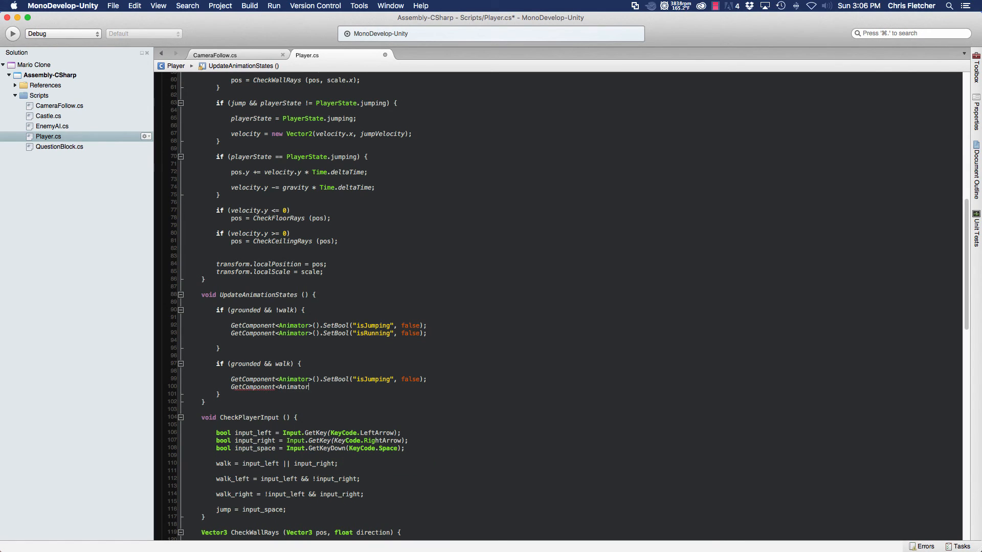
pyautogui.write('>().SetBool("isRunning", true);')
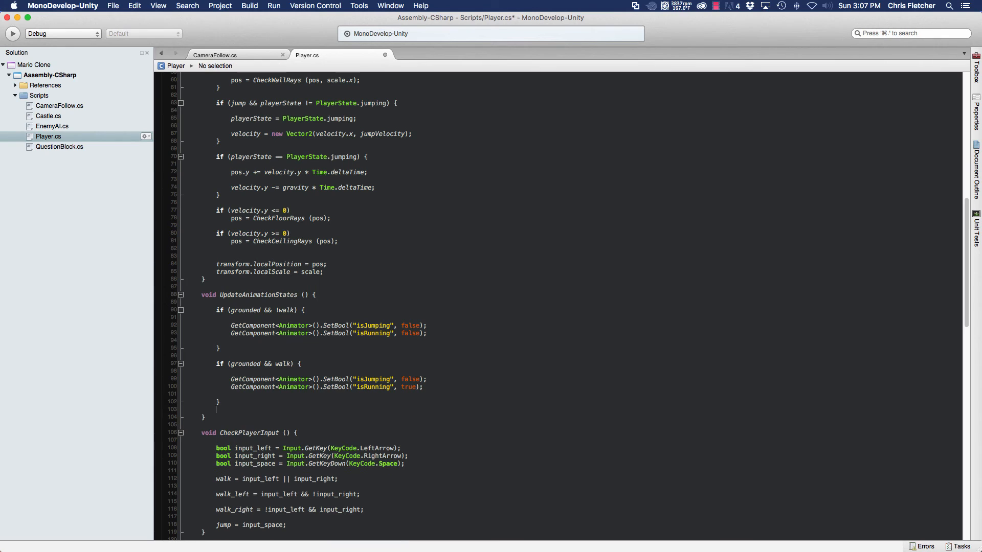
pyautogui.write('if (')
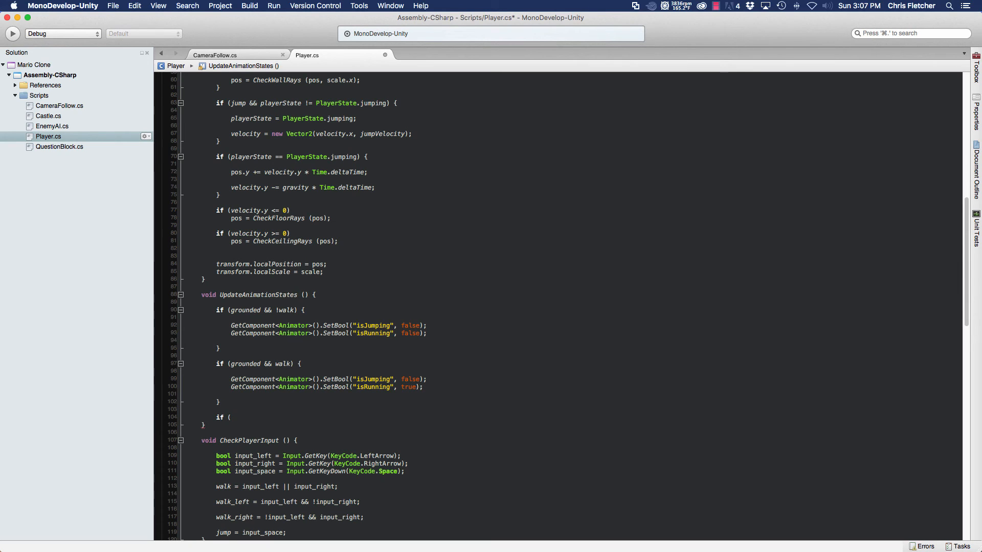
# Step: Write the if (playerState == PlayerState.jumping) branch that sets the Animator bools isJumping and isRunning
pyautogui.click(234, 418)
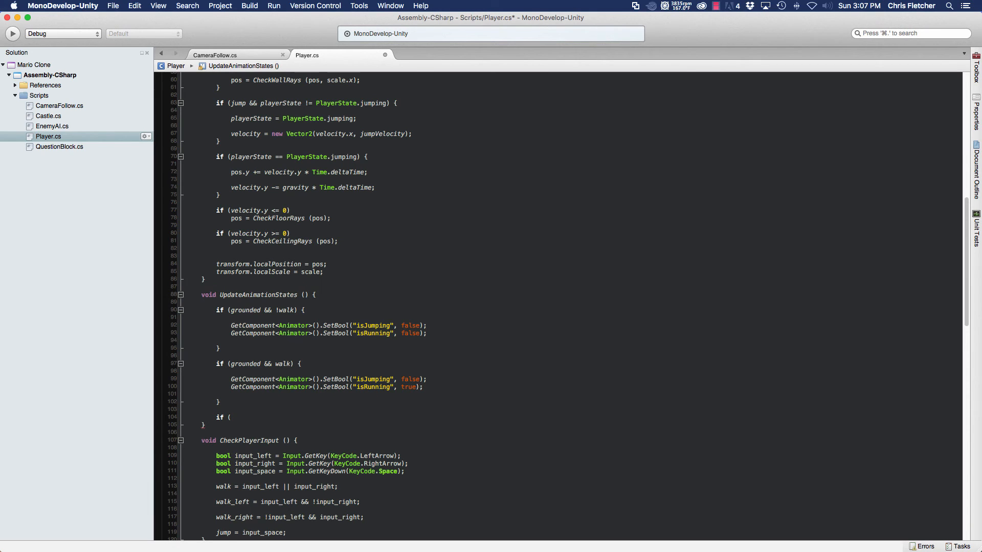
pyautogui.write('playerState == play')
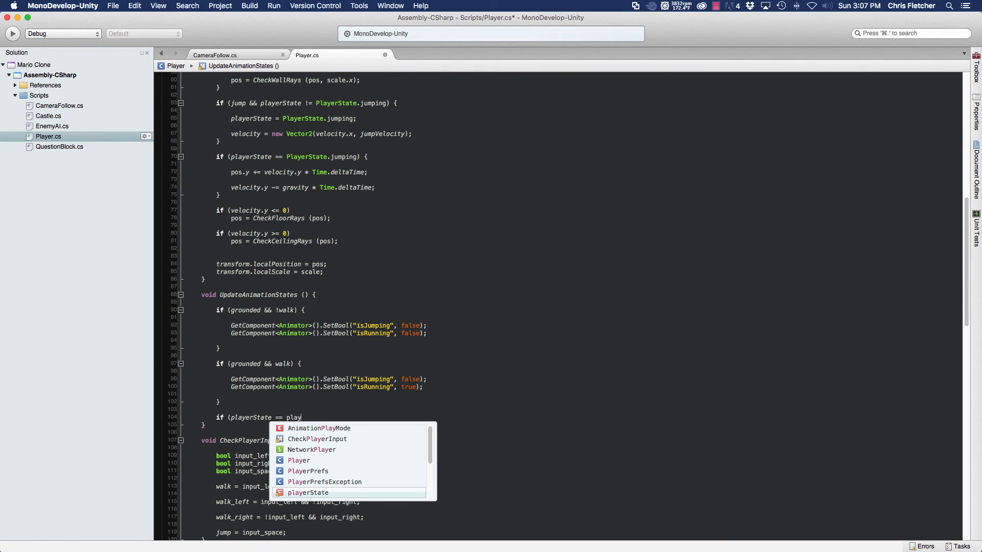
pyautogui.write('r')
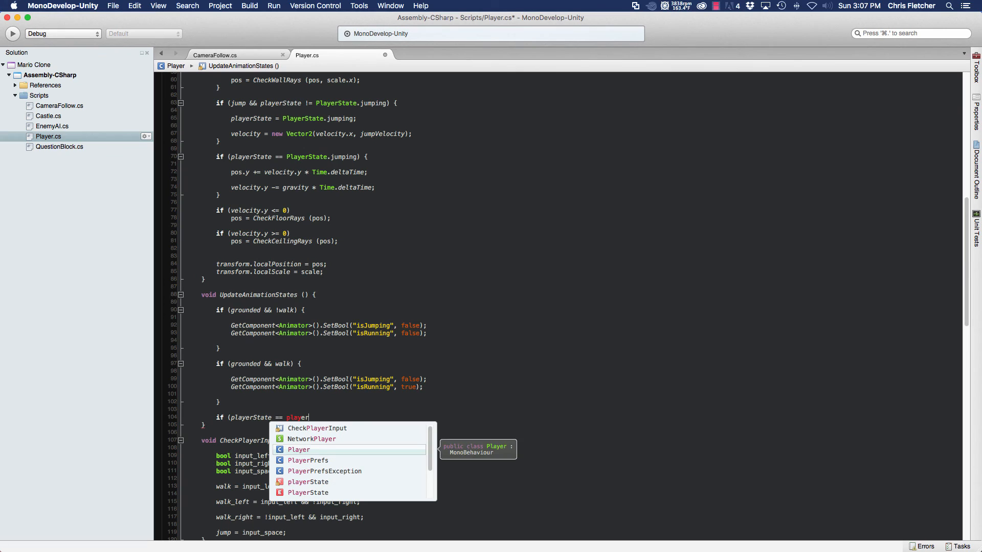
pyautogui.write('State.jumping) {')
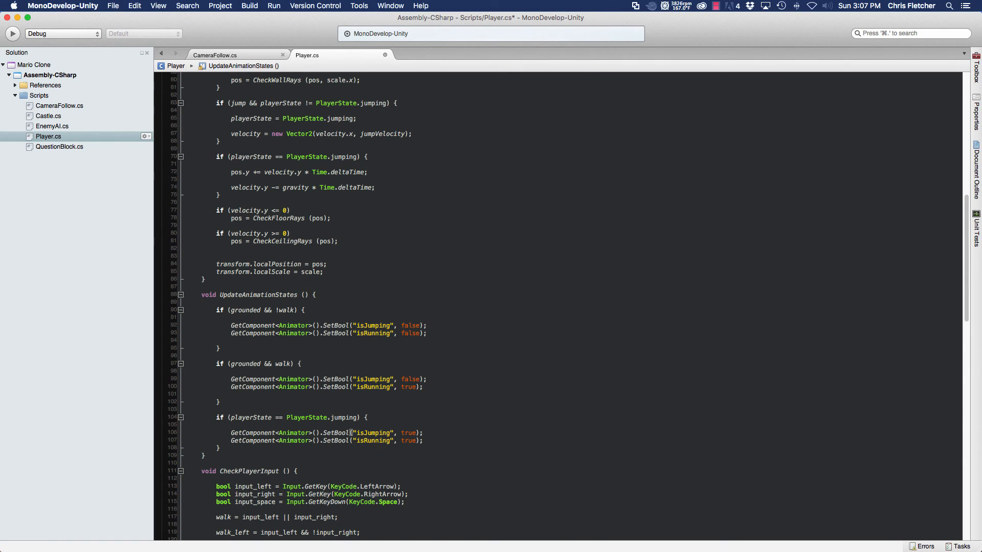
pyautogui.write('fal')
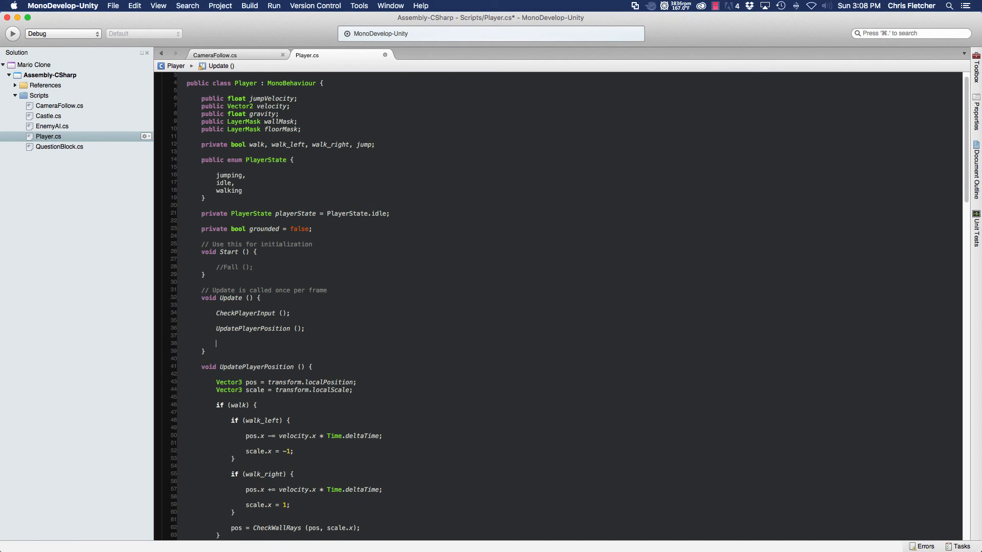
# Step: Insert UpdateAnimationStates (); after UpdatePlayerPosition (); in Update and save Player.cs
pyautogui.write('UpdateAnimationStates ();')
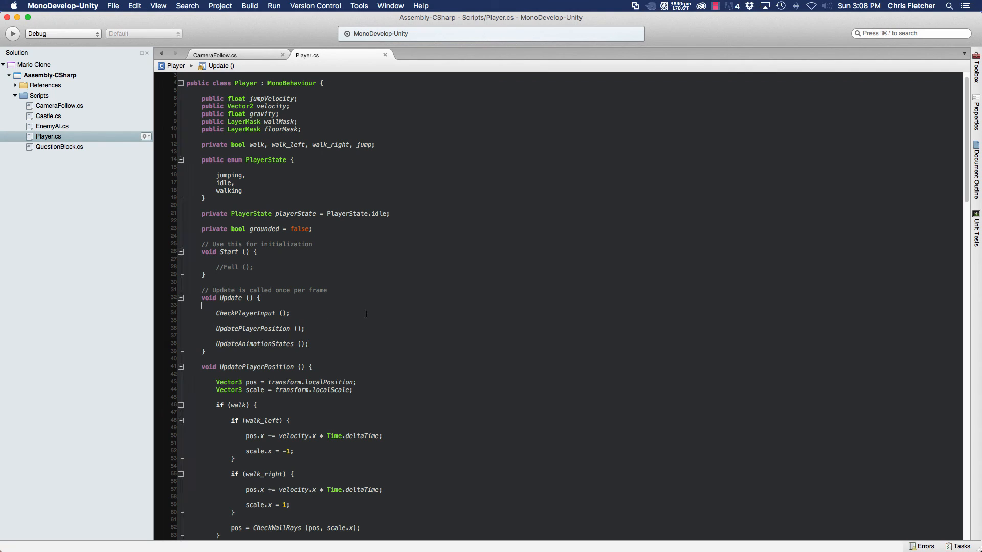
pyautogui.moveTo(215, 313); pyautogui.dragTo(308, 344)
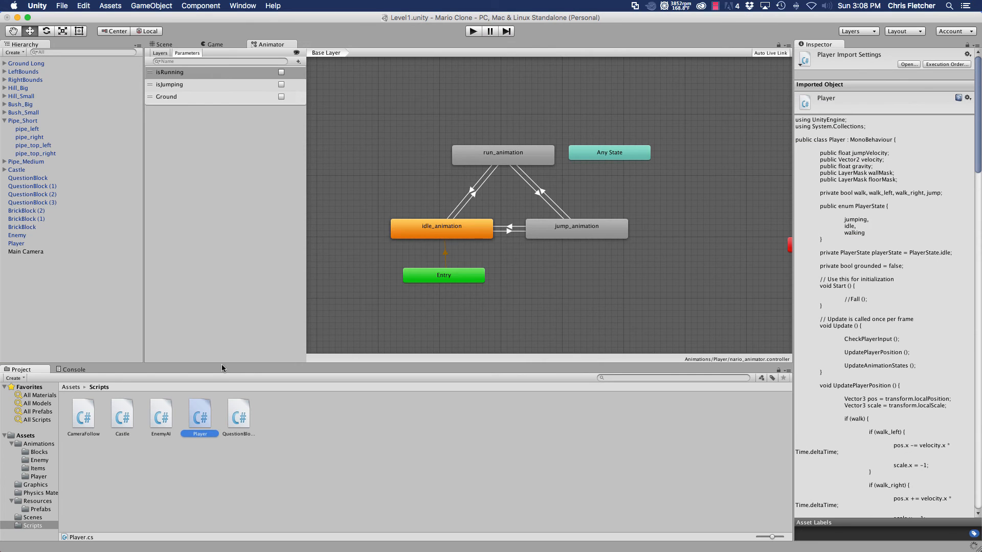
pyautogui.moveTo(376, 162)
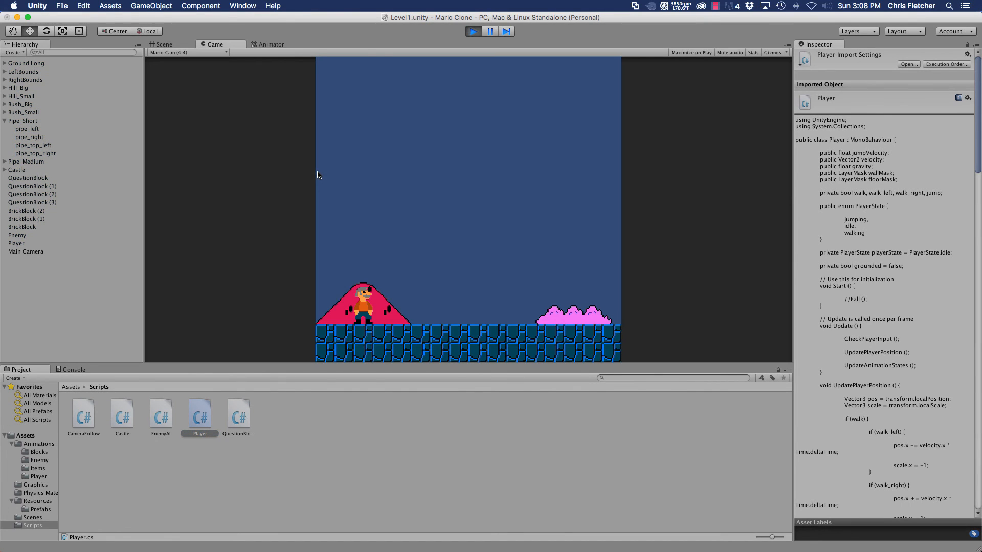
pyautogui.moveTo(369, 227)
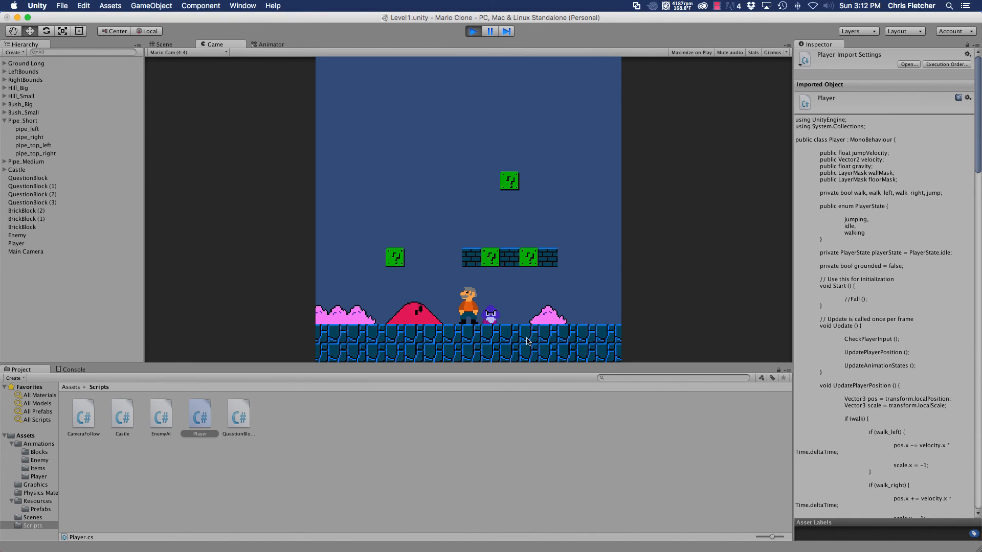
pyautogui.moveTo(460, 331)
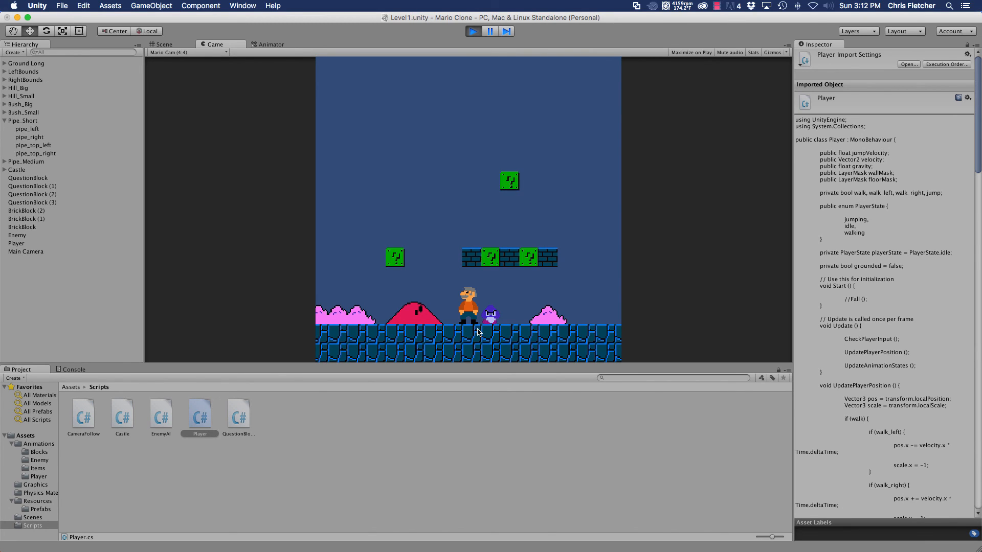
pyautogui.moveTo(493, 330)
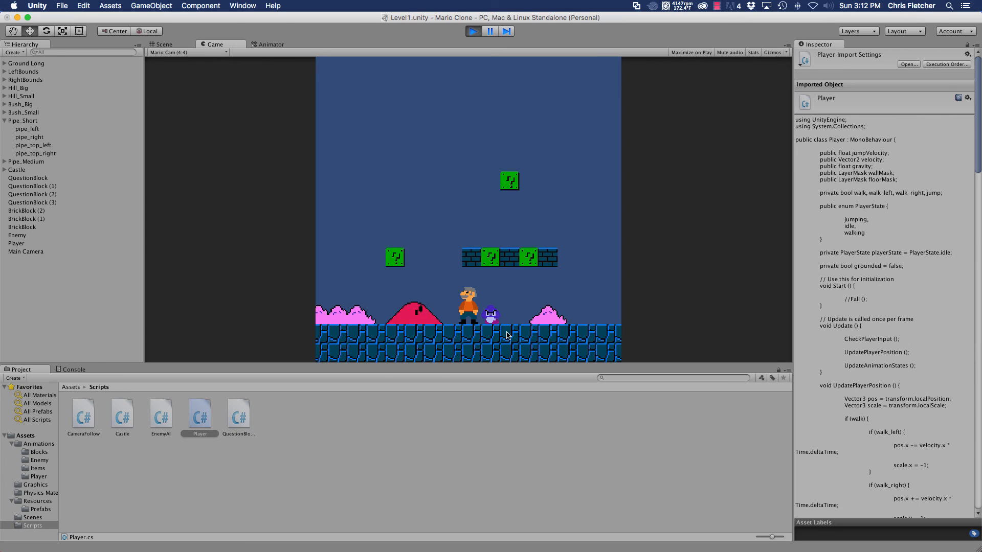
pyautogui.moveTo(547, 381)
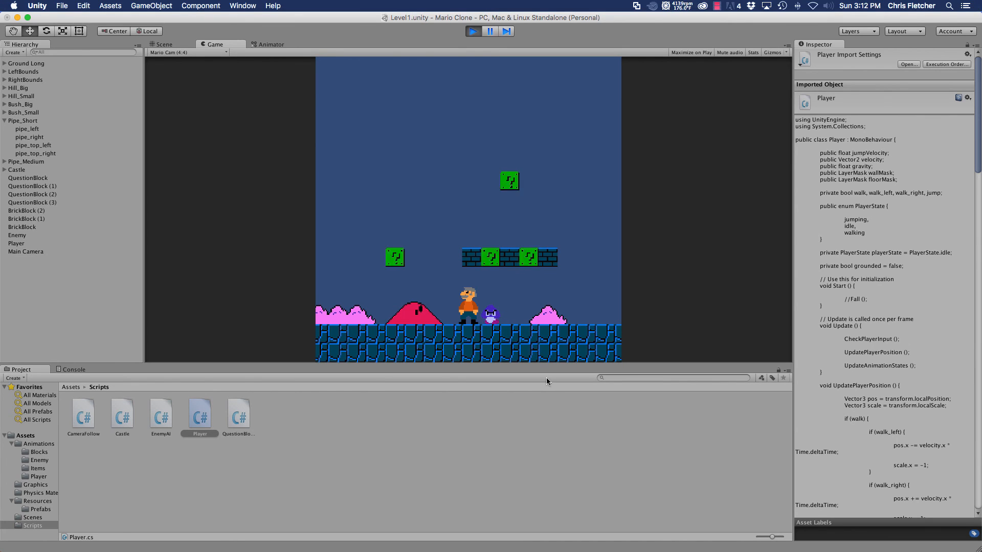